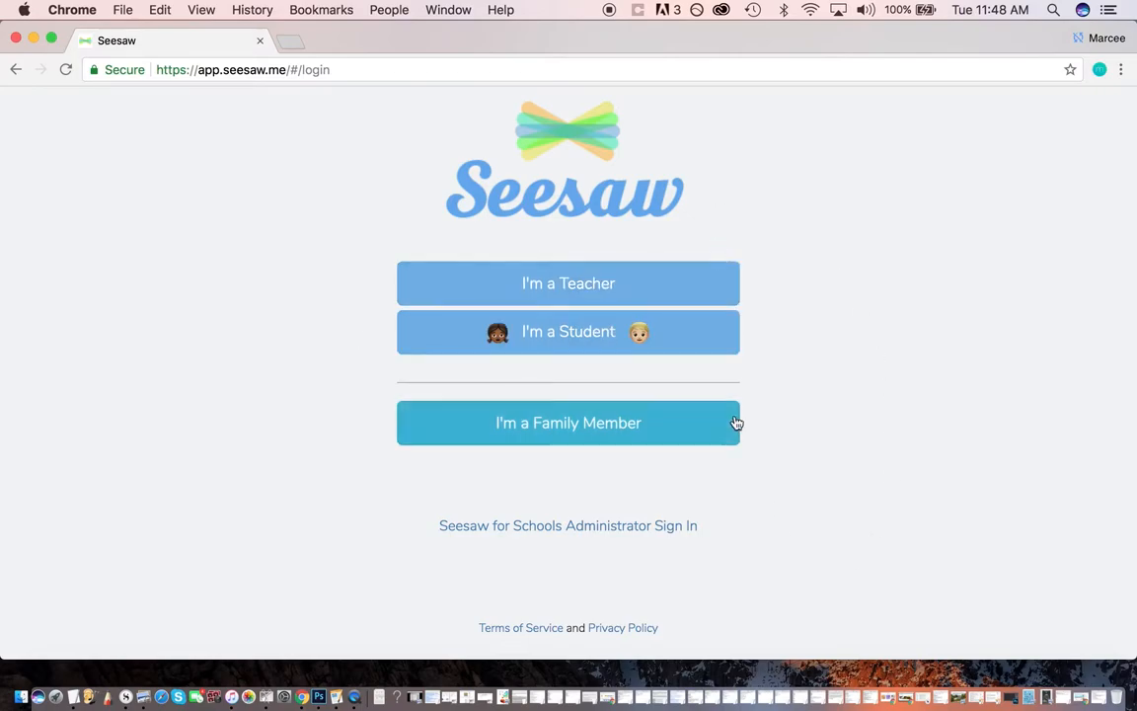
mouse_move(822, 371)
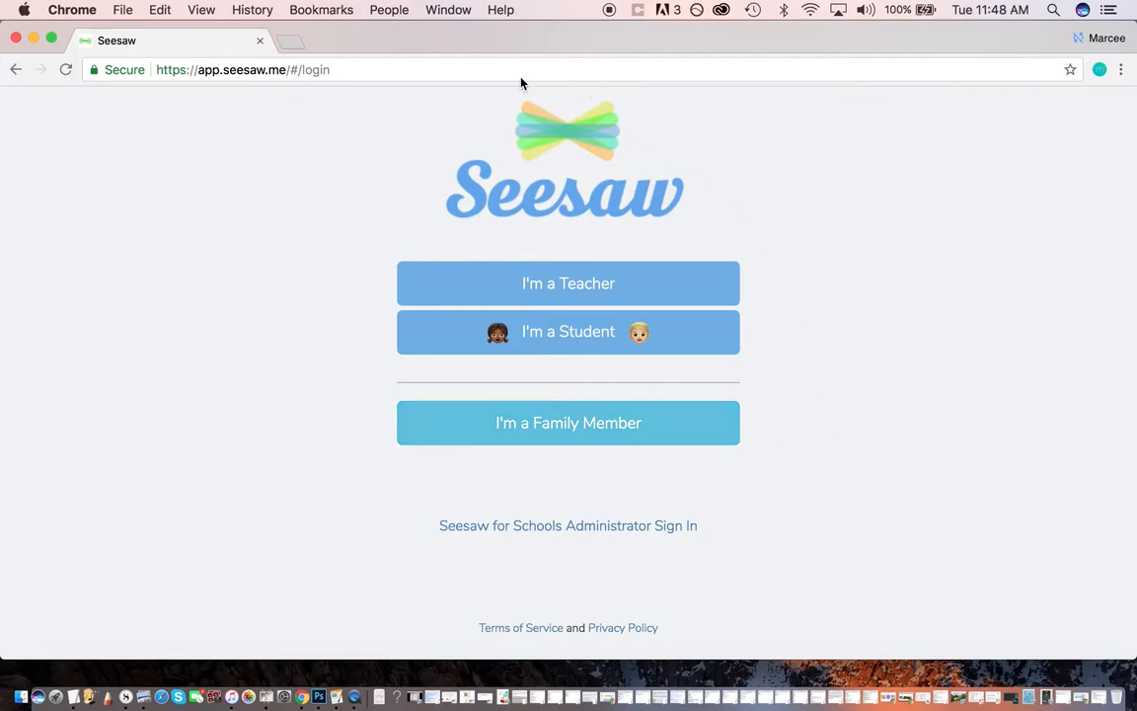
mouse_move(442, 164)
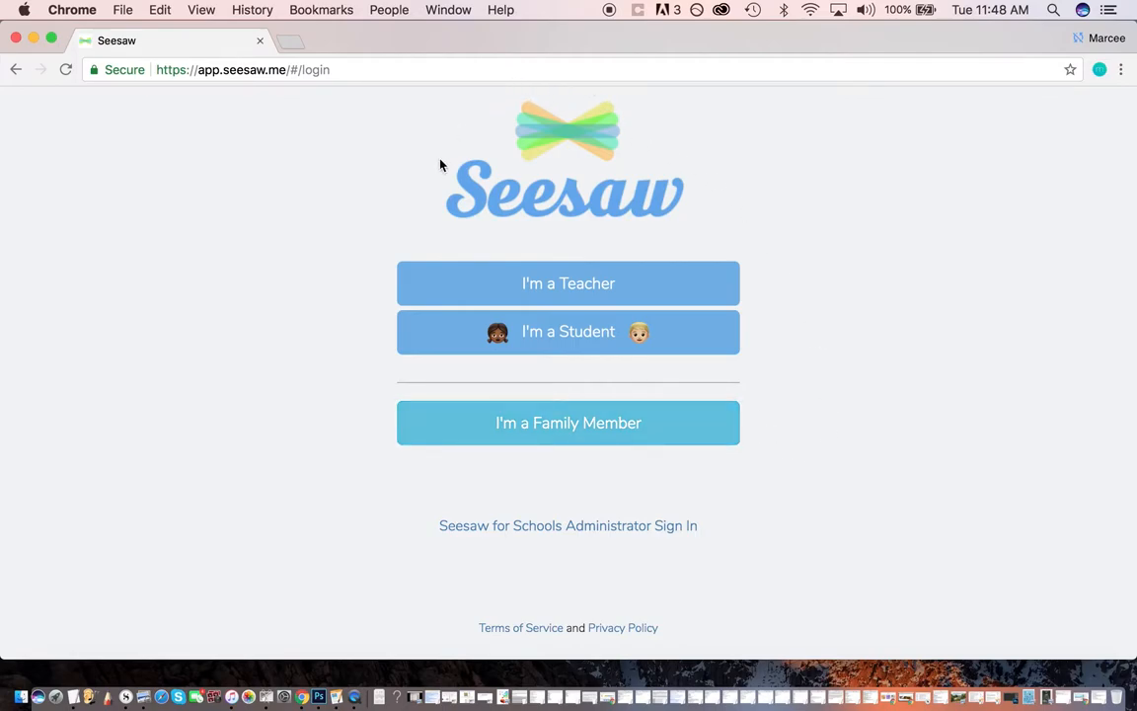
mouse_move(35, 693)
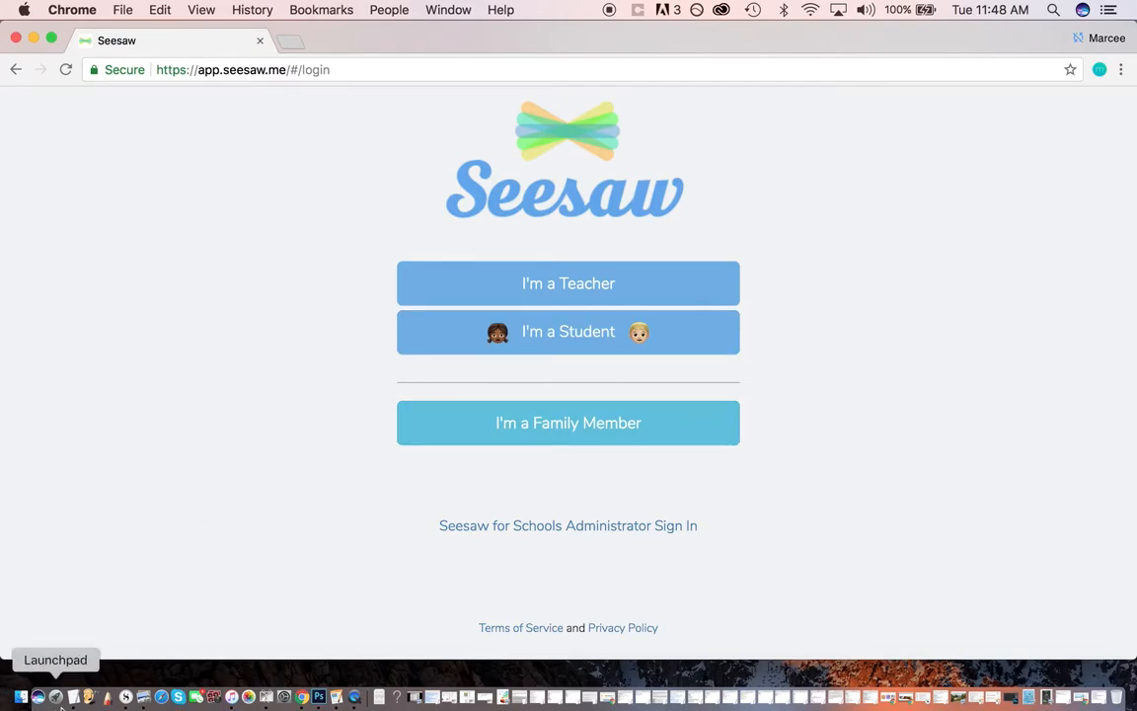
Bring the TextEdit parent letter with the app.seesaw.me class sign-up link into view.
left_click(75, 695)
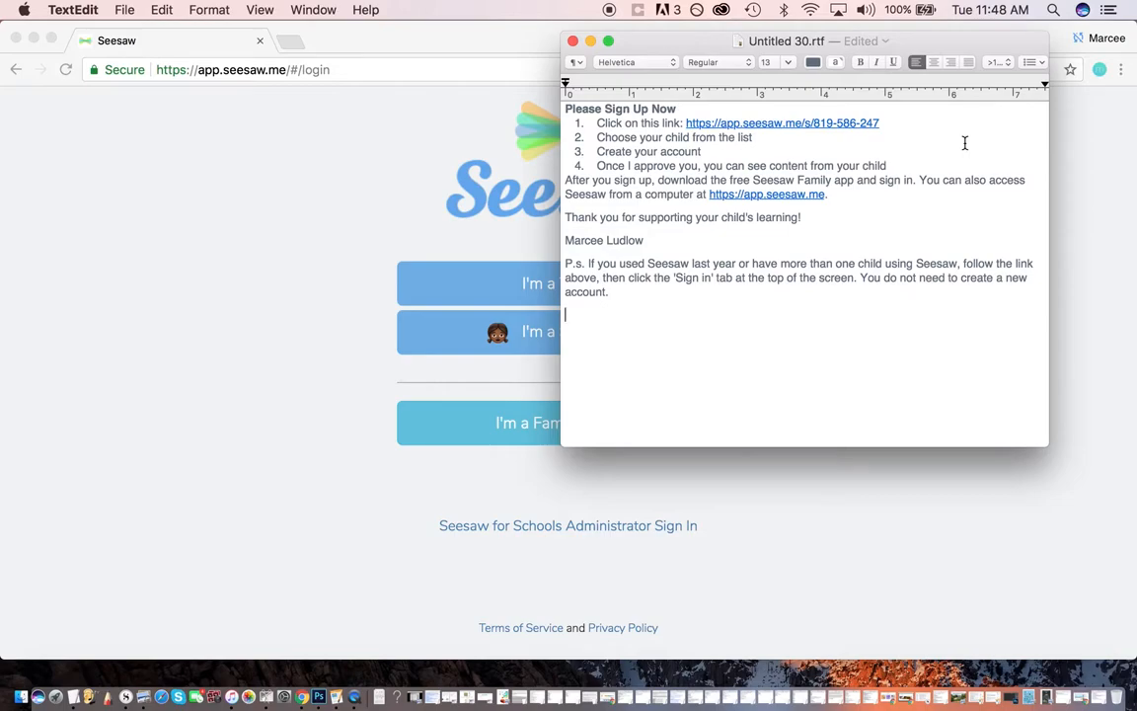
mouse_move(890, 142)
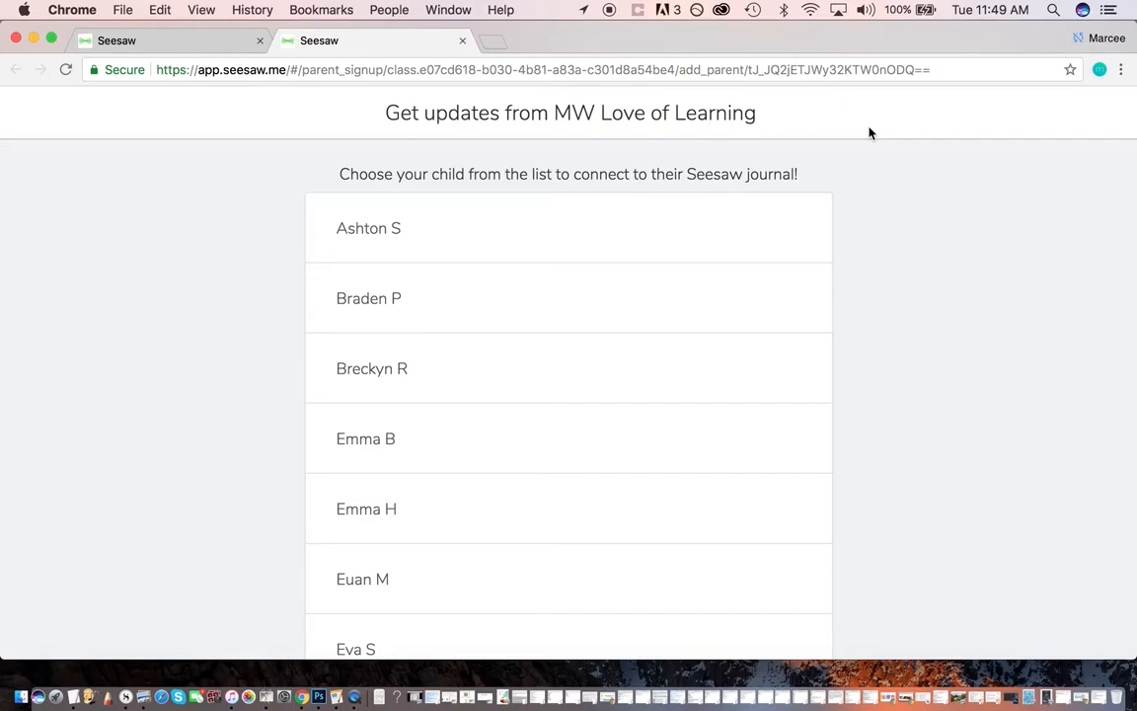
scroll("down", 3)
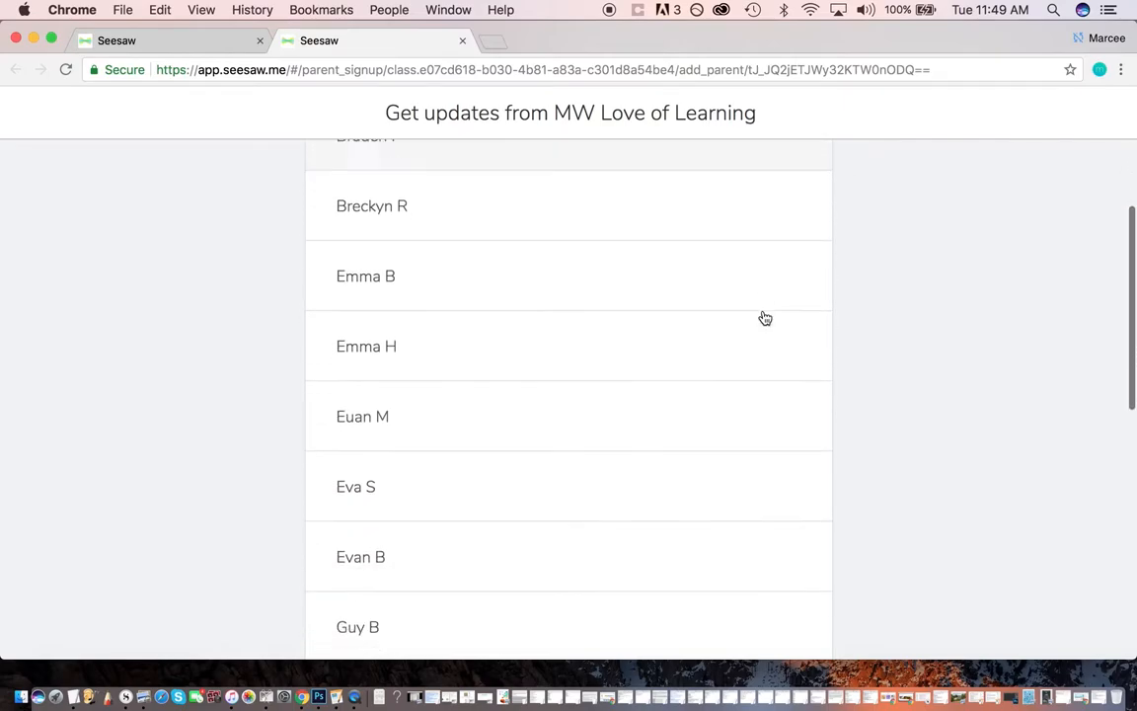
scroll("down", 3)
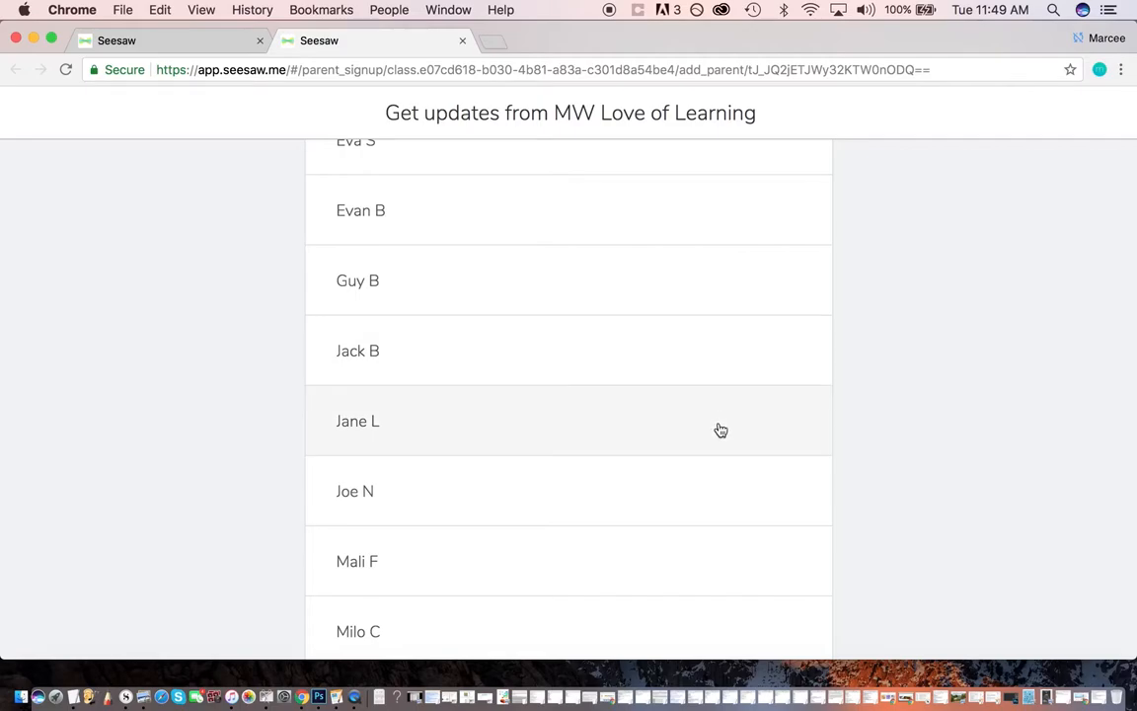
left_click(357, 420)
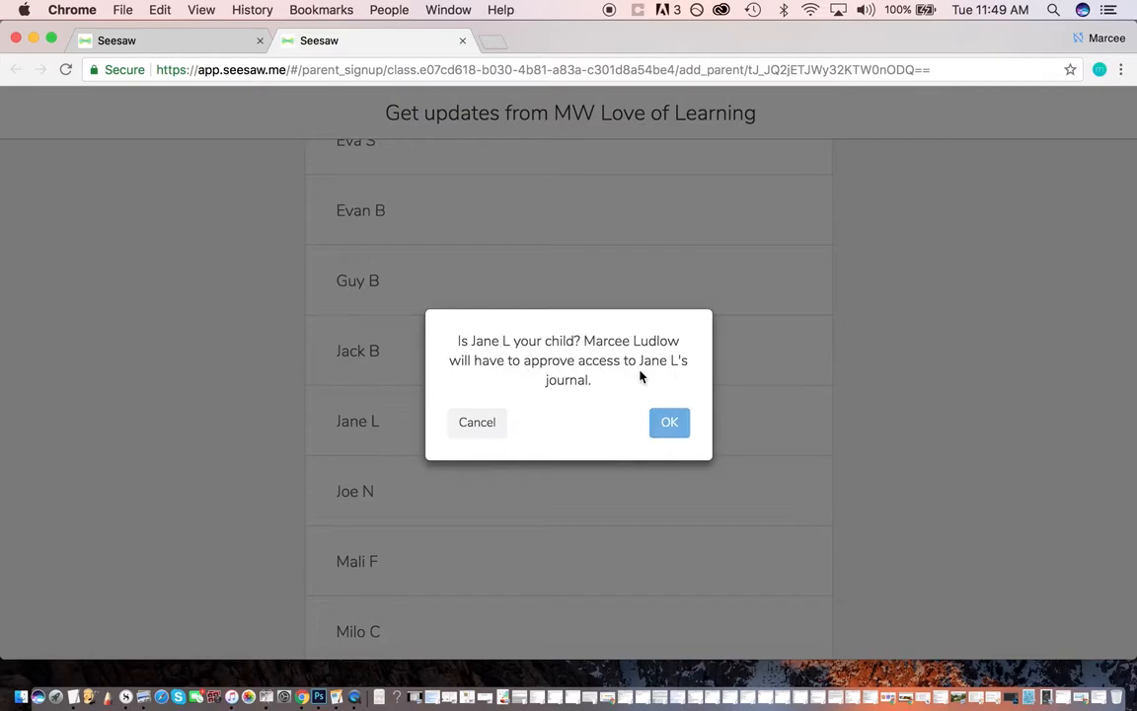
mouse_move(598, 383)
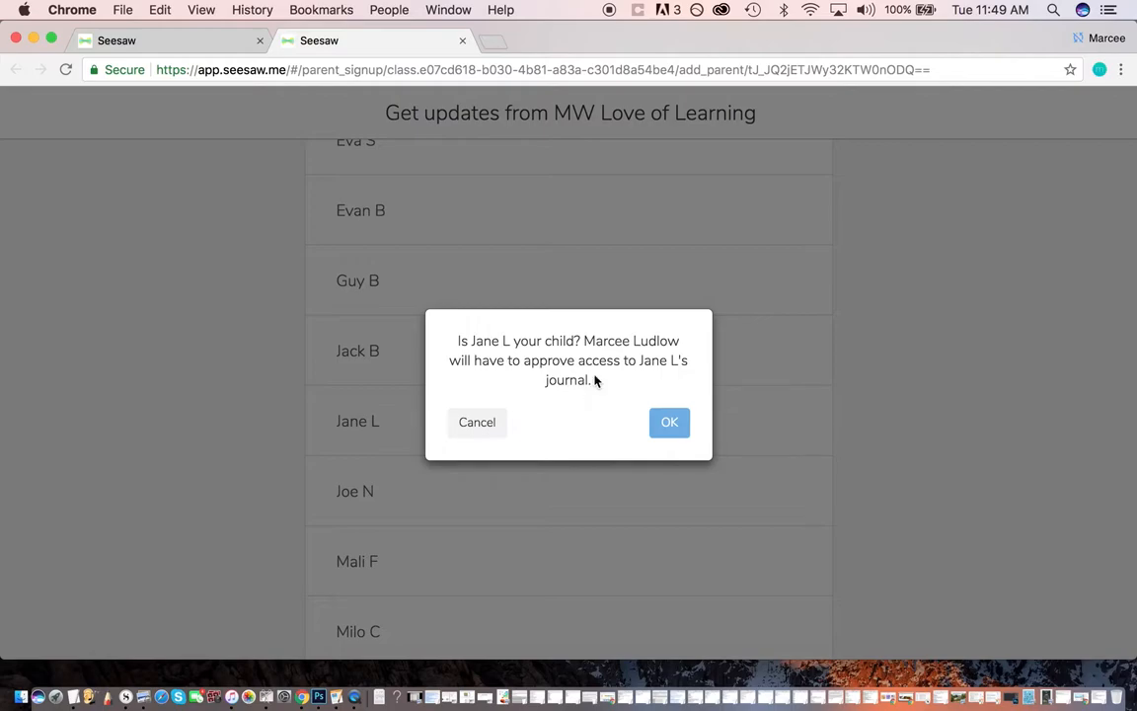
mouse_move(669, 423)
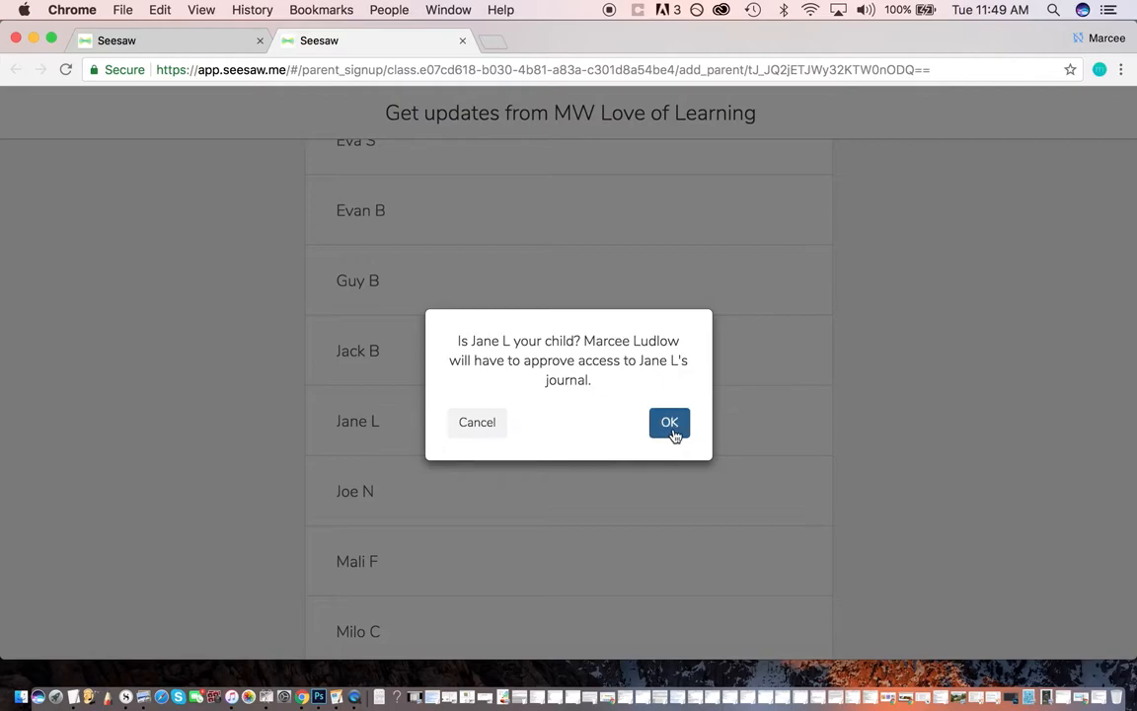
left_click(667, 422)
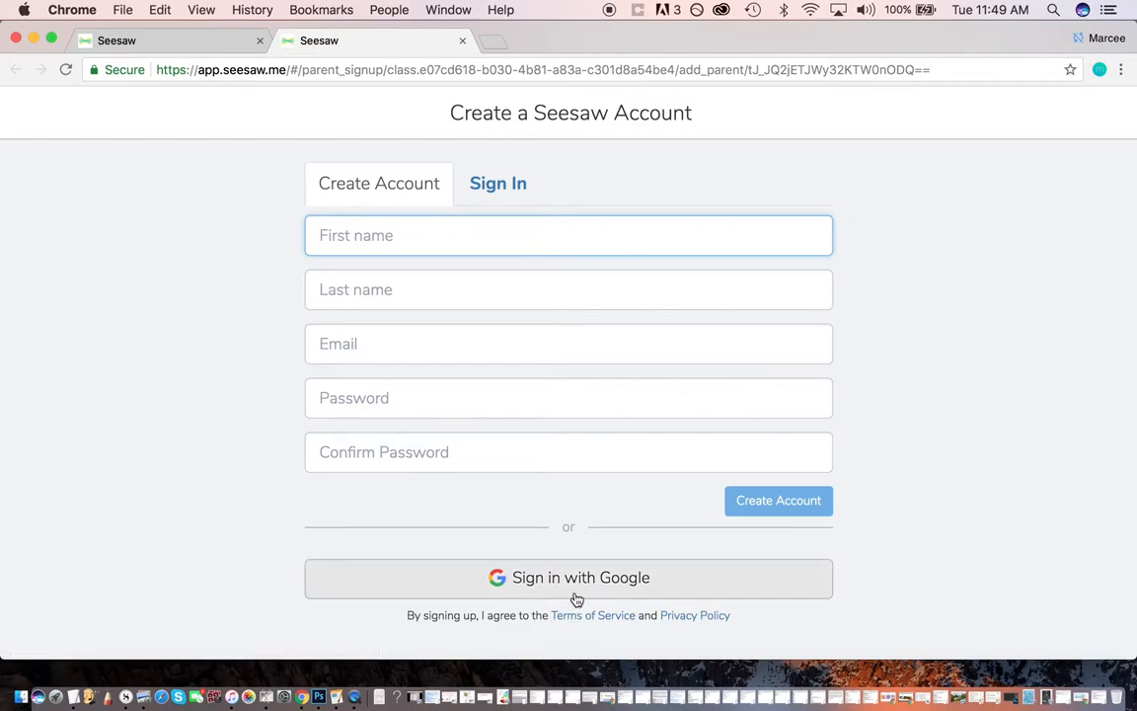
Sign up with the family Google account, entering and submitting the password.
left_click(569, 576)
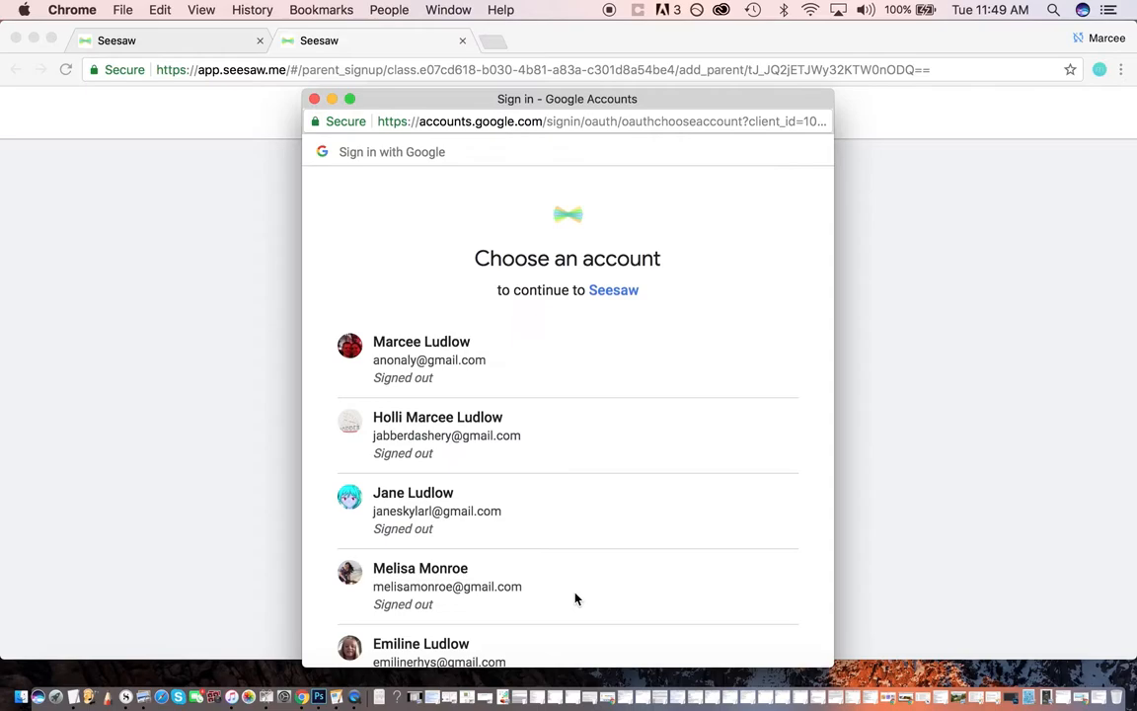
left_click(422, 360)
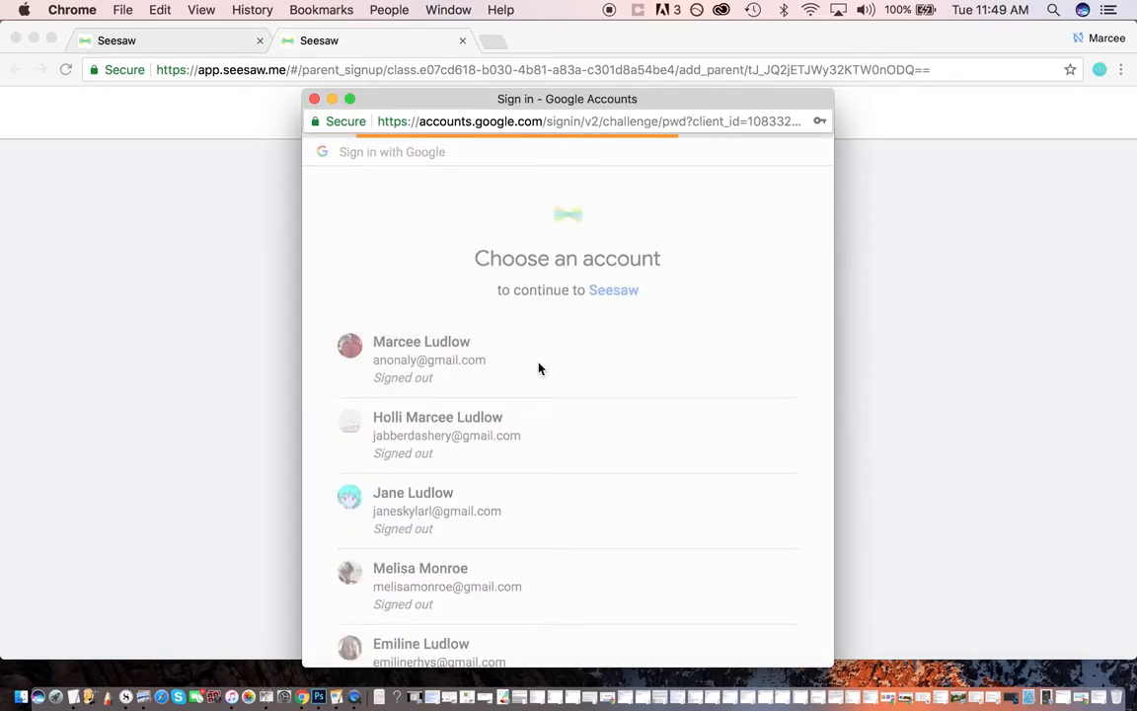
left_click(423, 360)
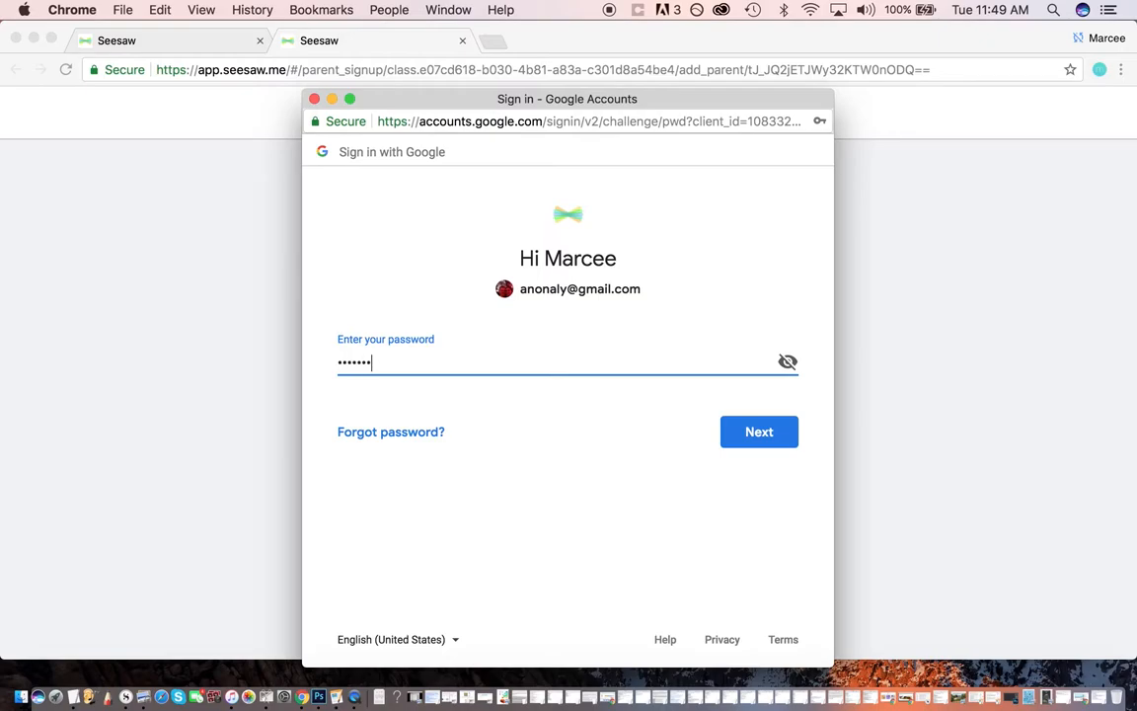
left_click(758, 430)
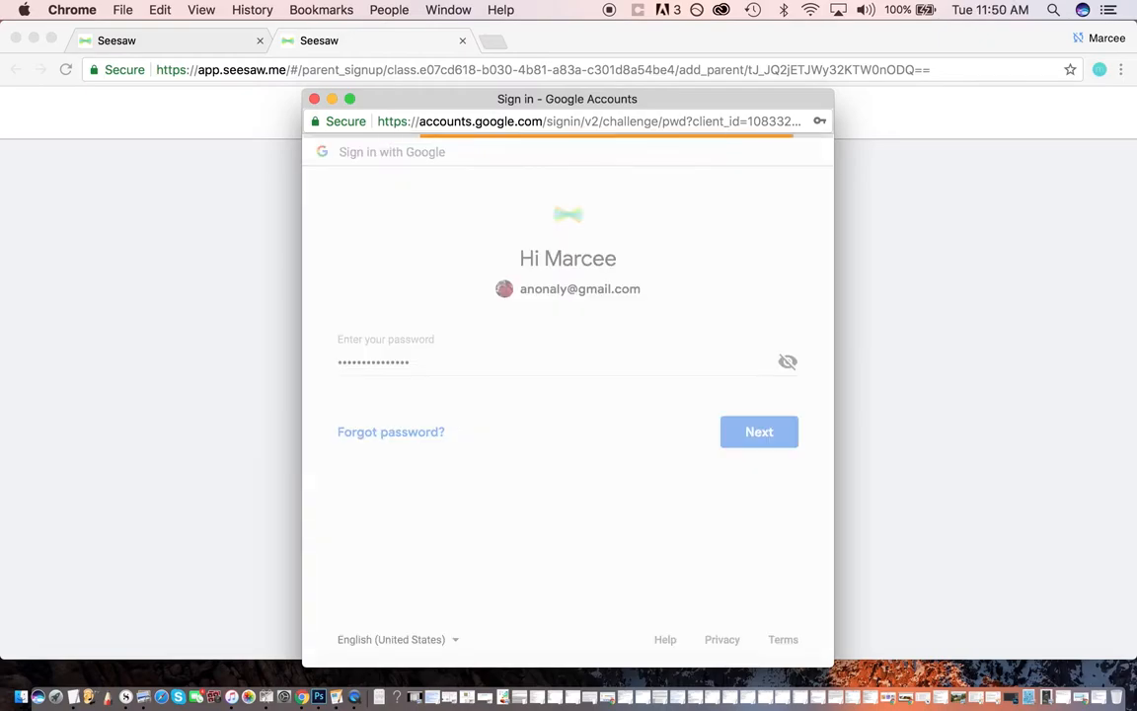
left_click(758, 430)
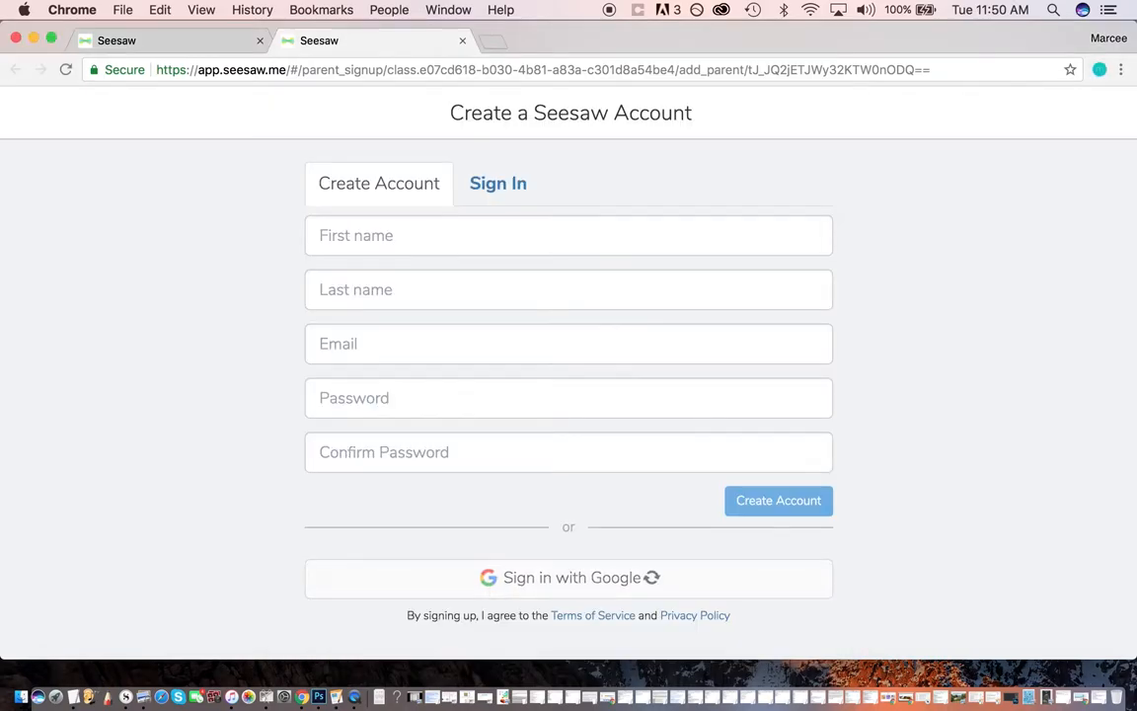
left_click(778, 501)
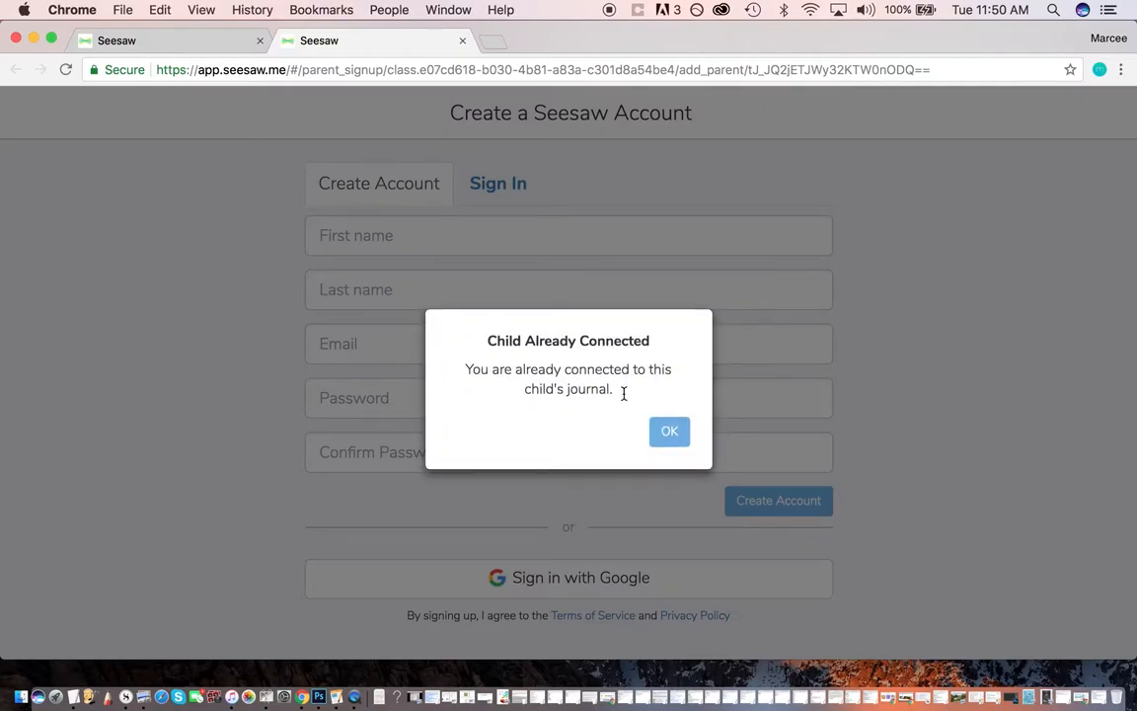
Dismiss the Child Already Connected notice and return to the Google sign-up option.
left_click(667, 430)
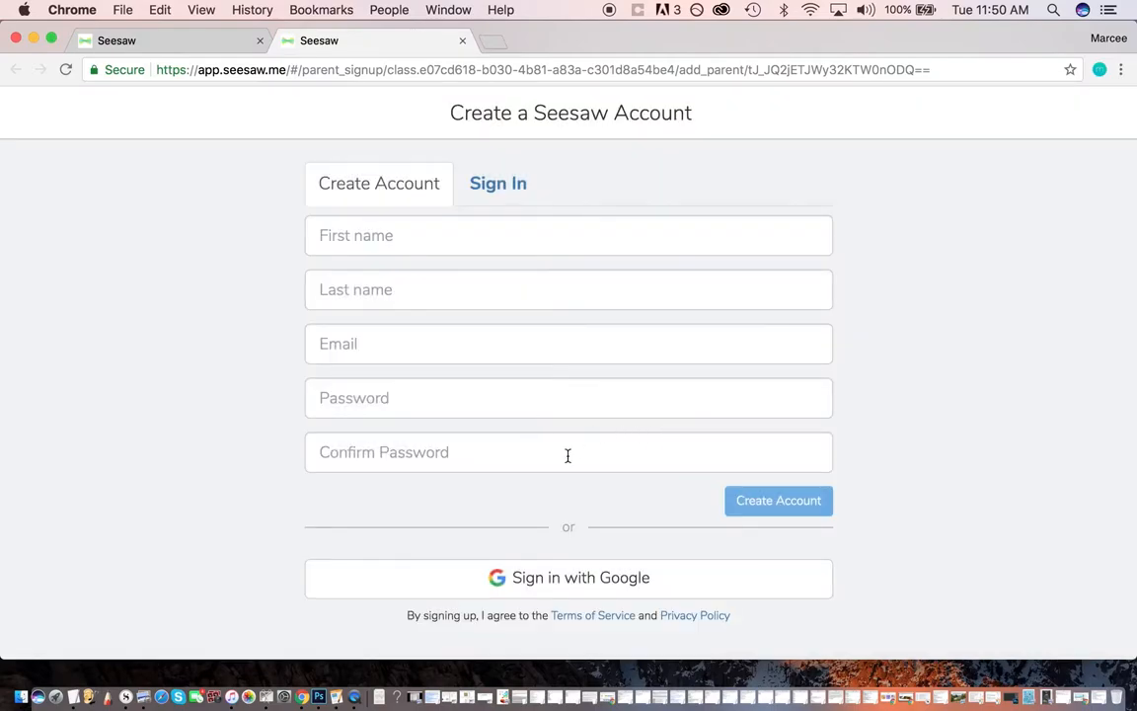
left_click(568, 576)
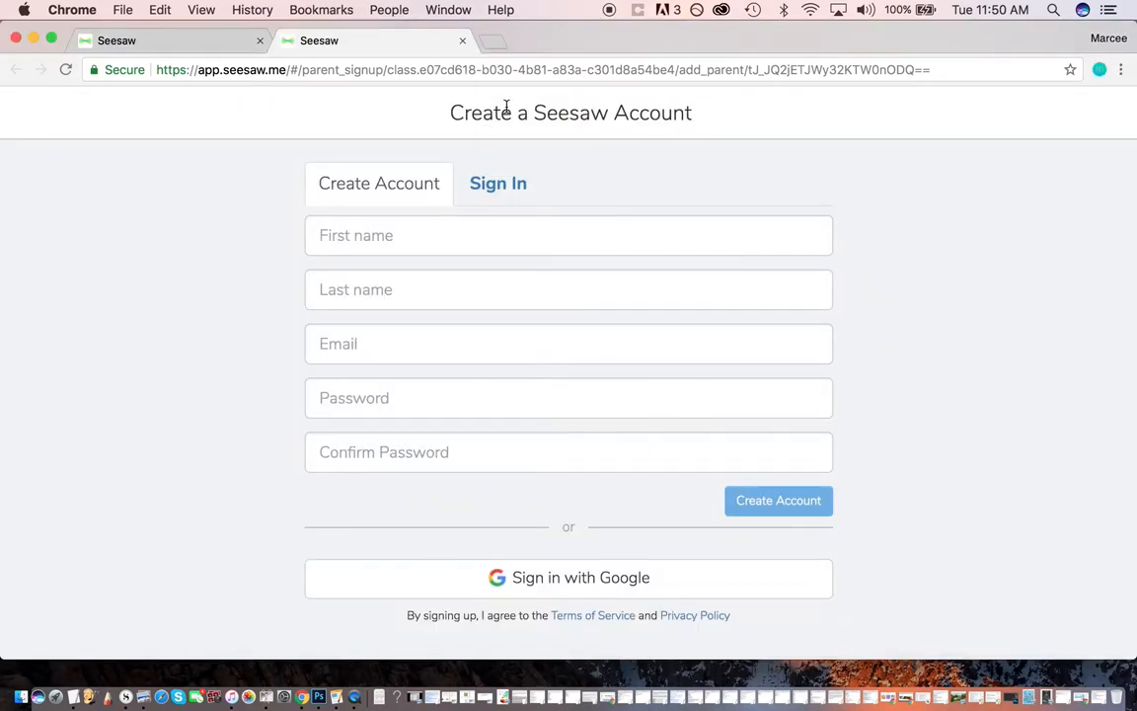
mouse_move(460, 39)
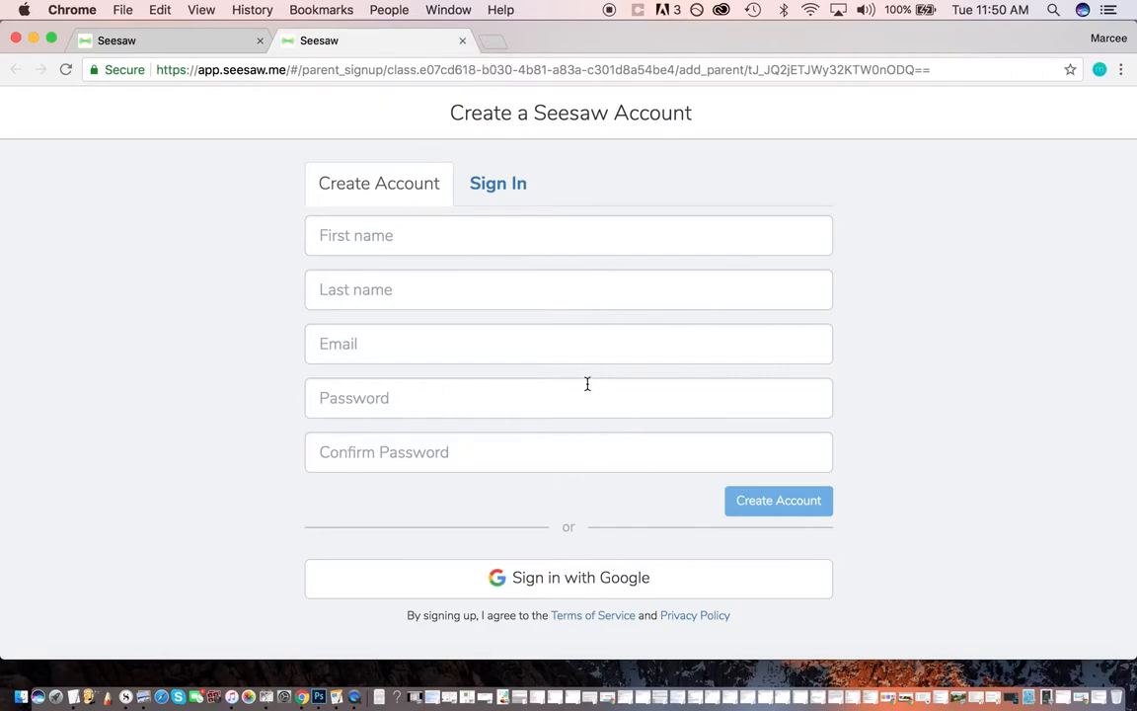
Switch to the Sign In tab and sign in to the family account with Google.
left_click(498, 182)
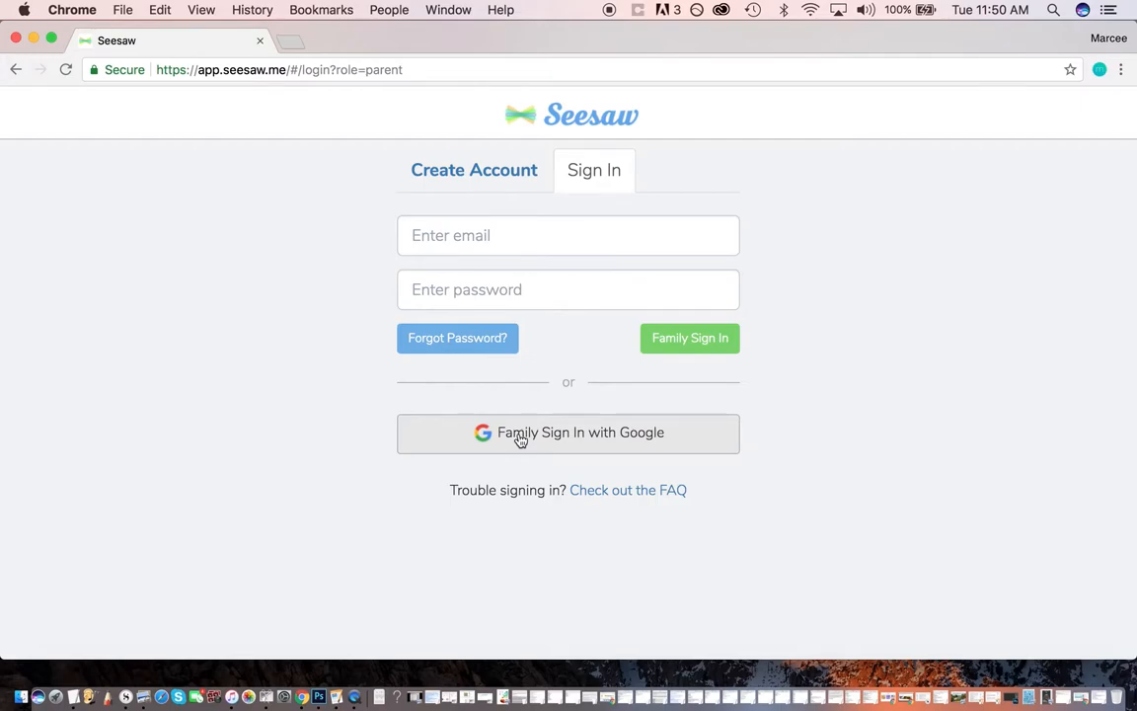
mouse_move(545, 438)
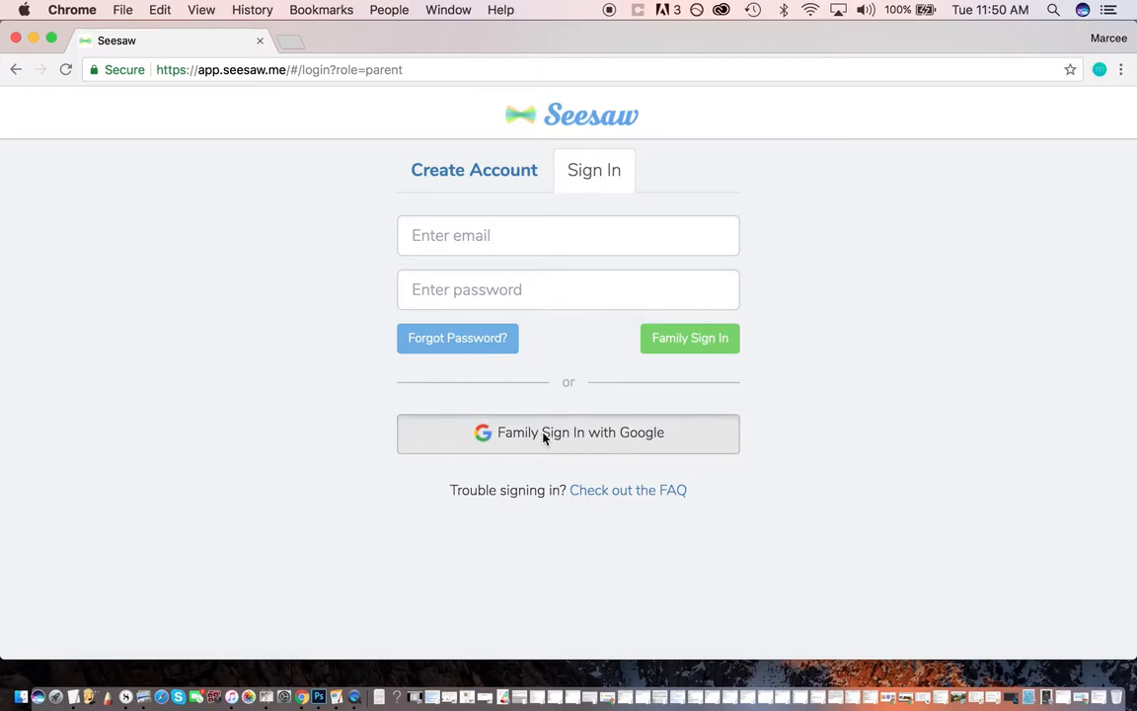
left_click(568, 433)
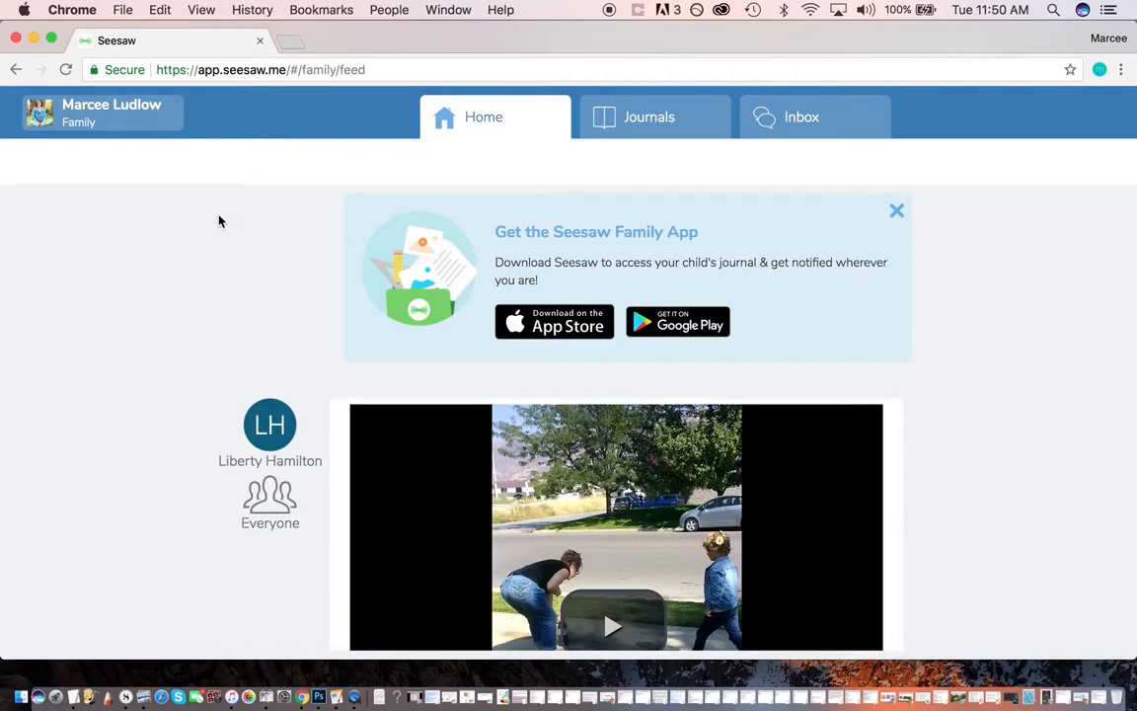
mouse_move(255, 359)
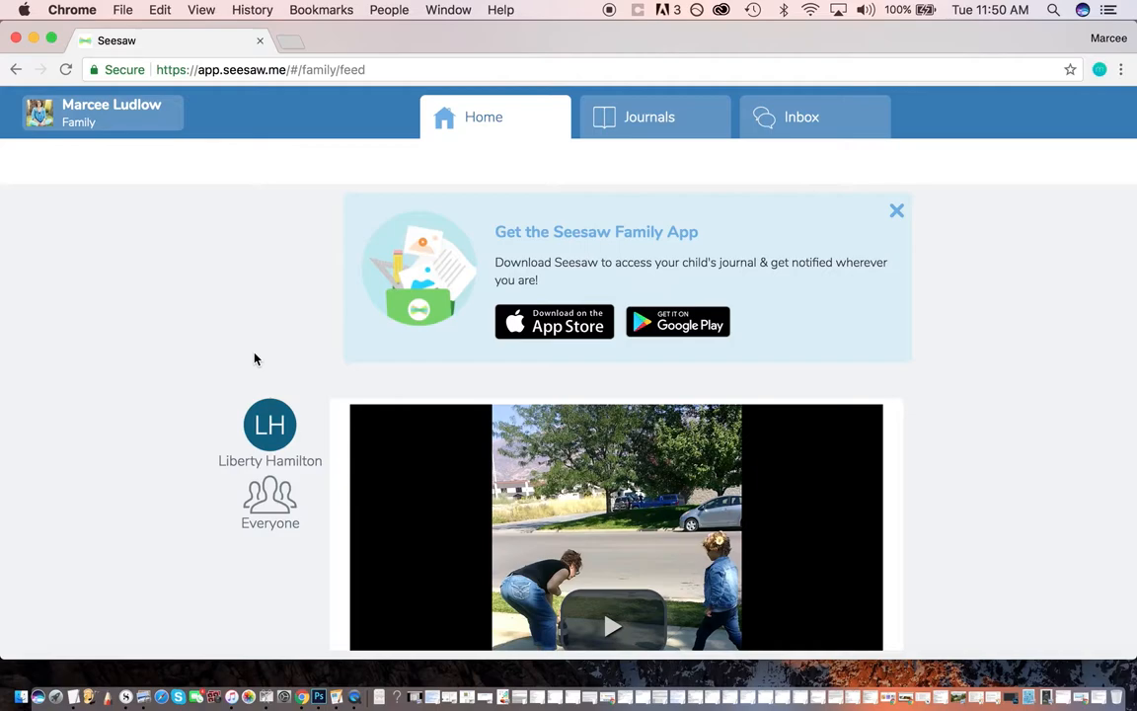
mouse_move(742, 146)
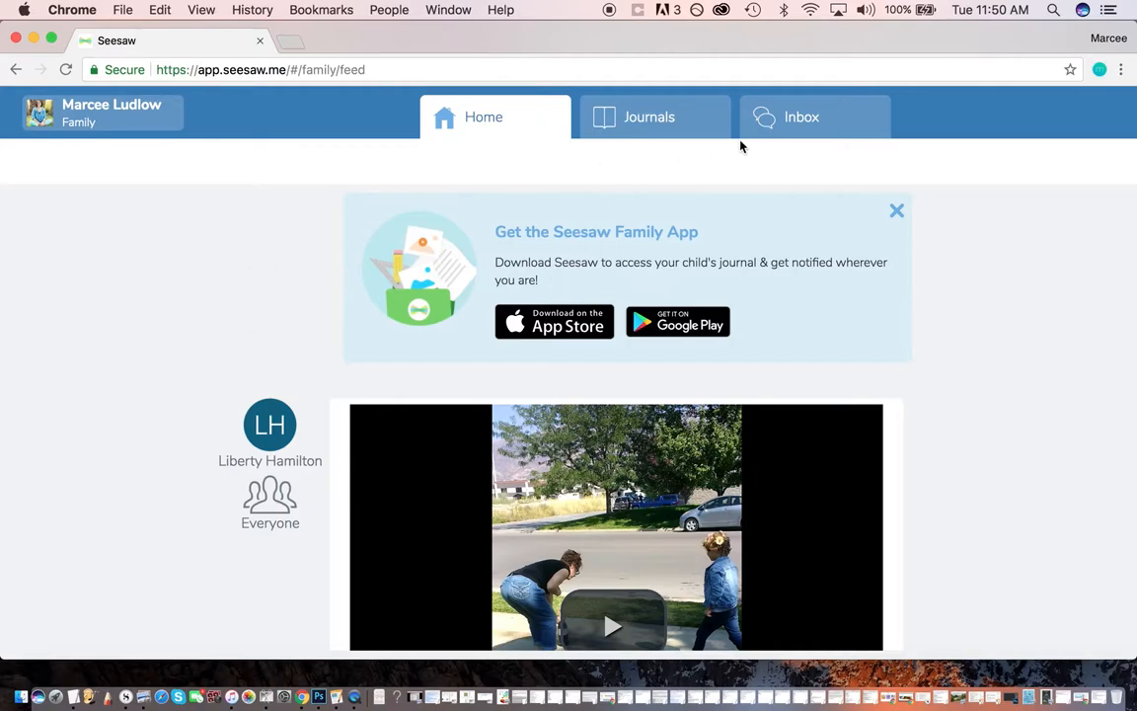
mouse_move(1010, 593)
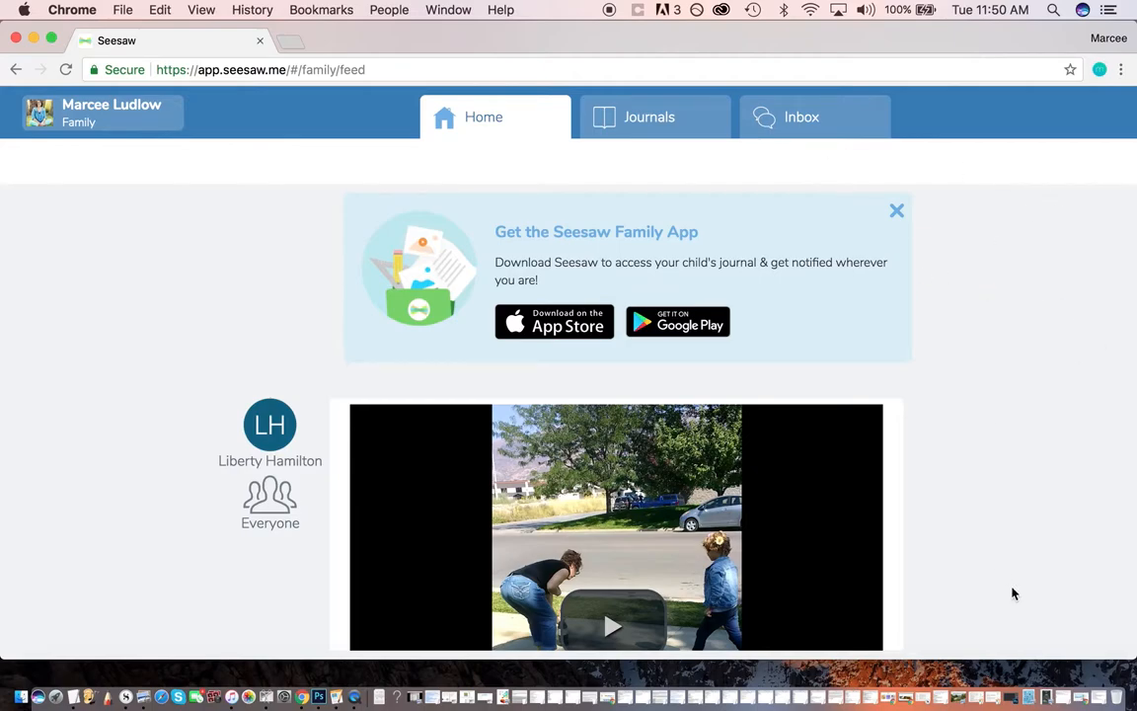
mouse_move(930, 470)
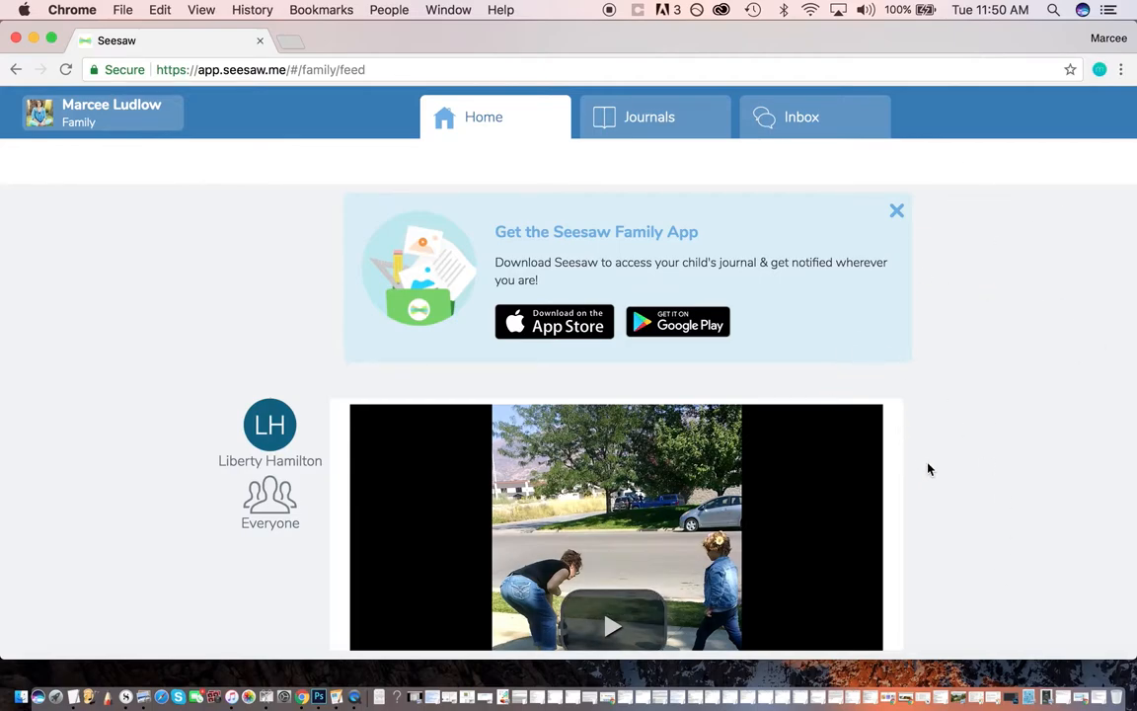
mouse_move(617, 186)
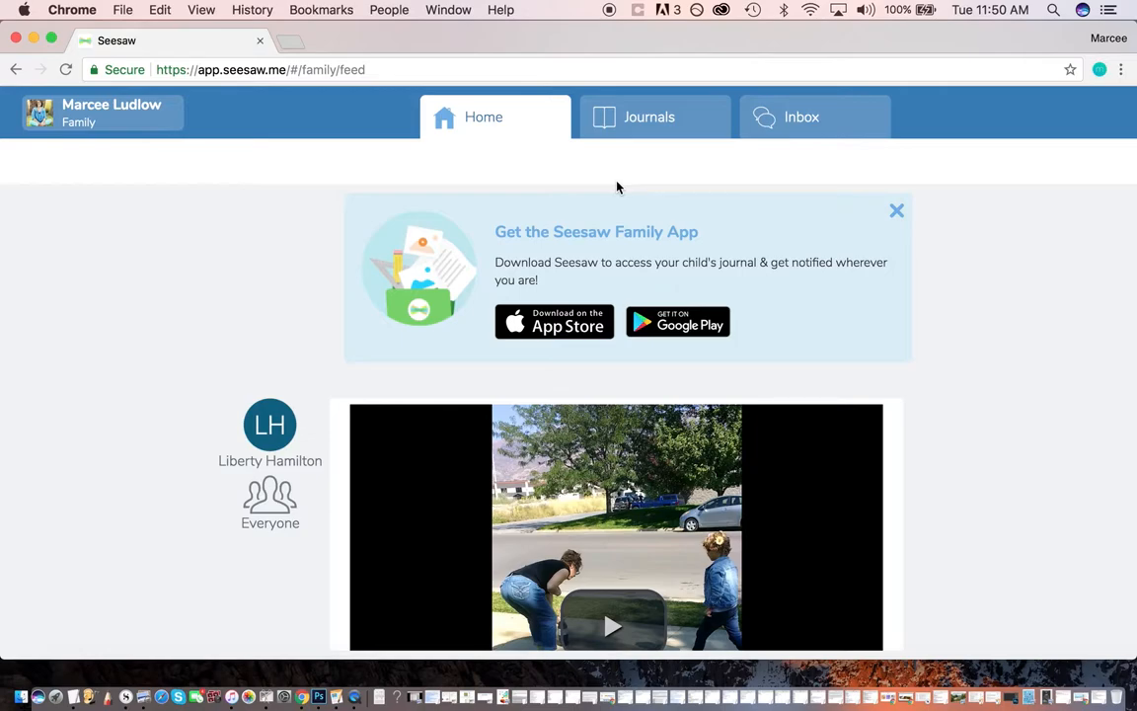
mouse_move(657, 138)
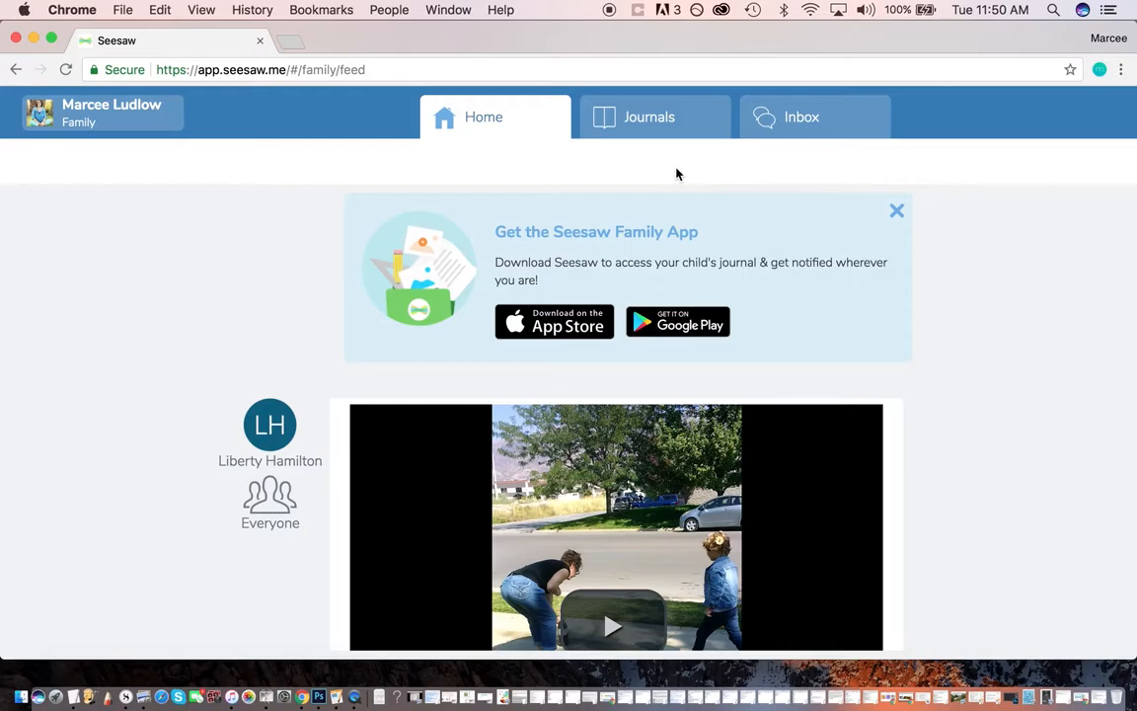
From the account menu start adding a child's journal via QR scan and dismiss the camera error.
left_click(103, 113)
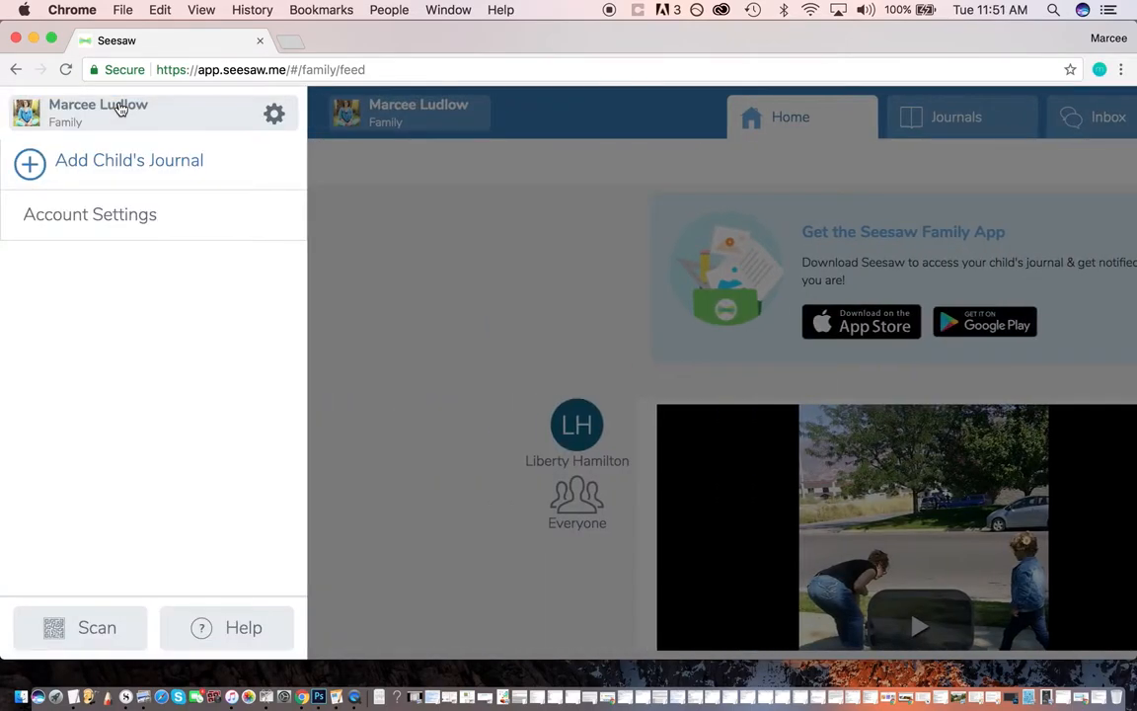
mouse_move(139, 166)
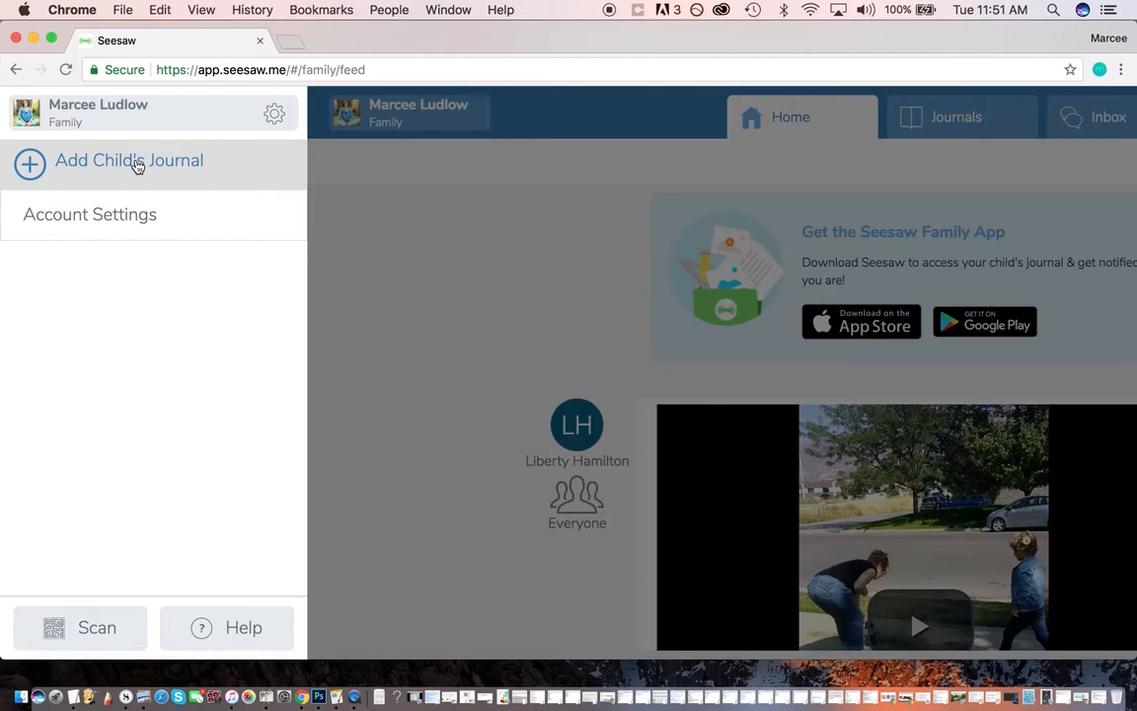
left_click(128, 162)
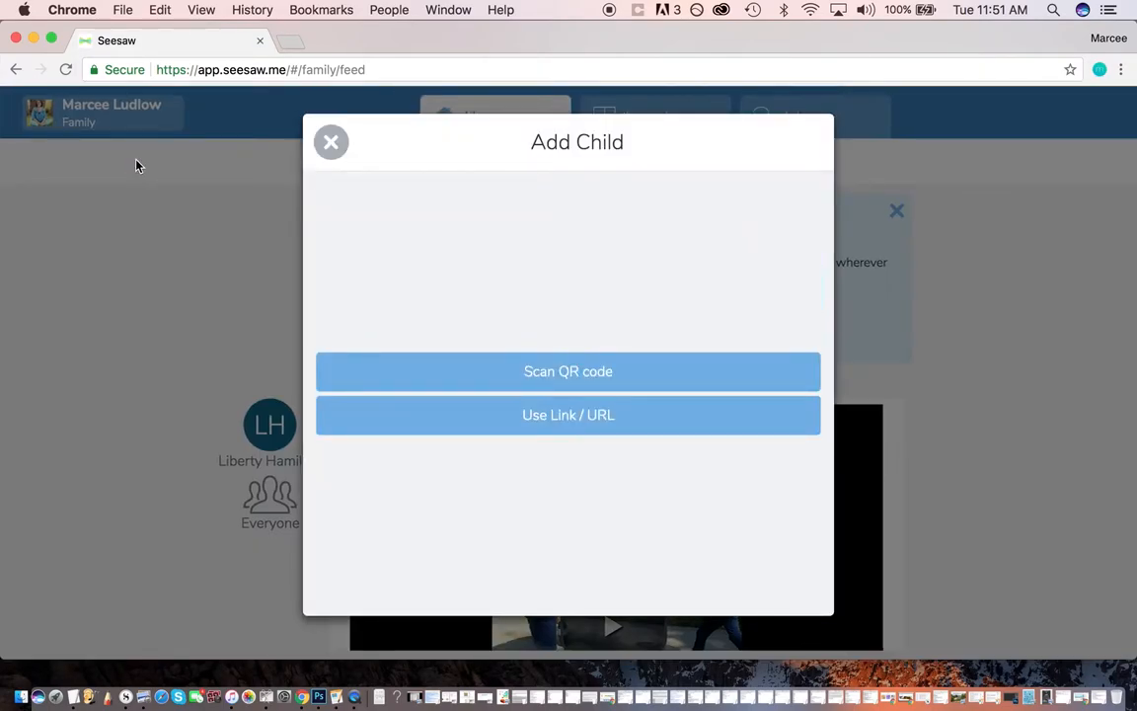
mouse_move(570, 324)
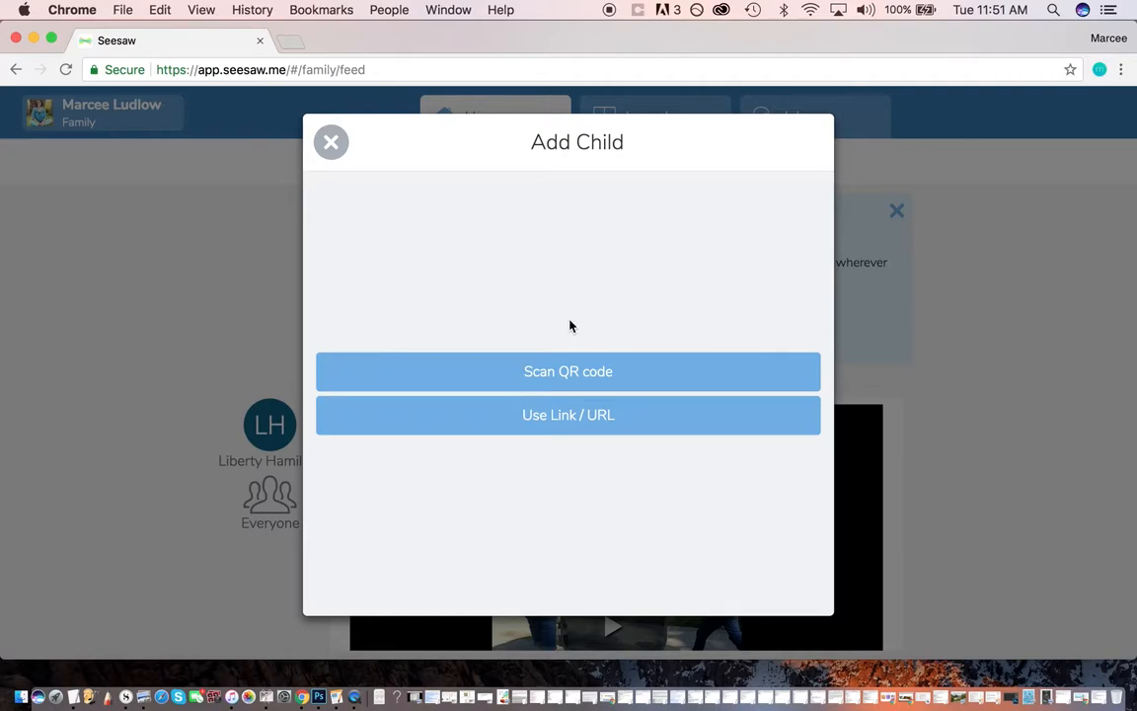
mouse_move(663, 372)
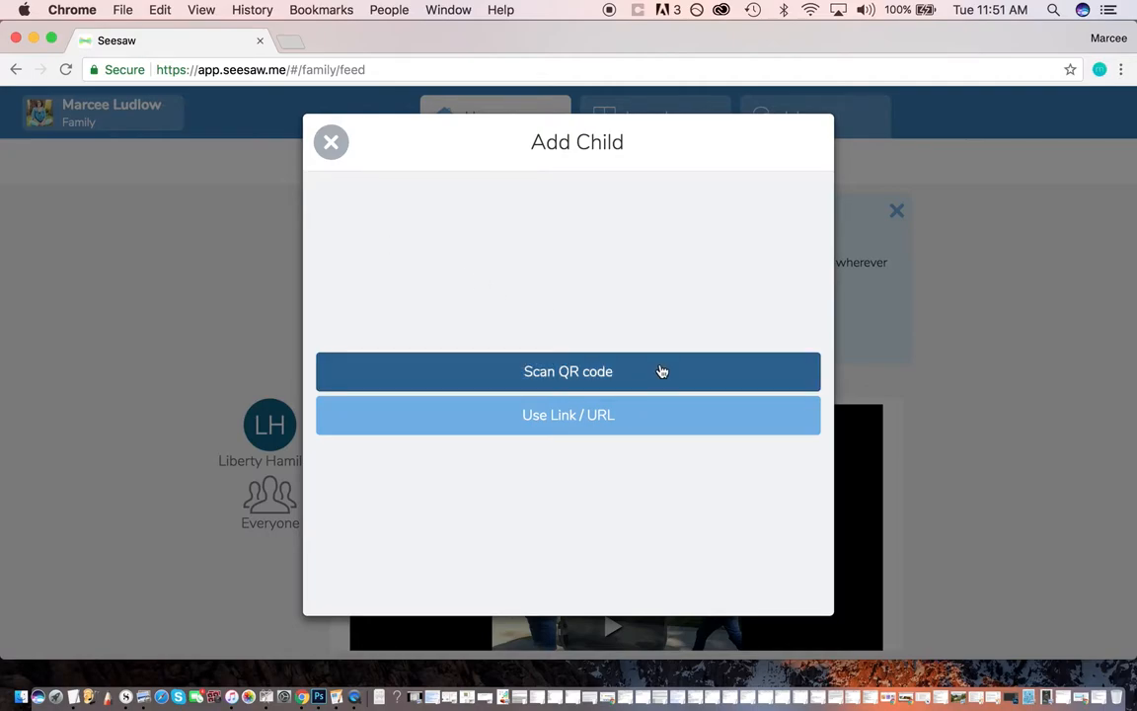
left_click(569, 371)
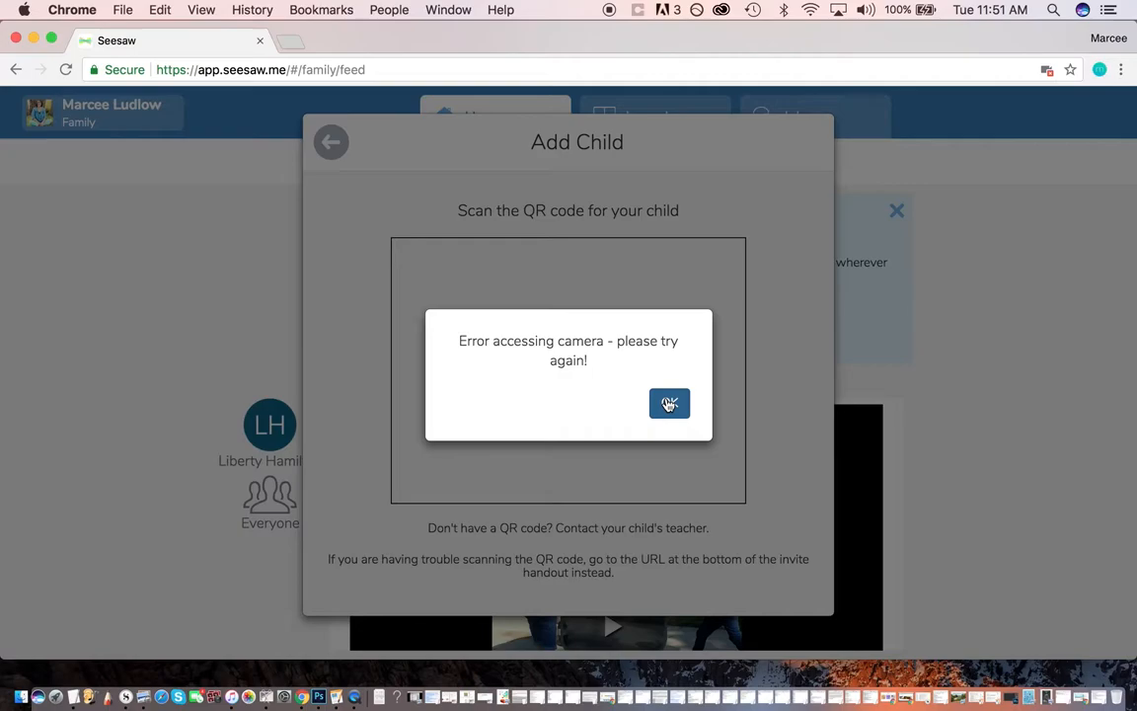
left_click(669, 403)
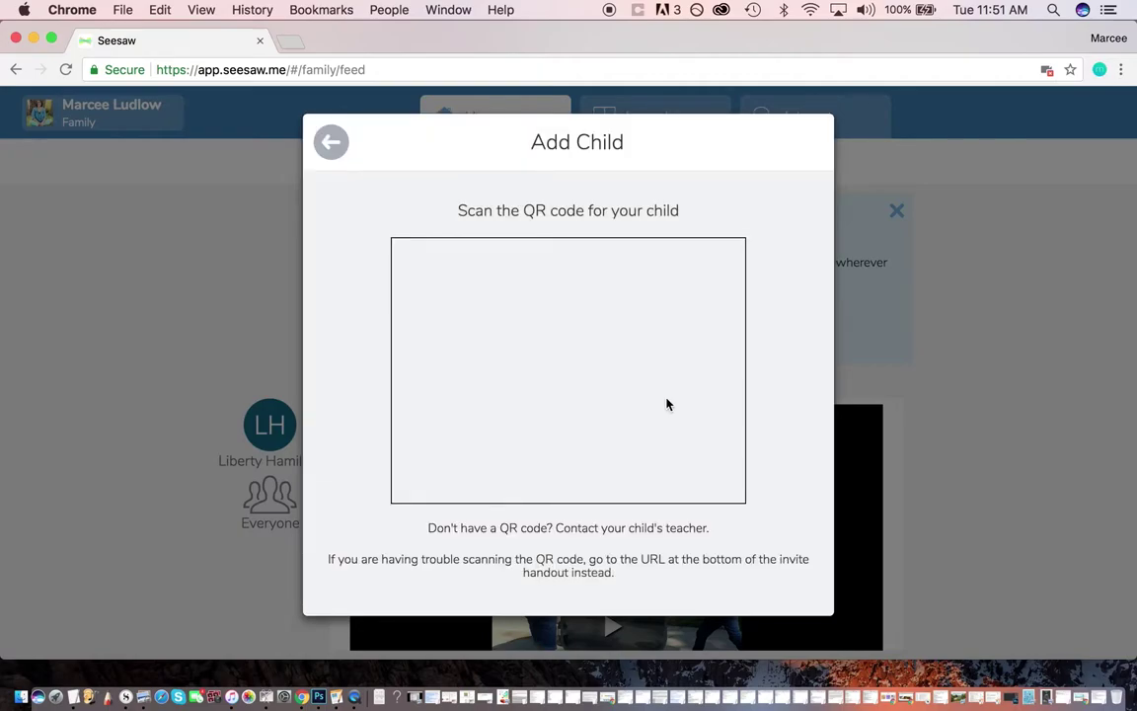
mouse_move(537, 346)
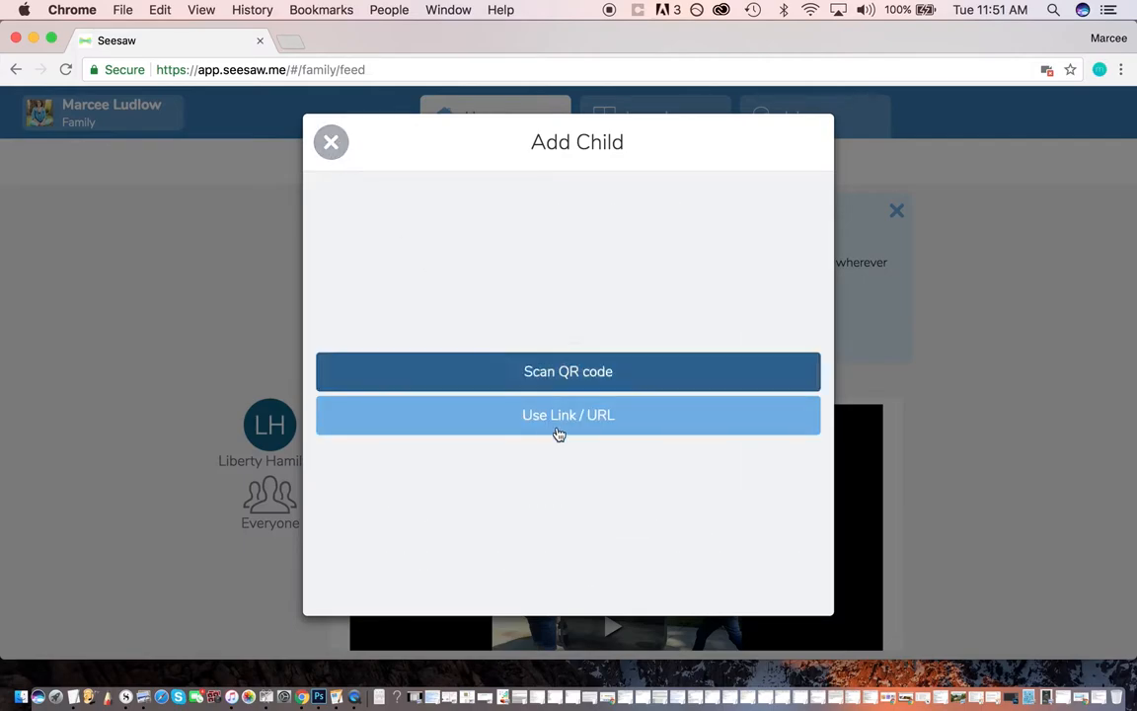
View the invite-link instructions, go back, and close the Add Child dialog.
left_click(569, 414)
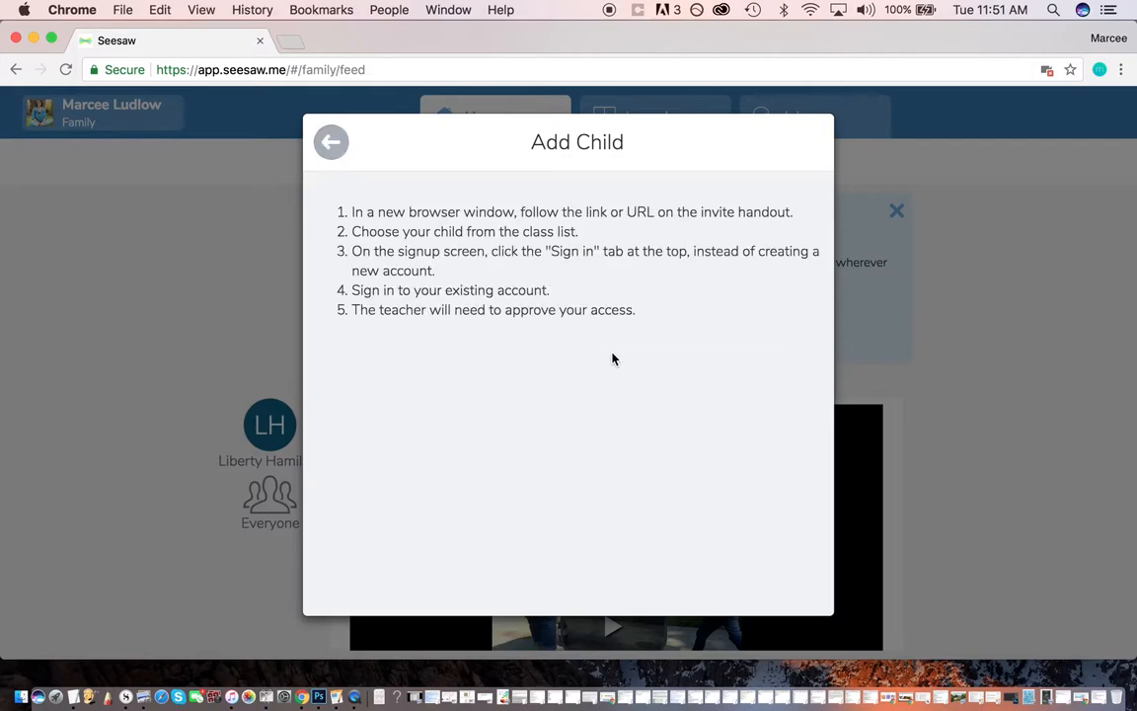
mouse_move(711, 221)
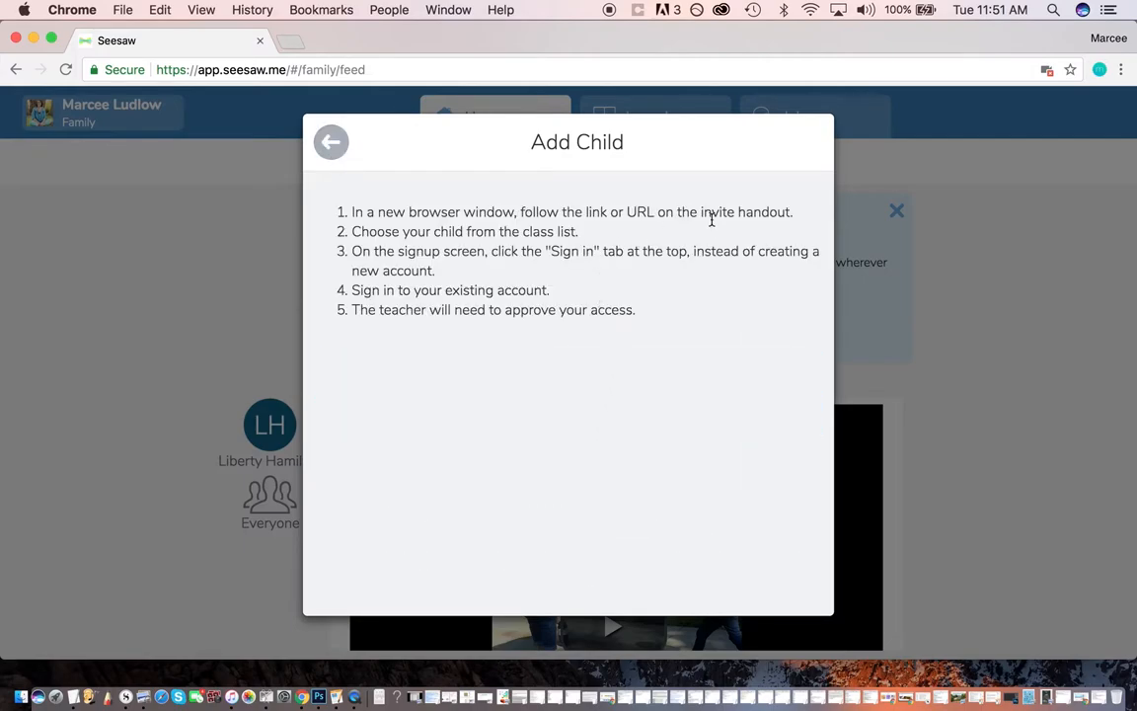
mouse_move(675, 245)
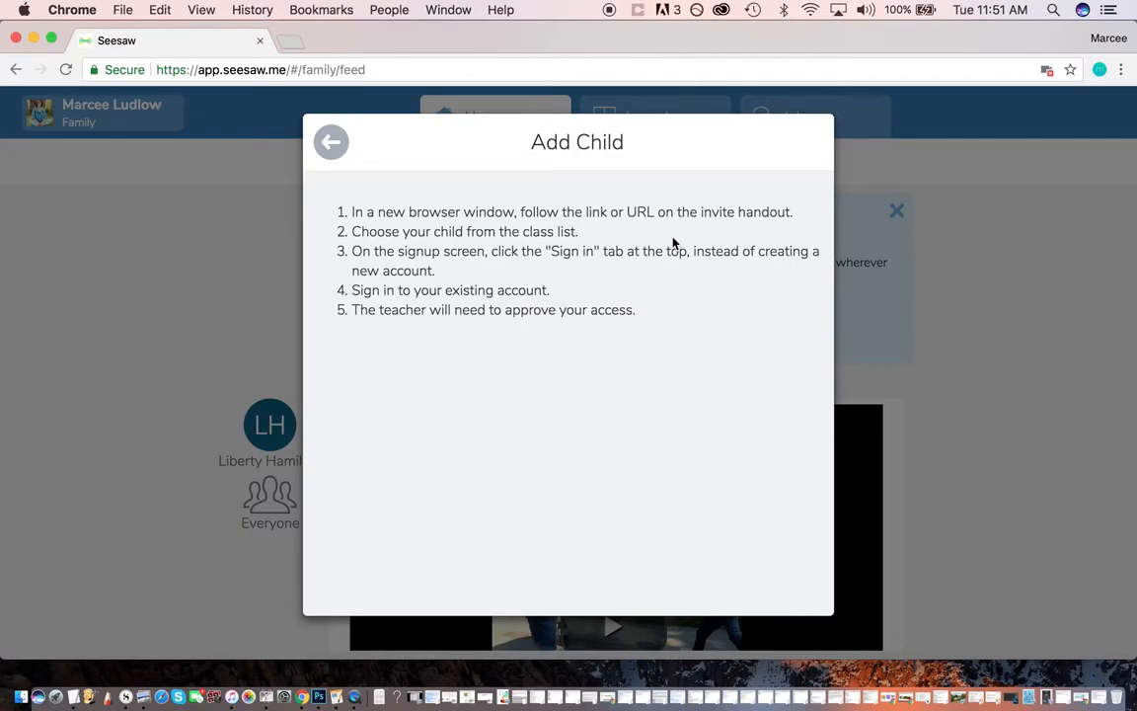
left_click(331, 143)
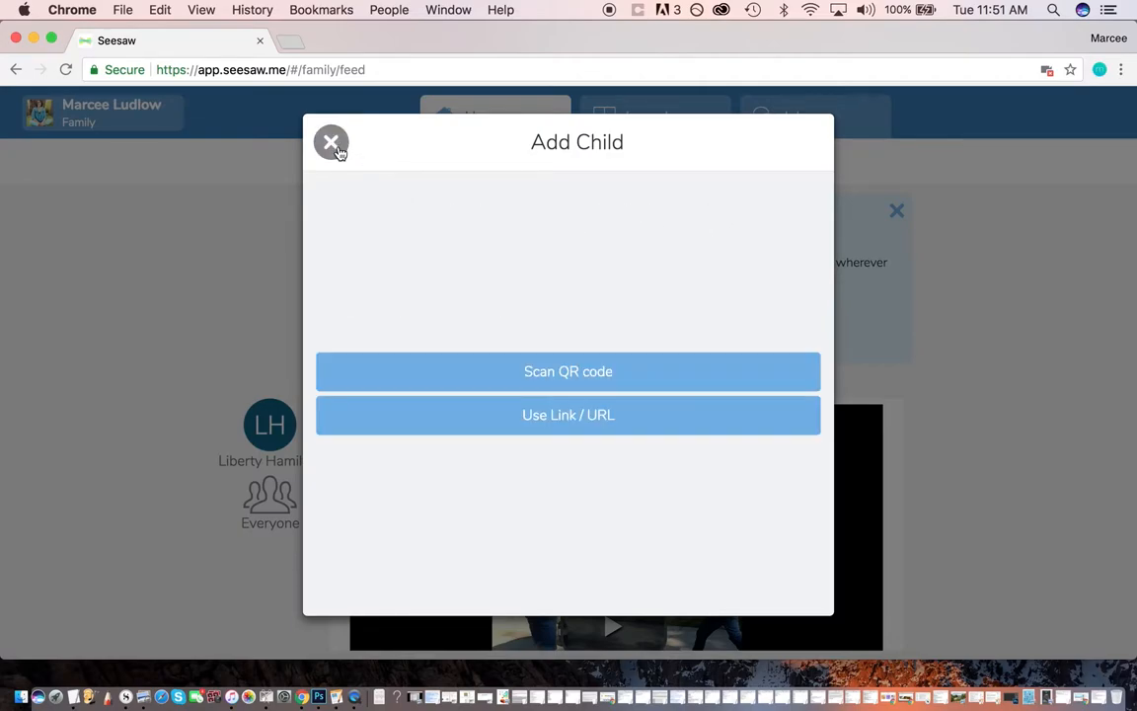
left_click(332, 142)
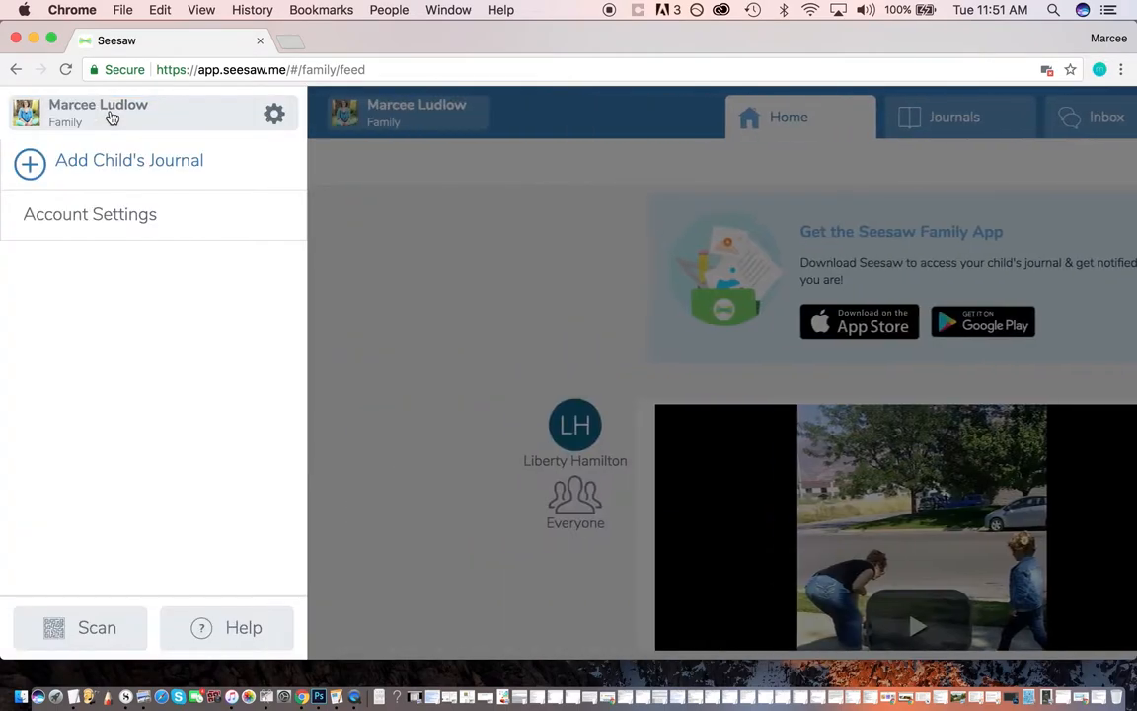
left_click(274, 113)
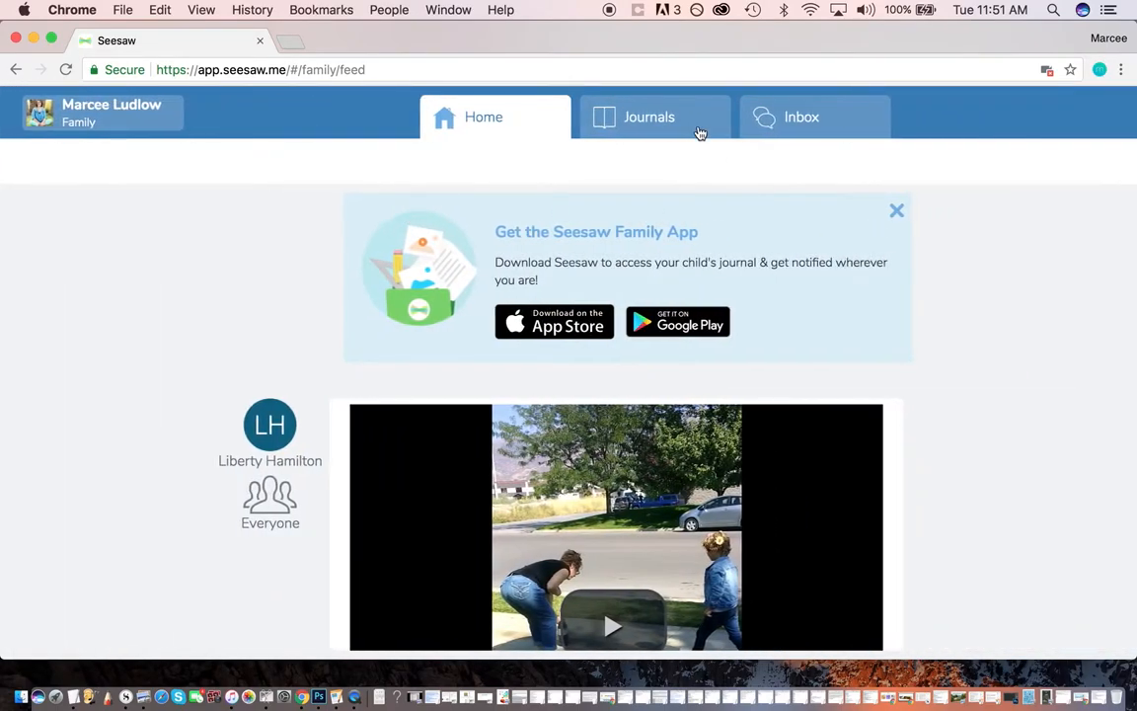
scroll("down", 3)
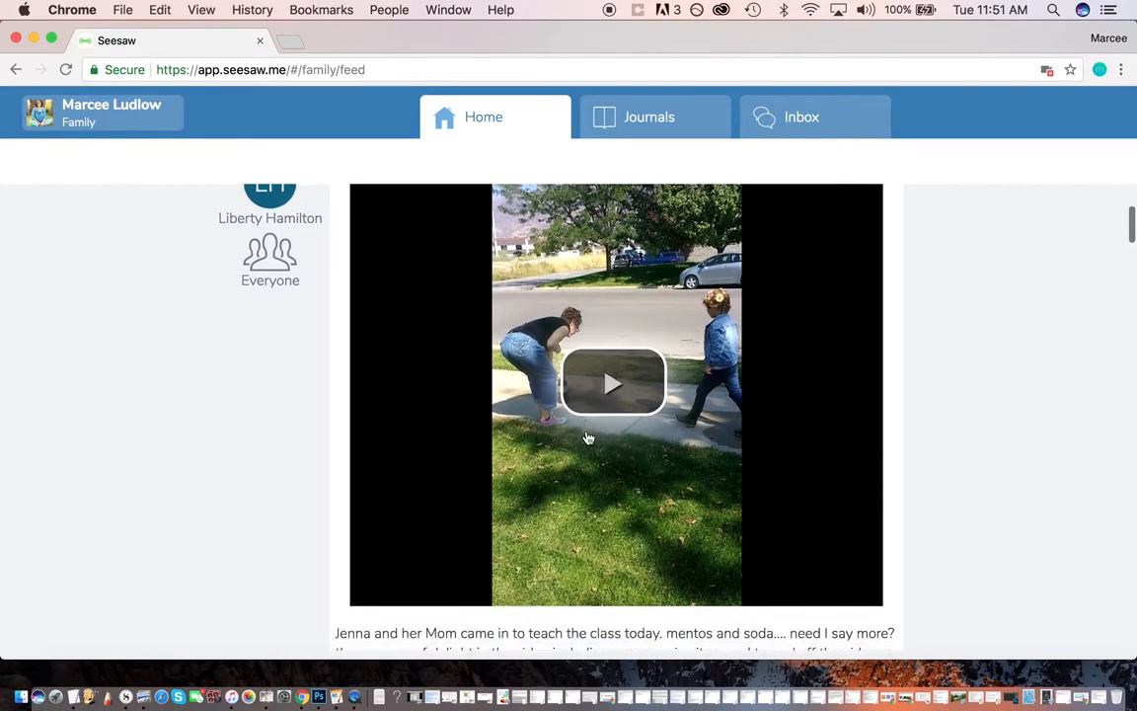
scroll("down", 3)
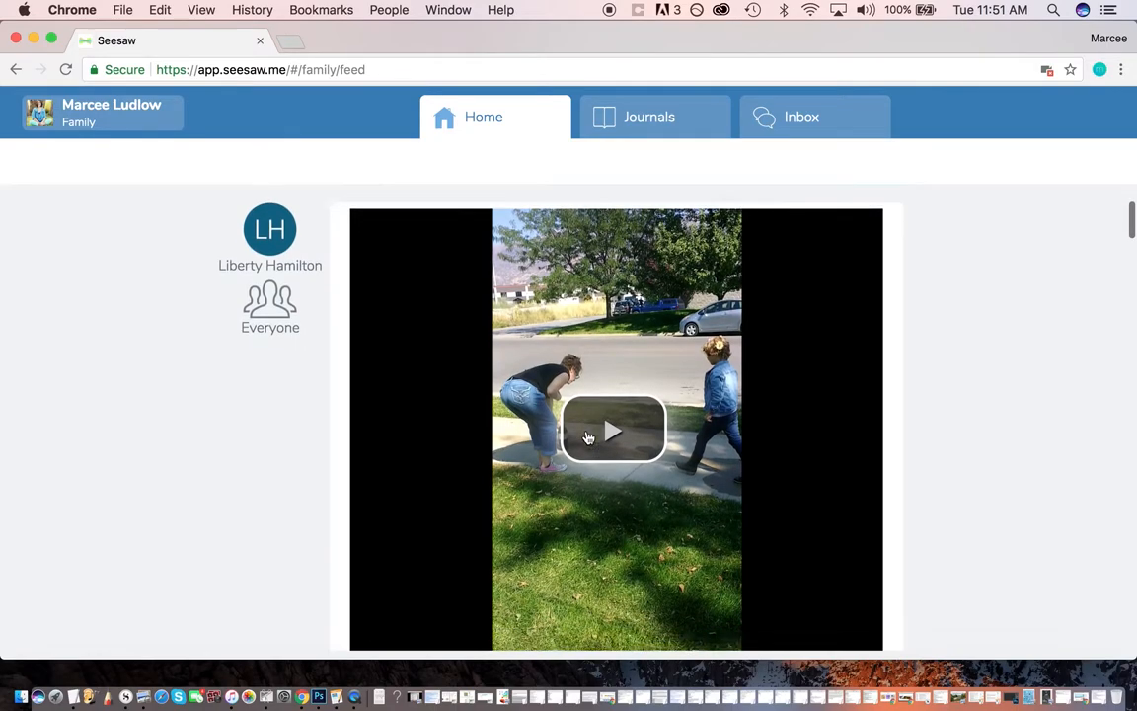
scroll("down", 3)
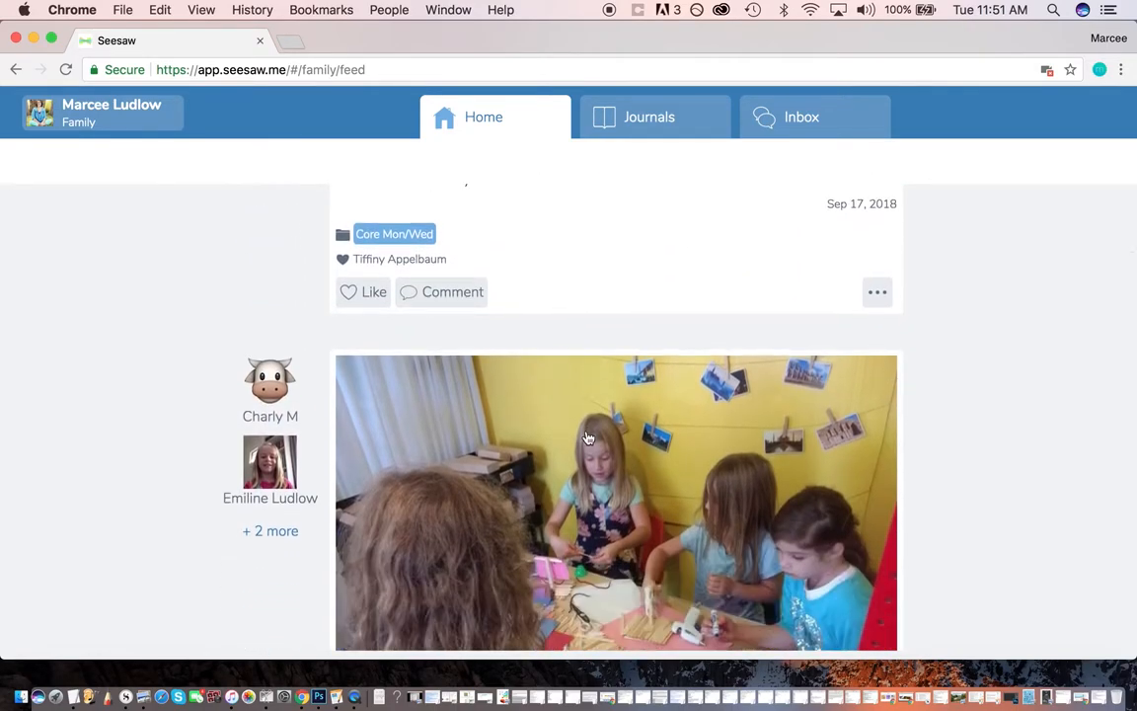
scroll("down", 3)
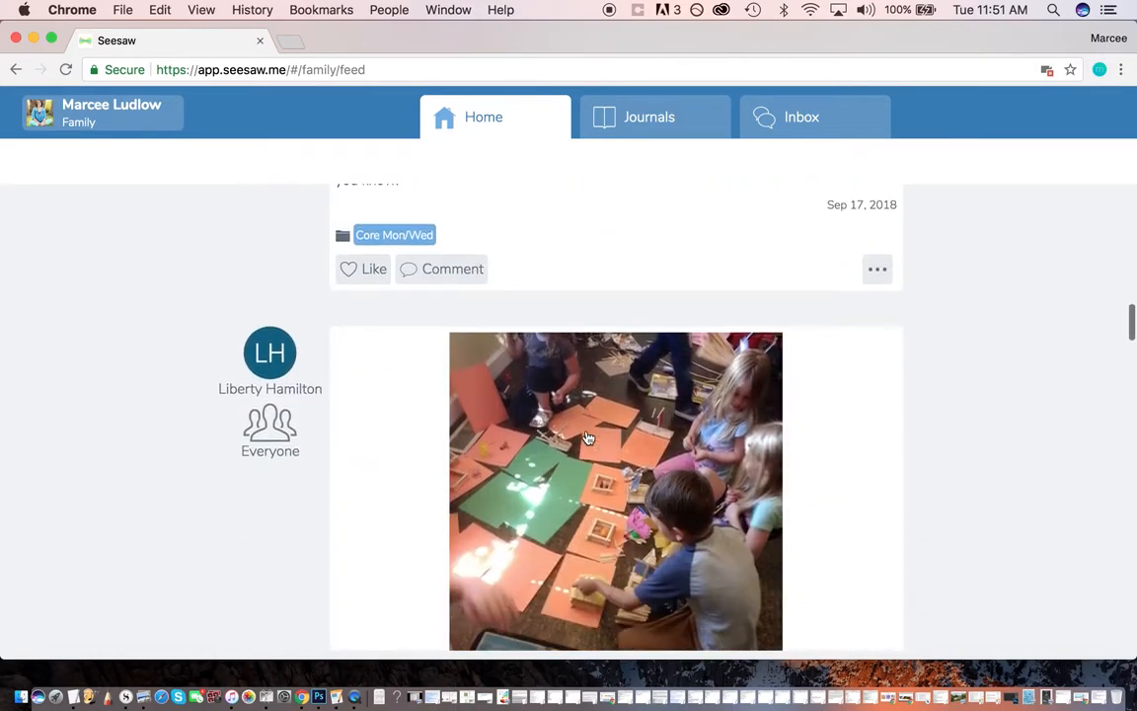
scroll("down", 3)
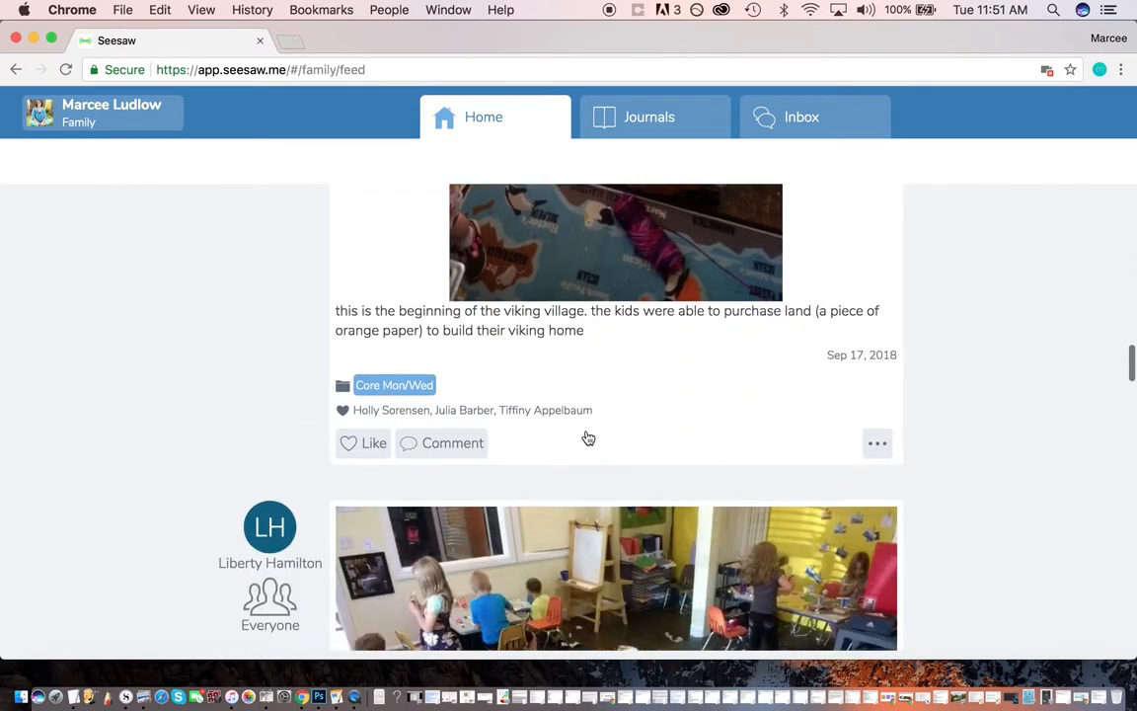
scroll("down", 3)
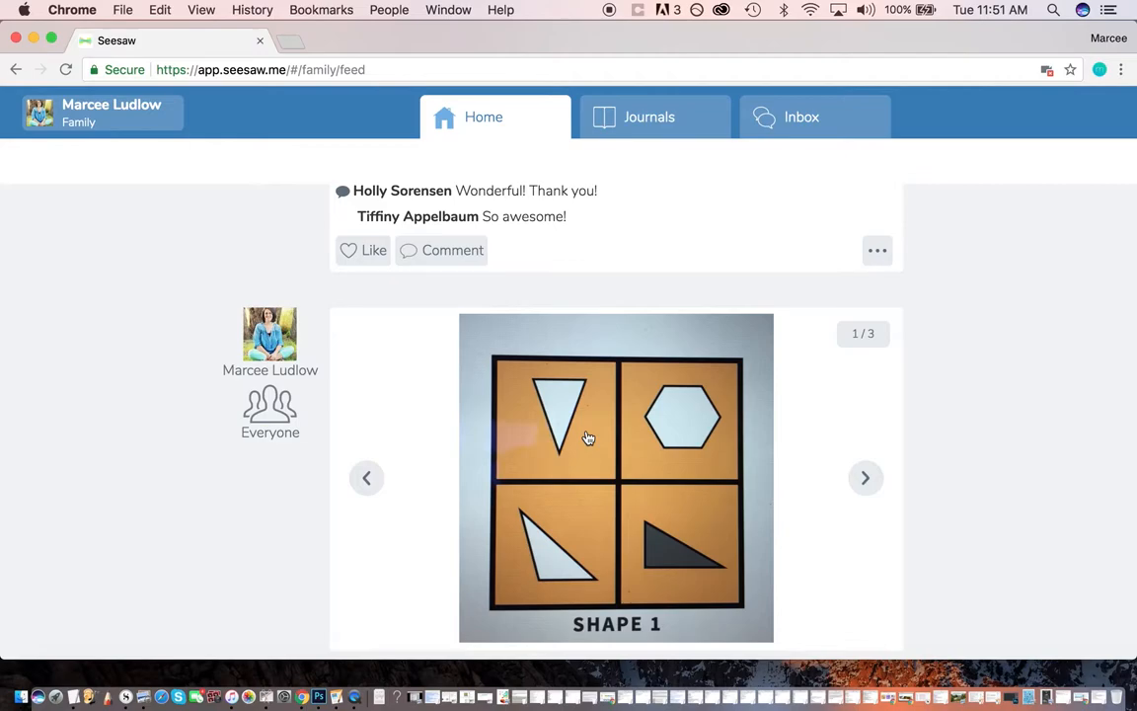
scroll("down", 3)
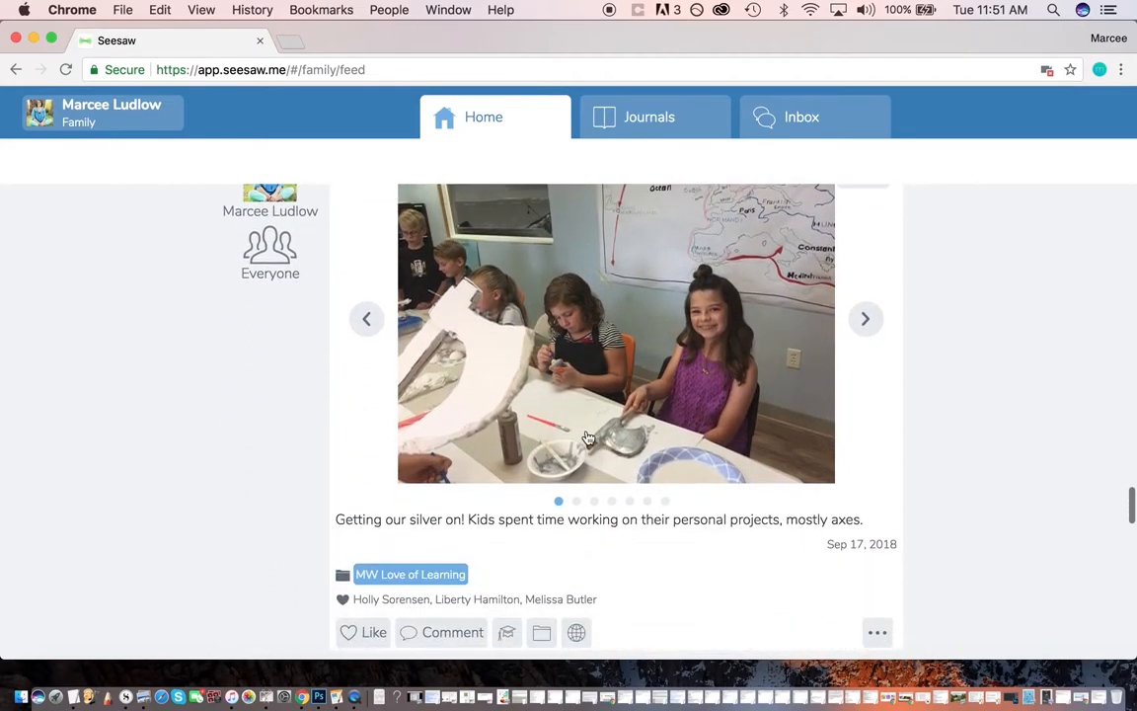
scroll("down", 3)
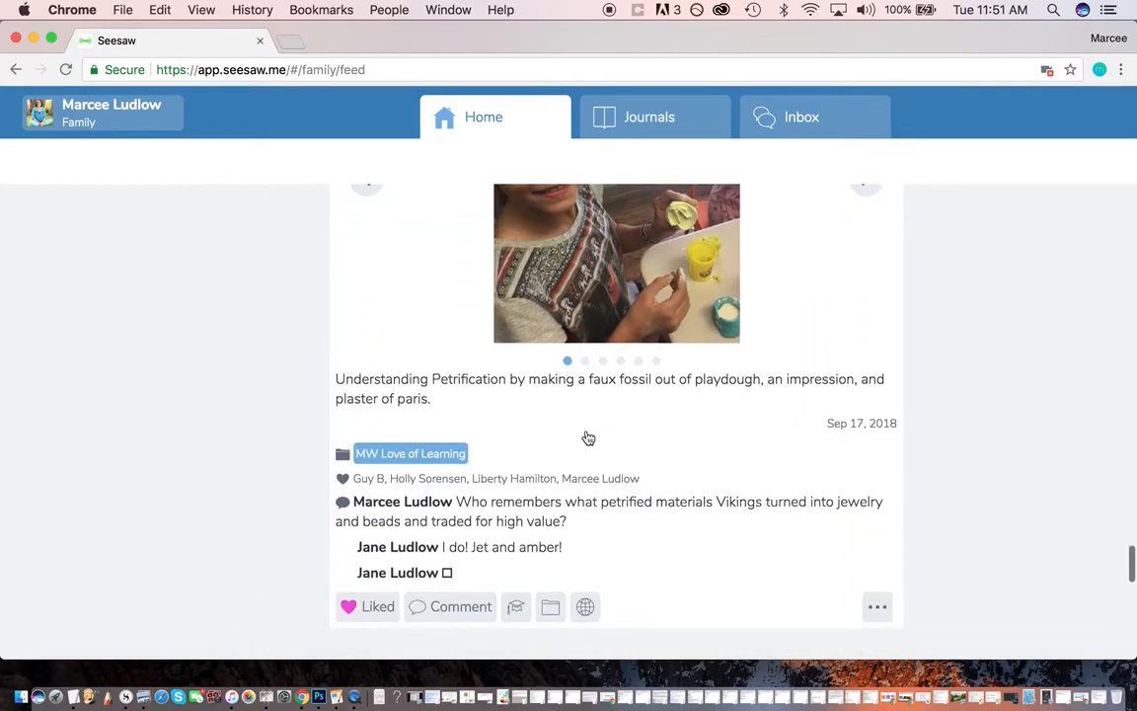
scroll("down", 3)
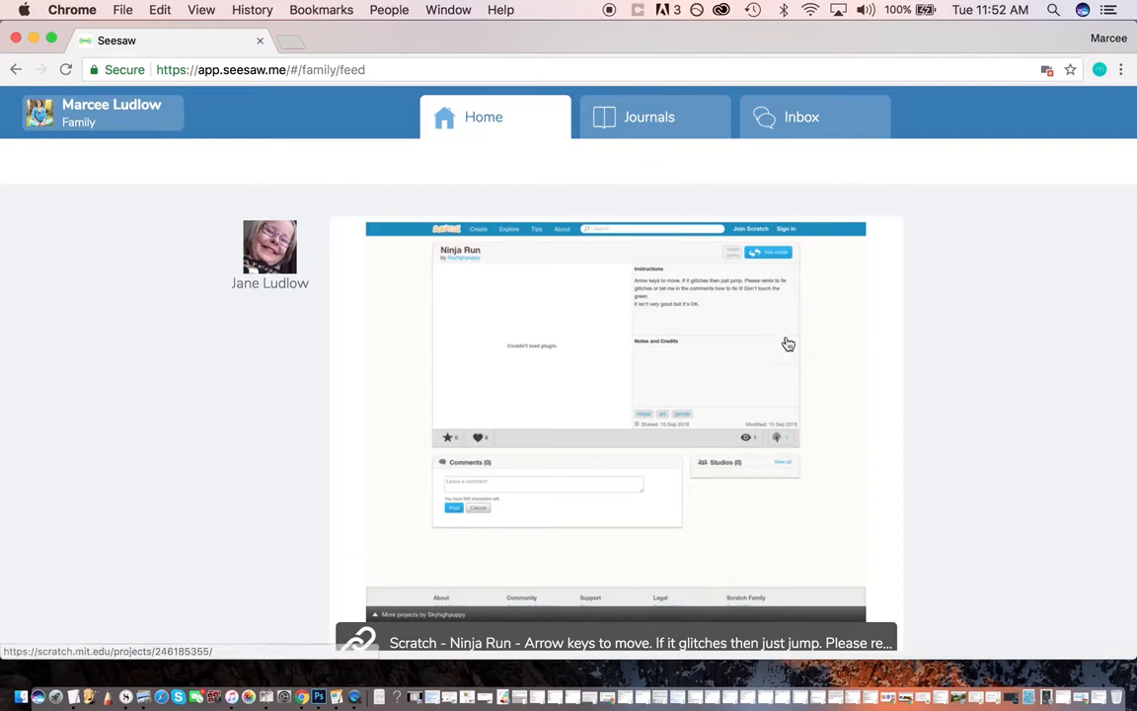
mouse_move(807, 394)
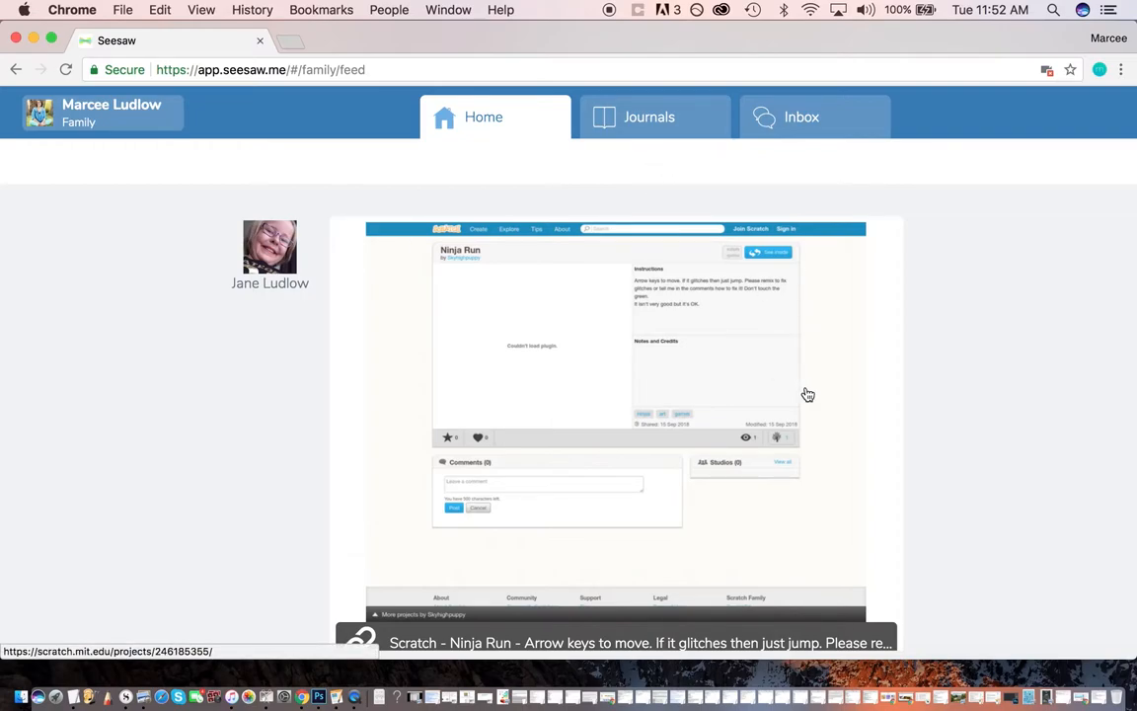
scroll("down", 3)
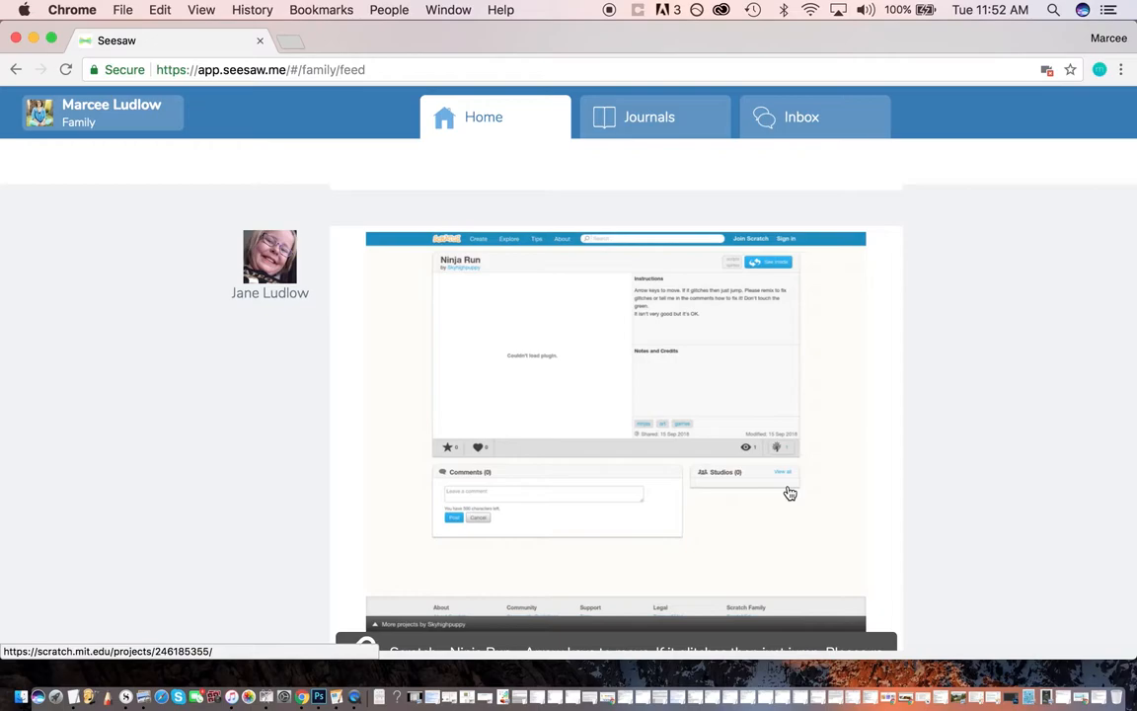
scroll("down", 3)
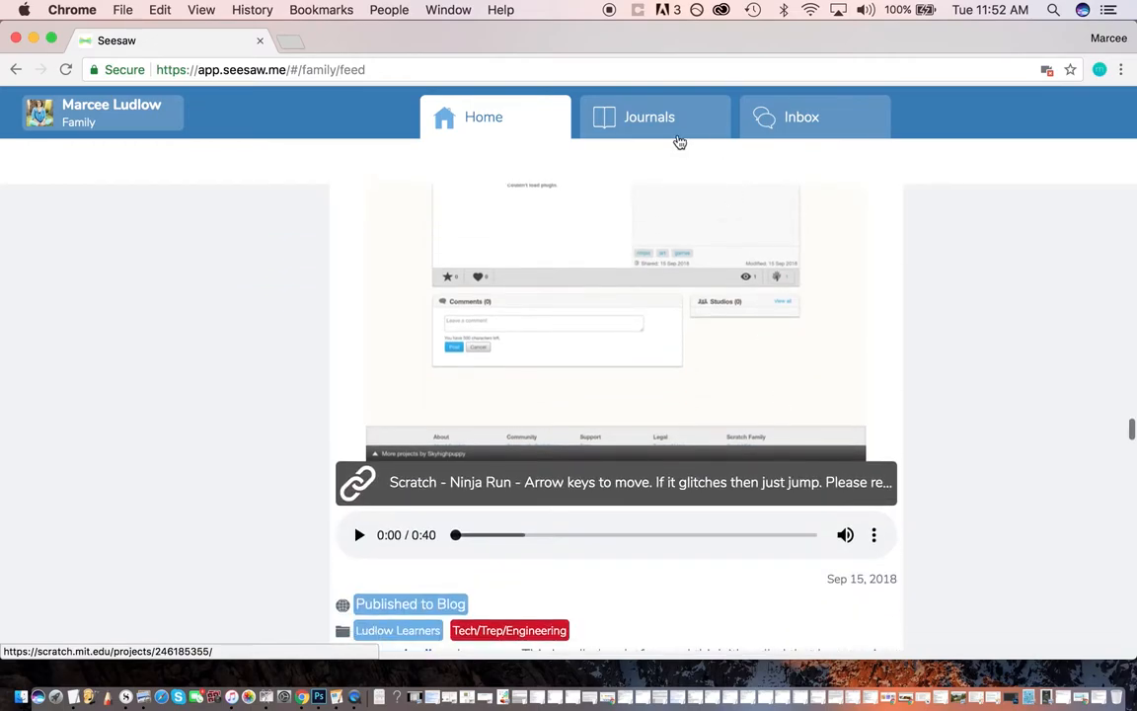
From the Journals list browse Emiline's Ludlow Learners journal, then load her Core Mon/Wed class.
left_click(647, 116)
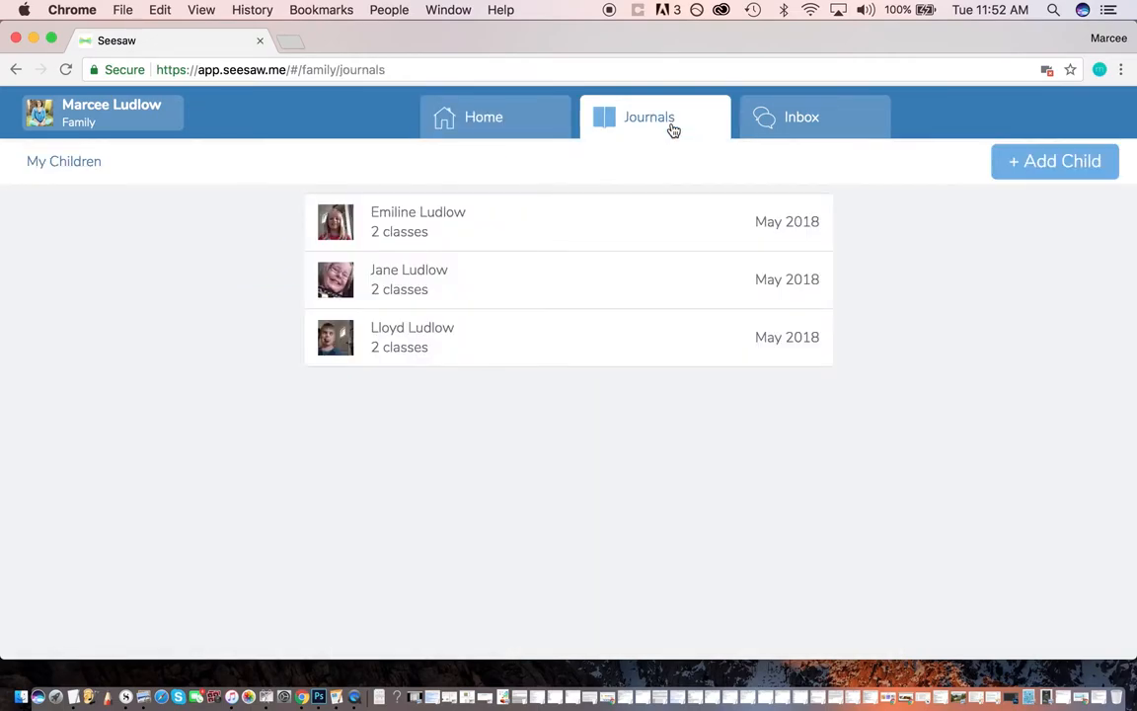
mouse_move(415, 253)
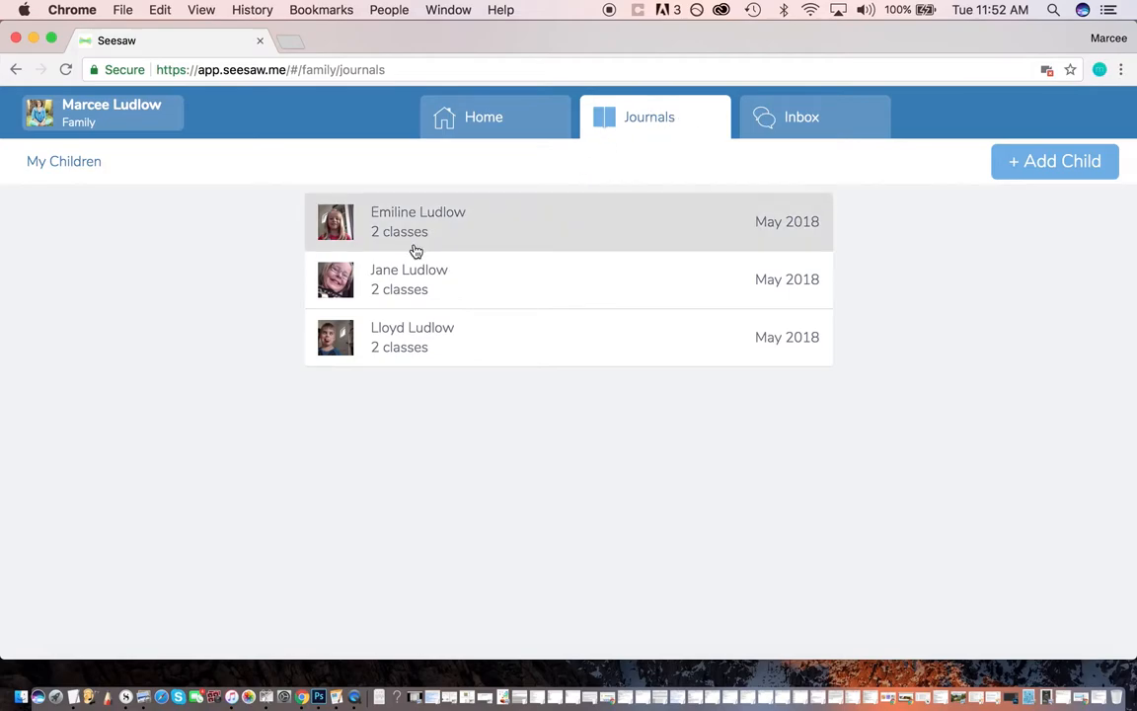
mouse_move(466, 233)
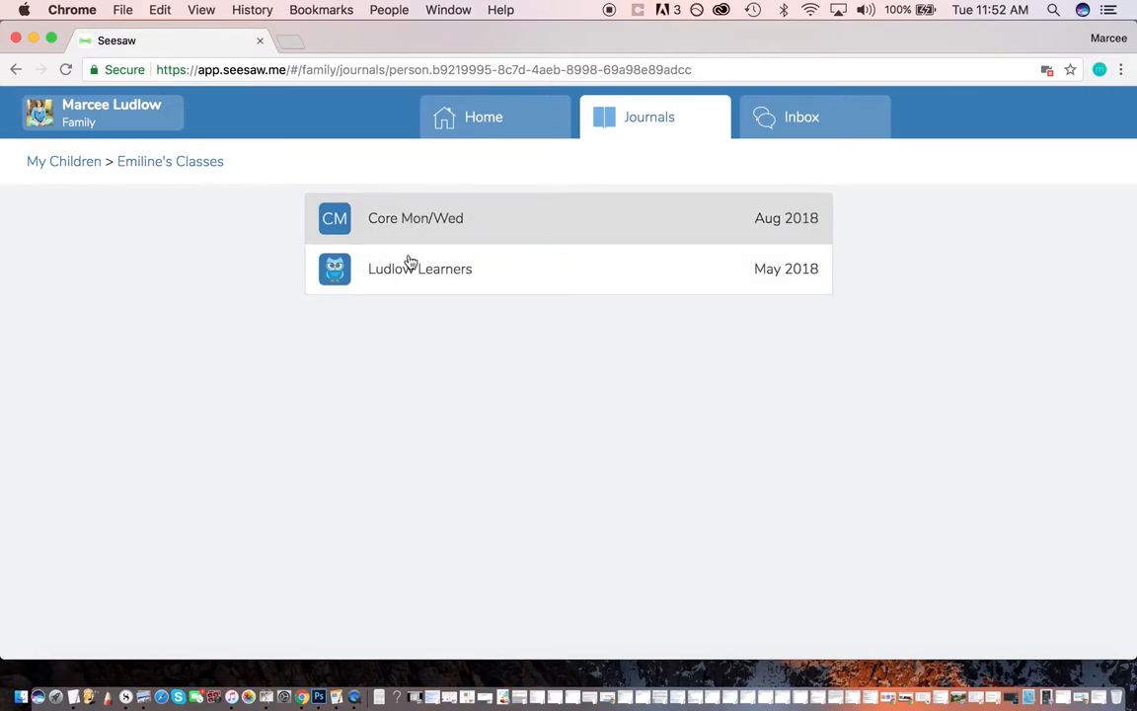
mouse_move(422, 290)
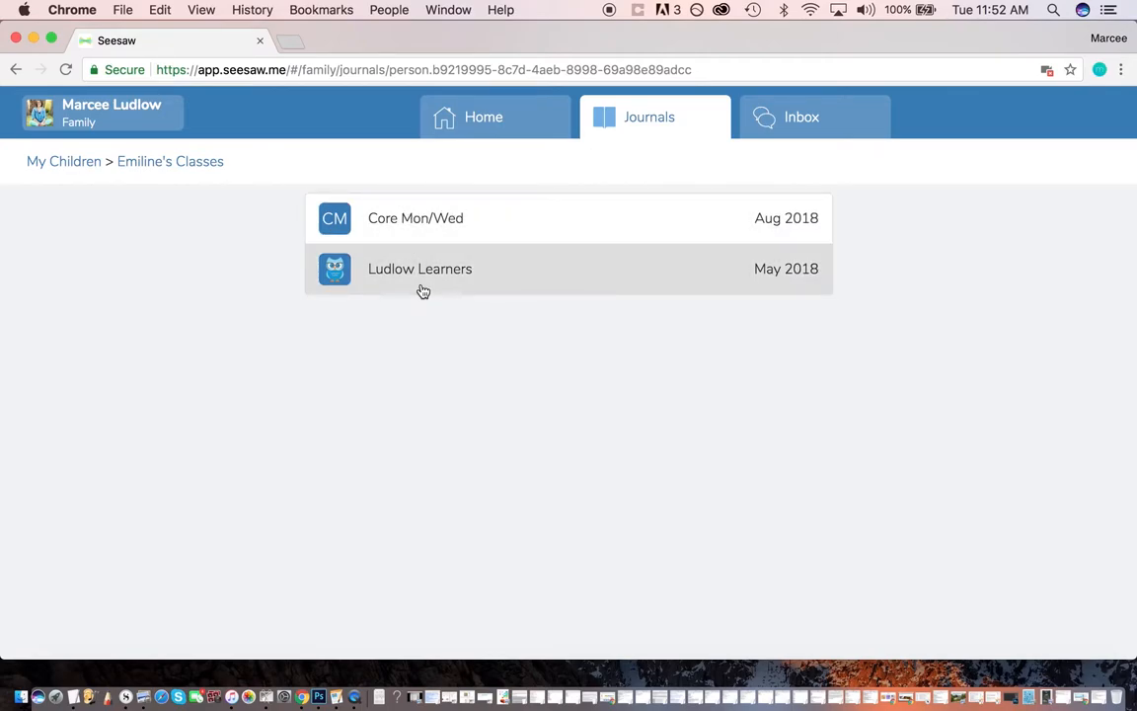
left_click(418, 268)
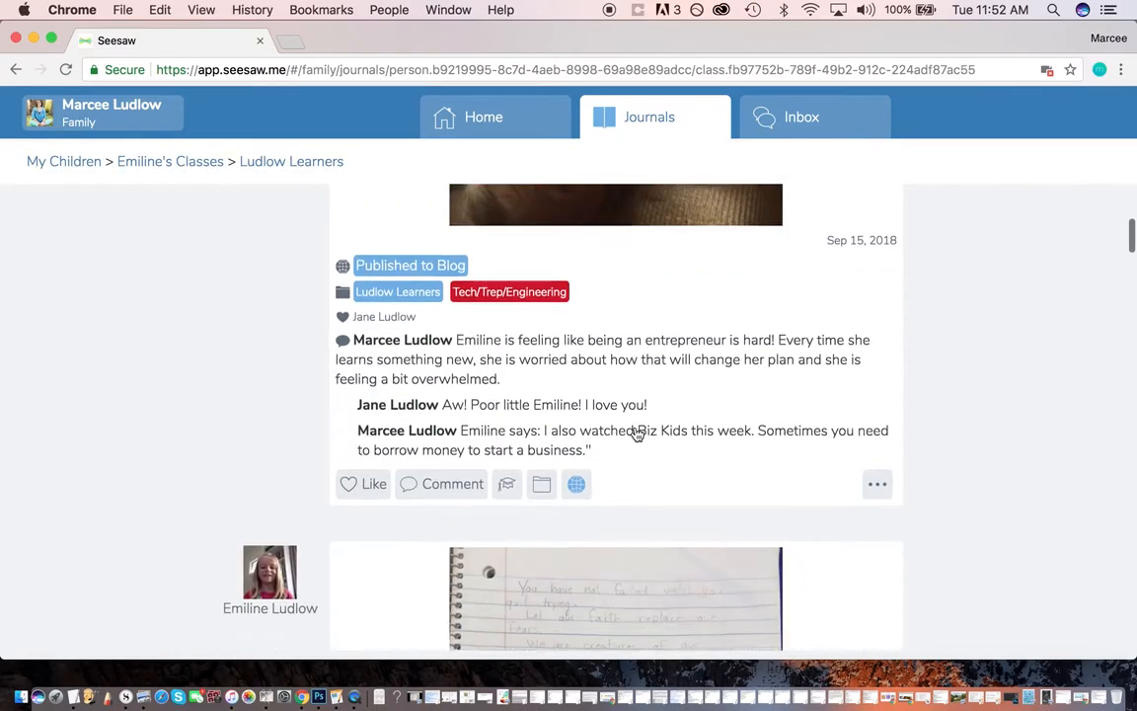
left_click(646, 116)
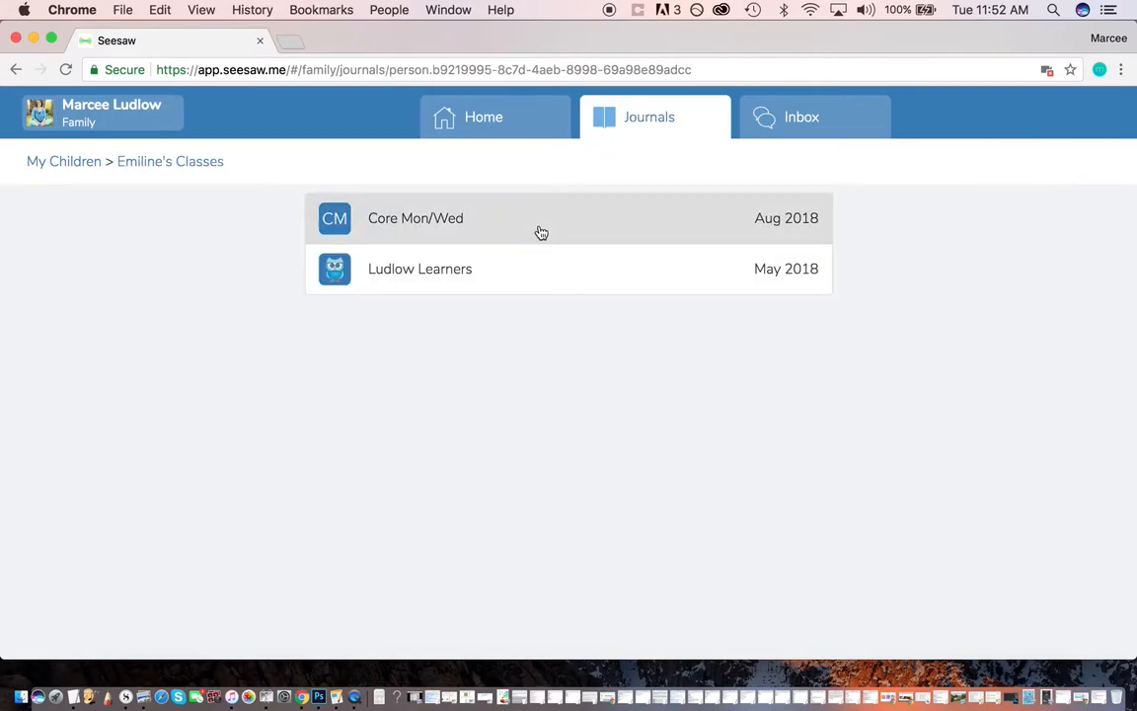
left_click(415, 217)
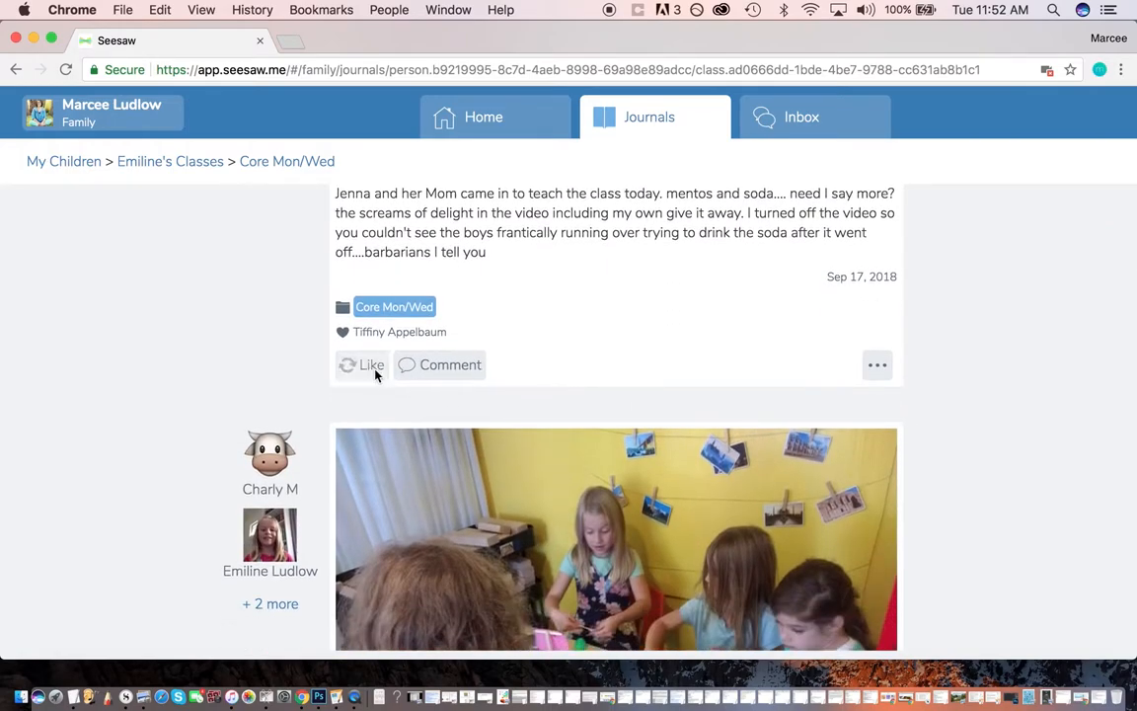
Like the mentos-and-soda post and post the comment 'I love Mentos!'.
left_click(361, 363)
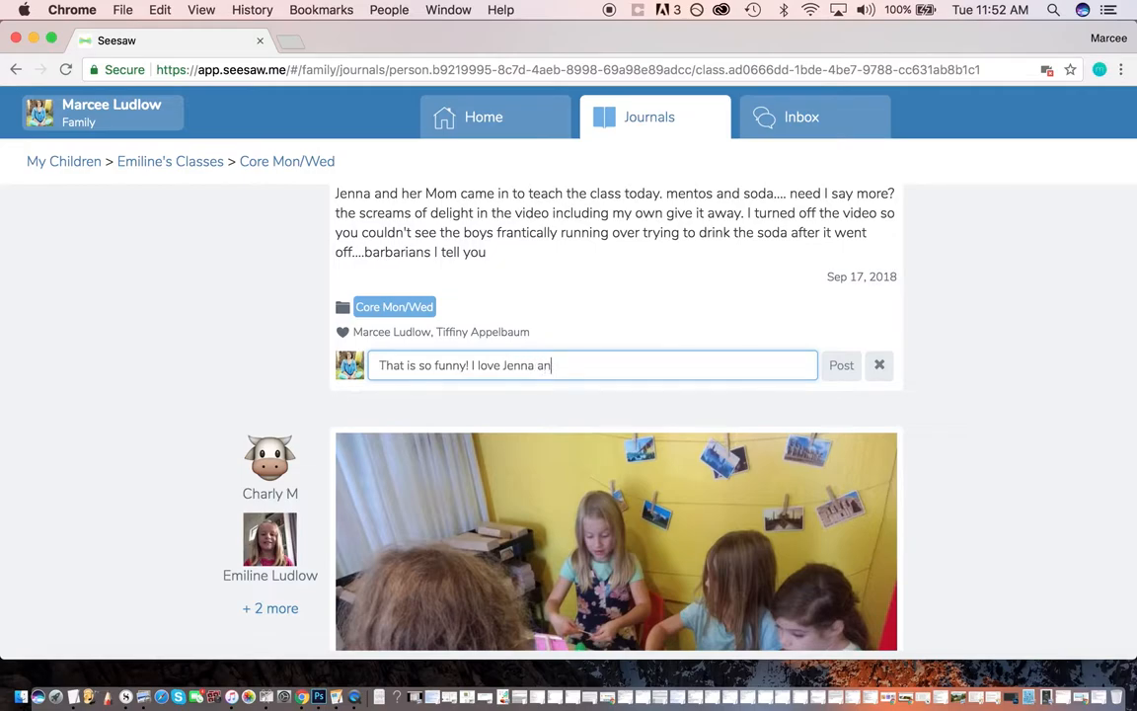
type("d I love Mentos!")
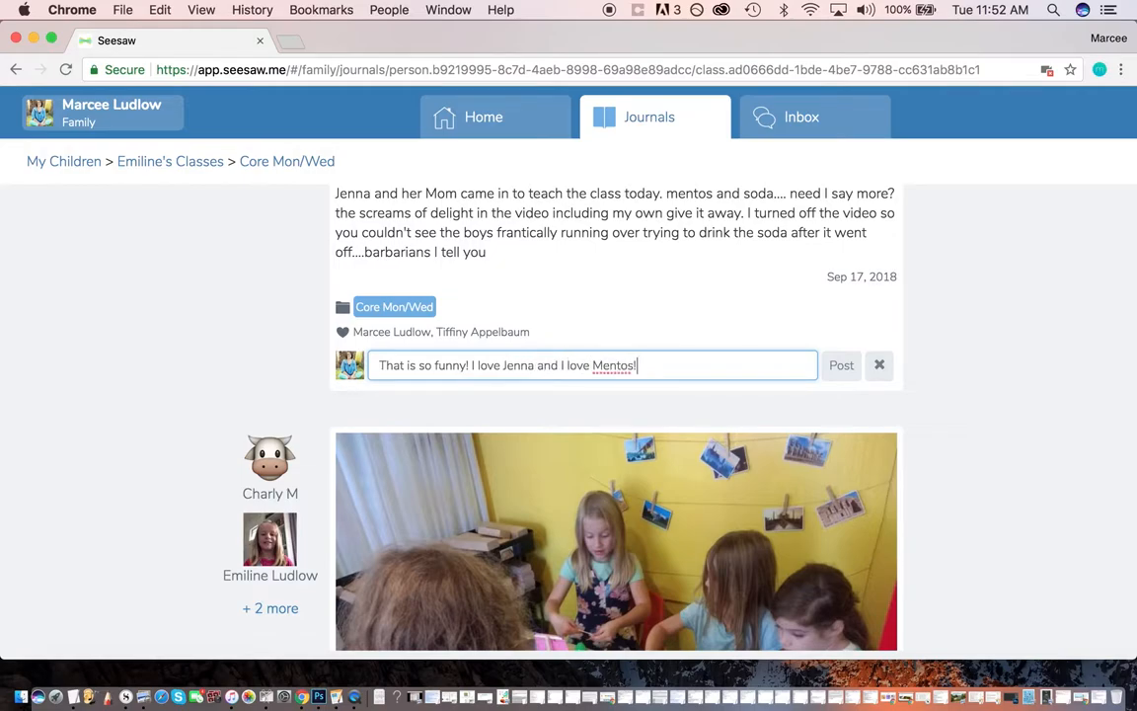
left_click(841, 365)
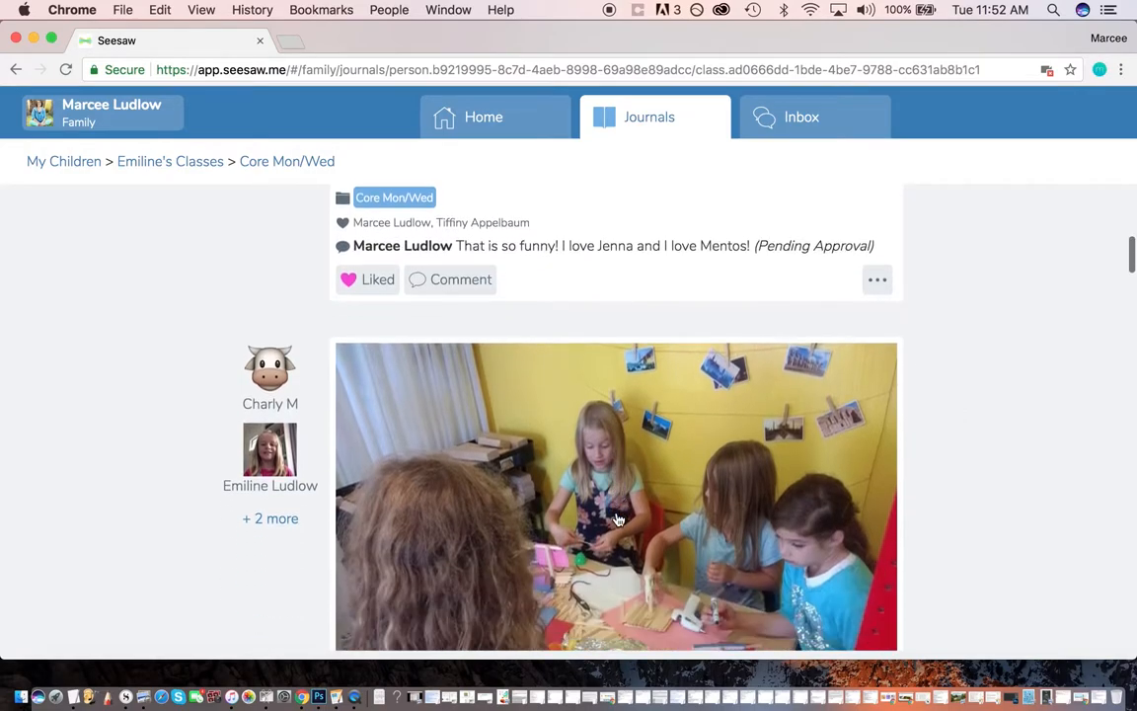
Scroll through the rest of Emiline's Core Mon/Wed posts and return to My Children.
scroll("up", 3)
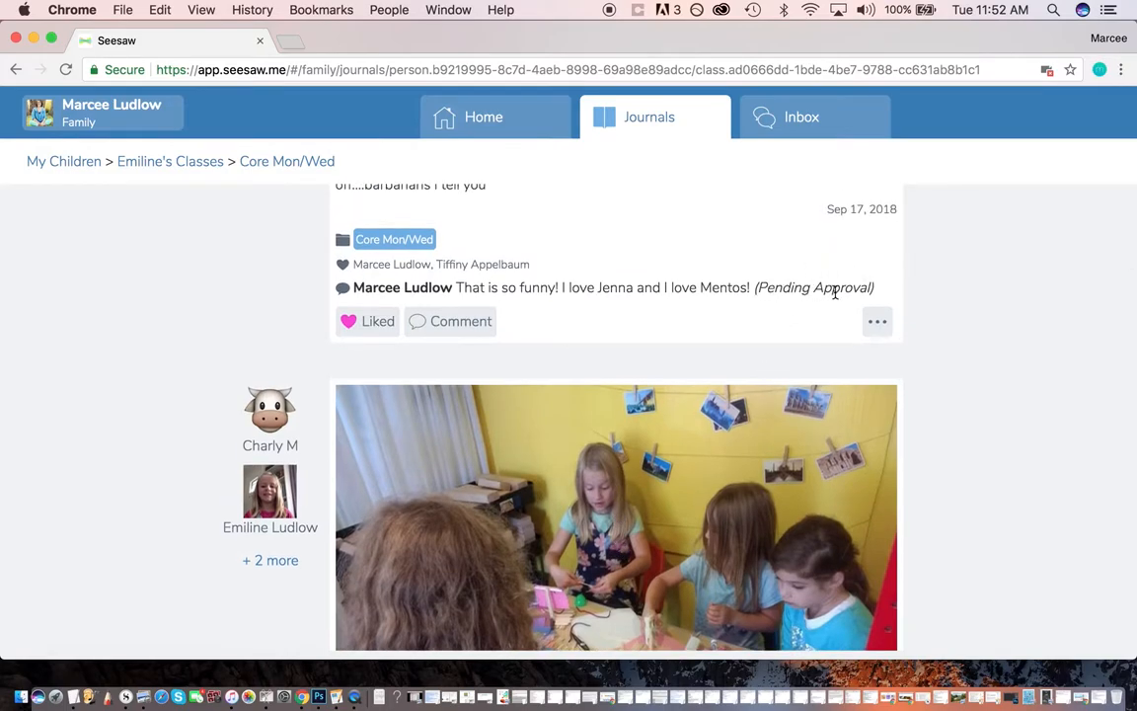
scroll("down", 3)
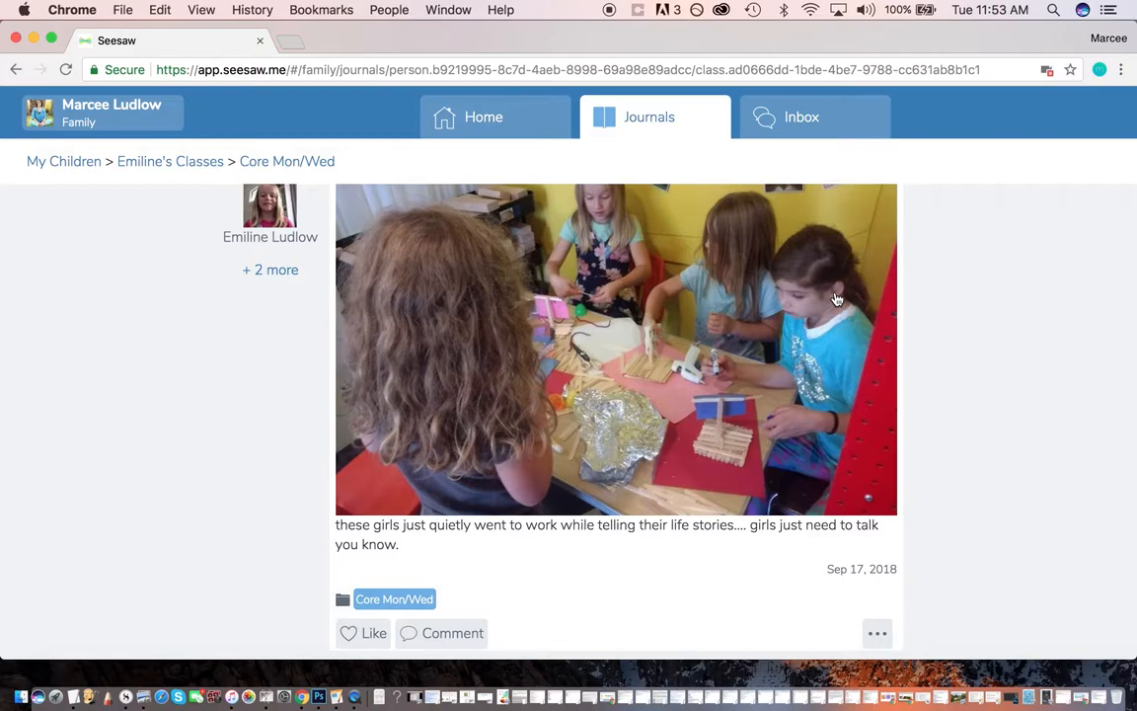
scroll("down", 3)
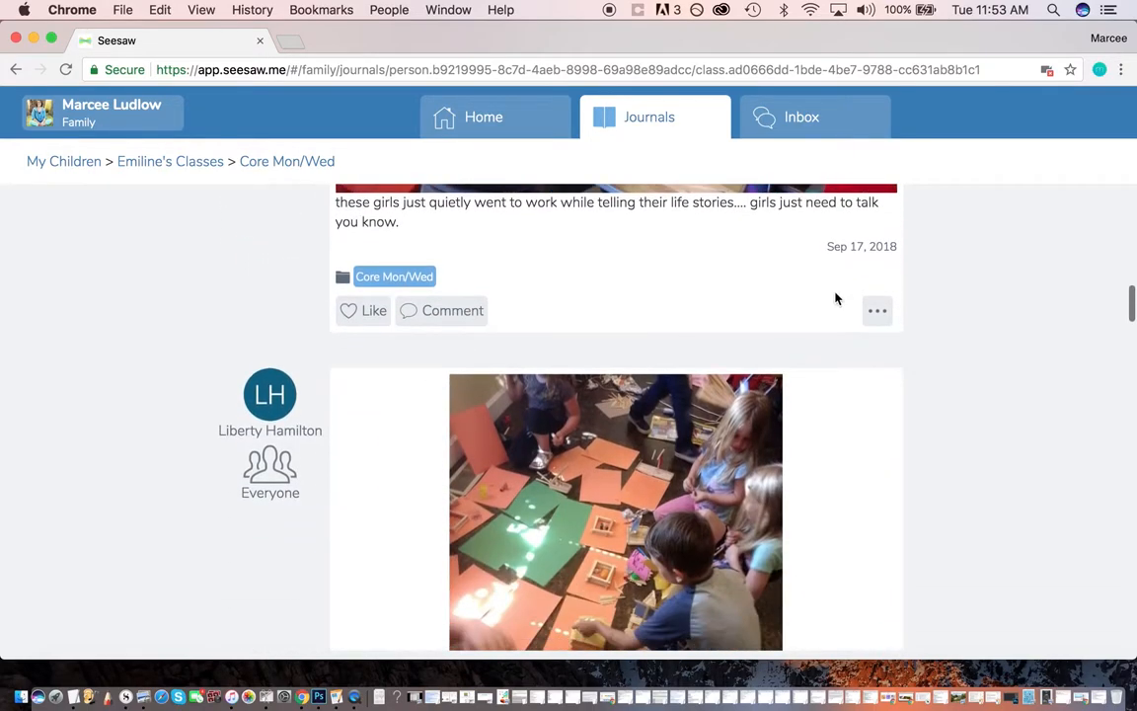
scroll("down", 3)
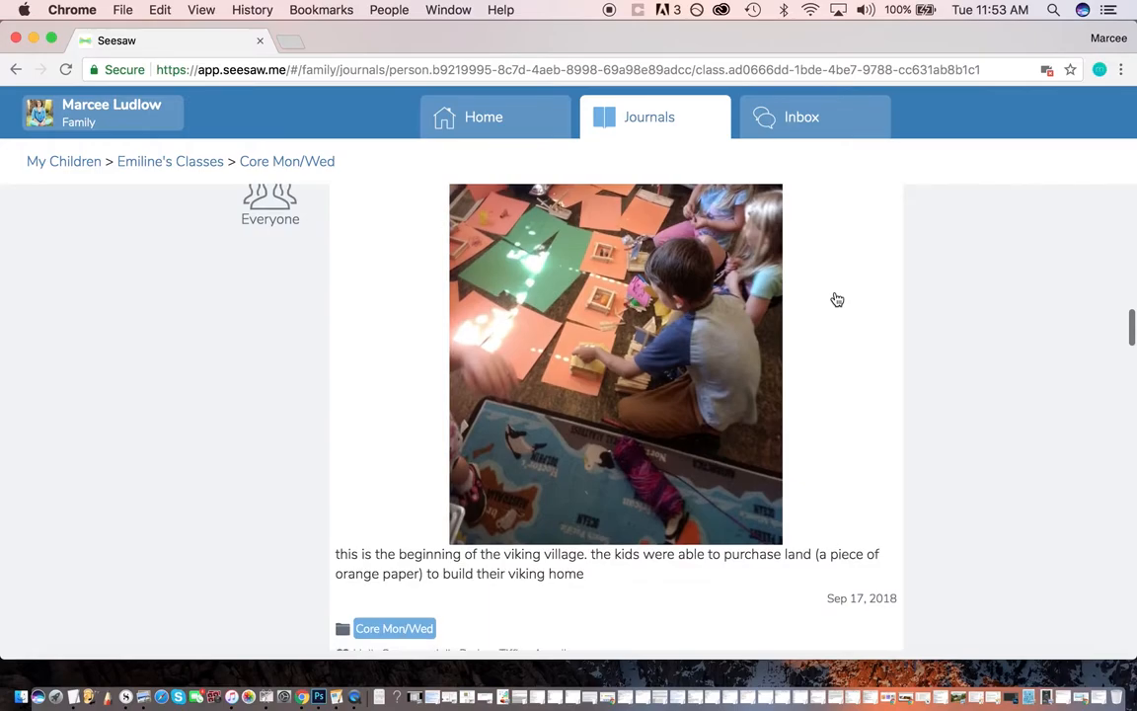
scroll("down", 3)
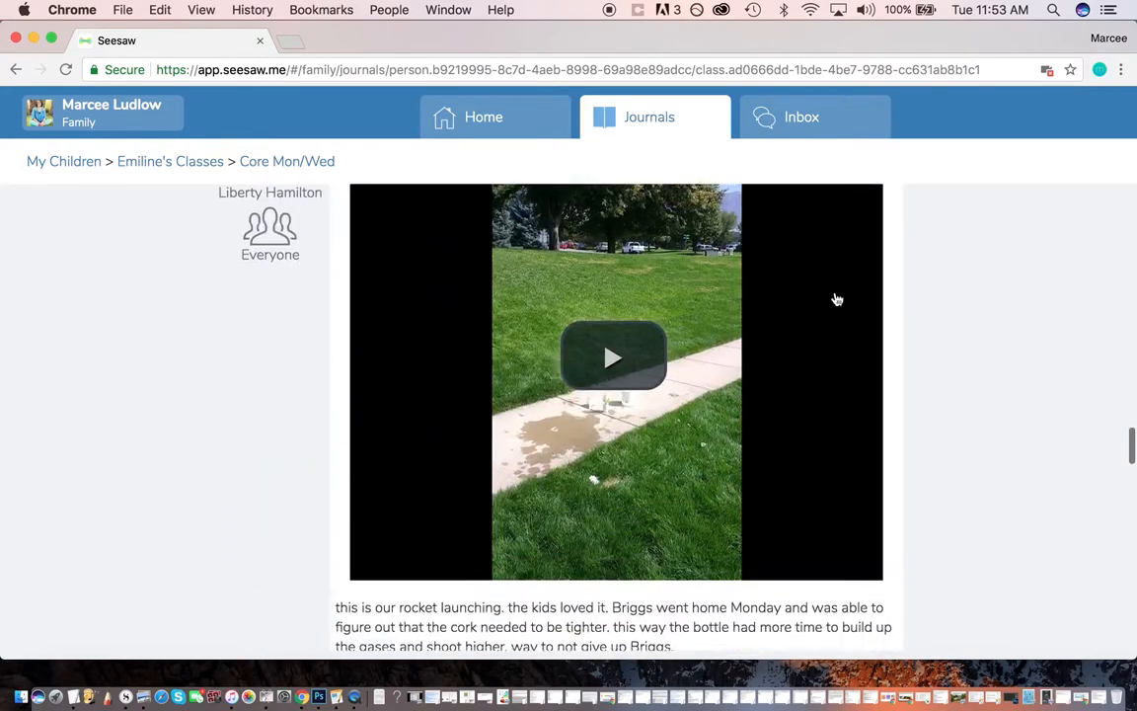
scroll("down", 3)
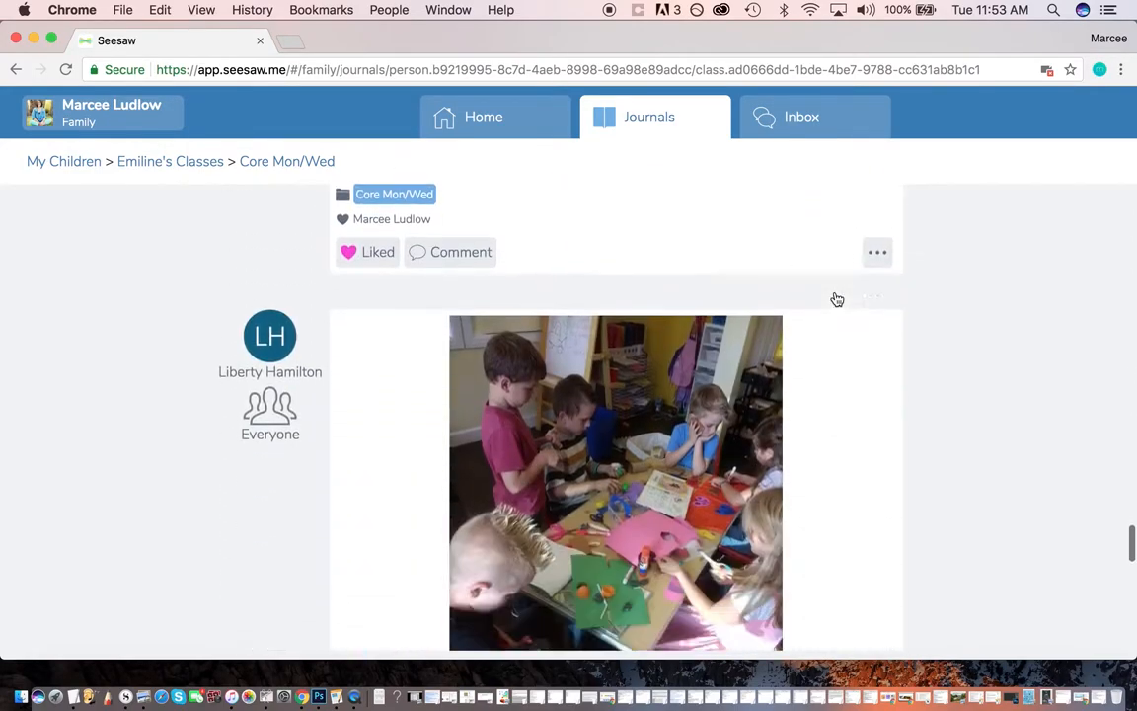
scroll("down", 3)
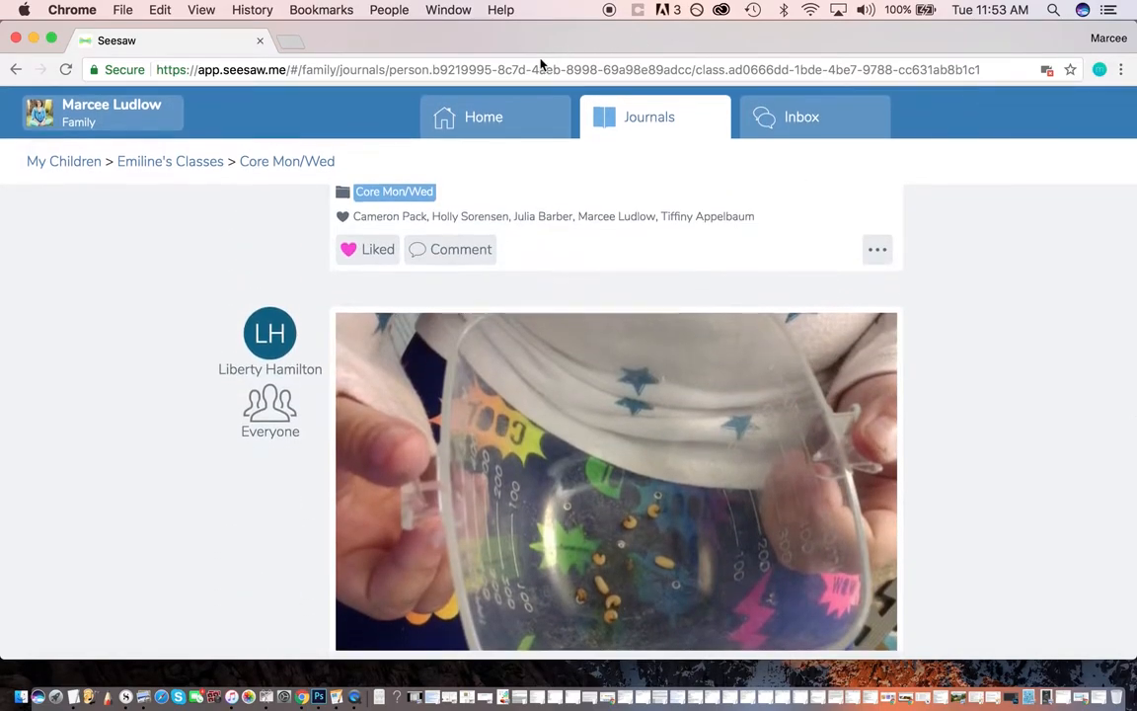
left_click(63, 162)
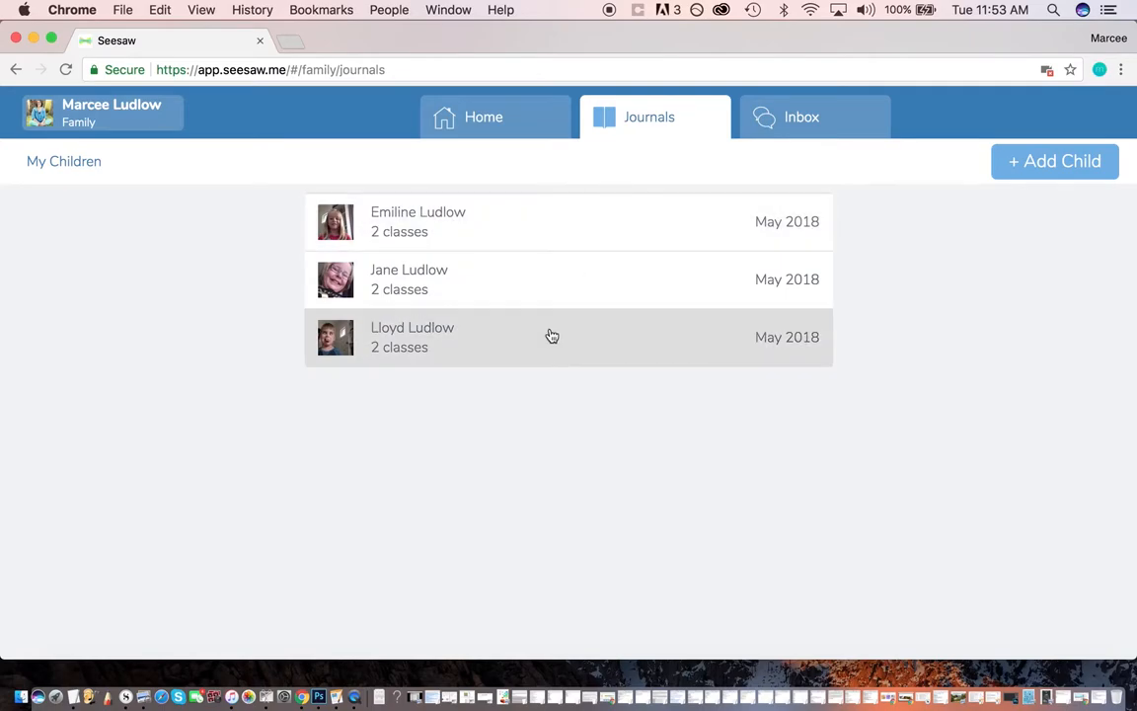
In Jane's MW Love of Learning journal page through the silver-working photos and scroll to the Northern Lights Art Project.
left_click(409, 278)
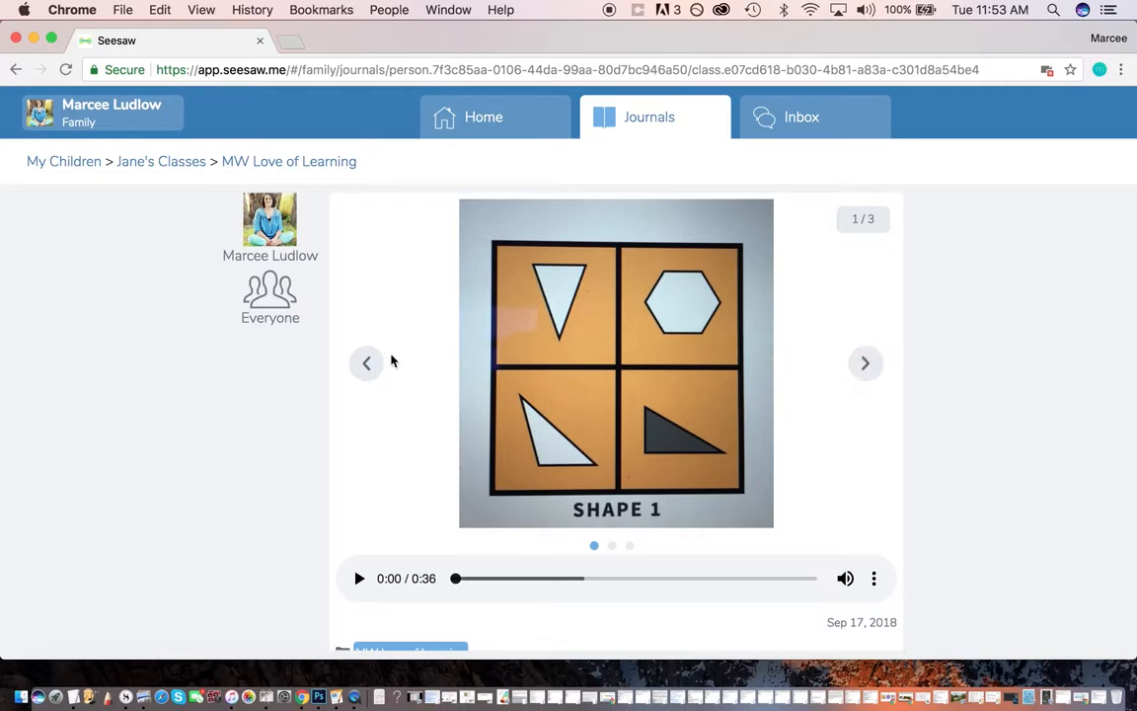
left_click(864, 363)
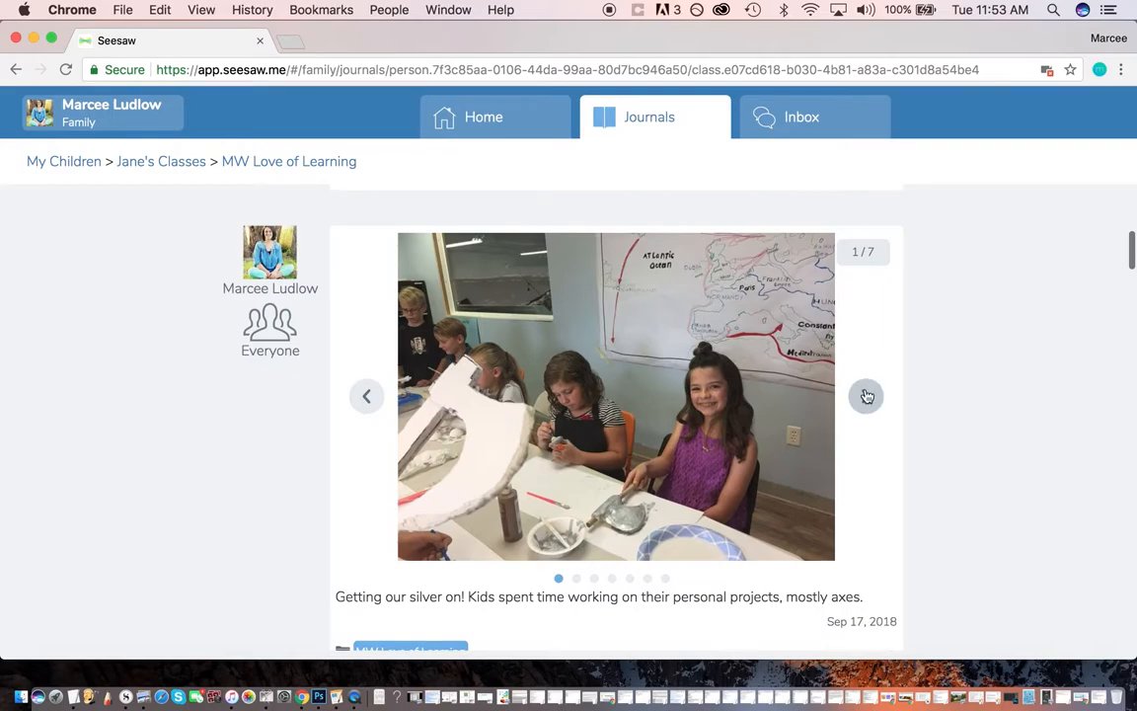
left_click(865, 395)
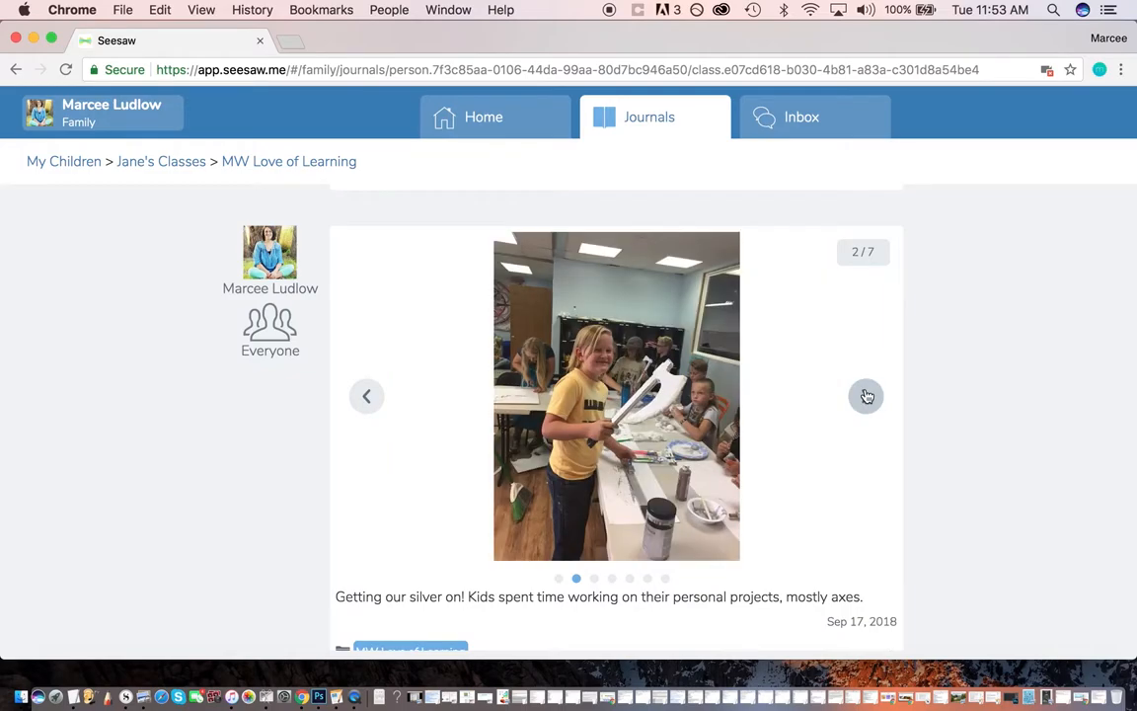
left_click(865, 395)
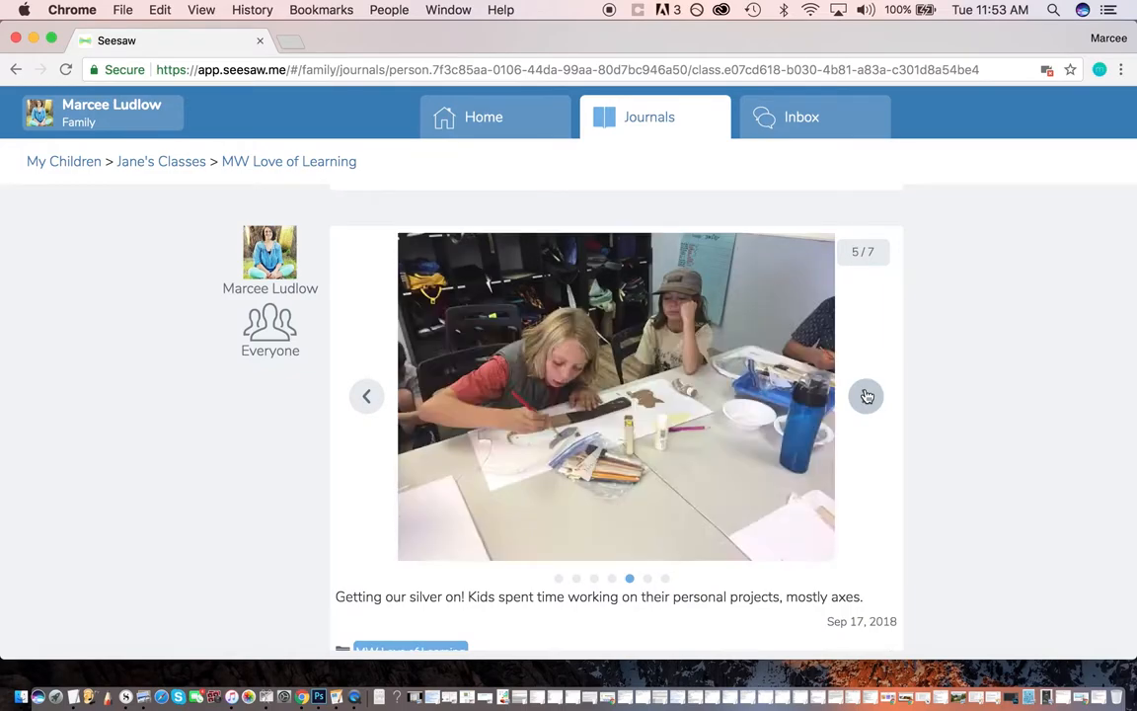
scroll("down", 3)
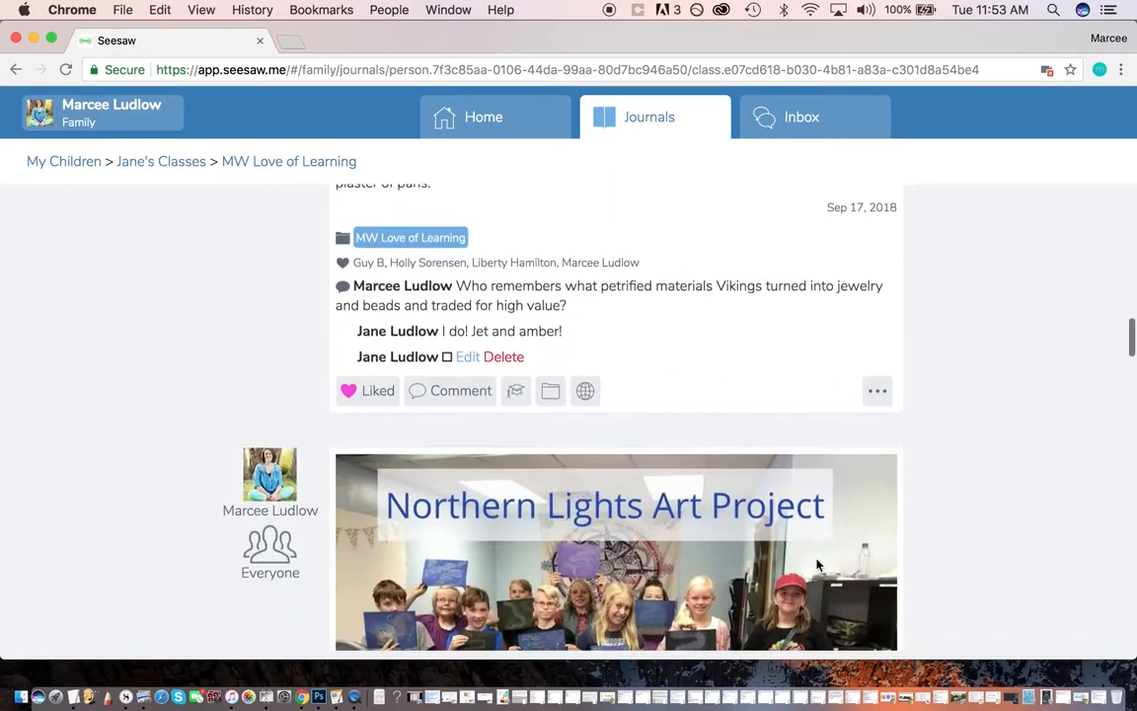
scroll("down", 3)
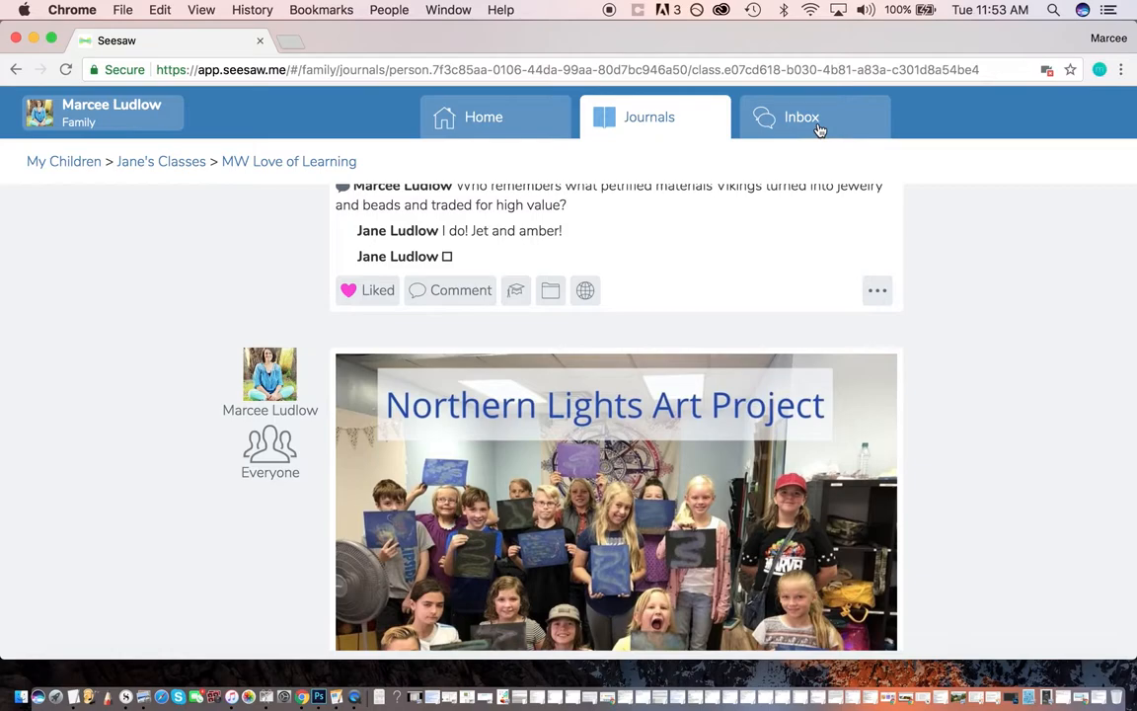
left_click(802, 117)
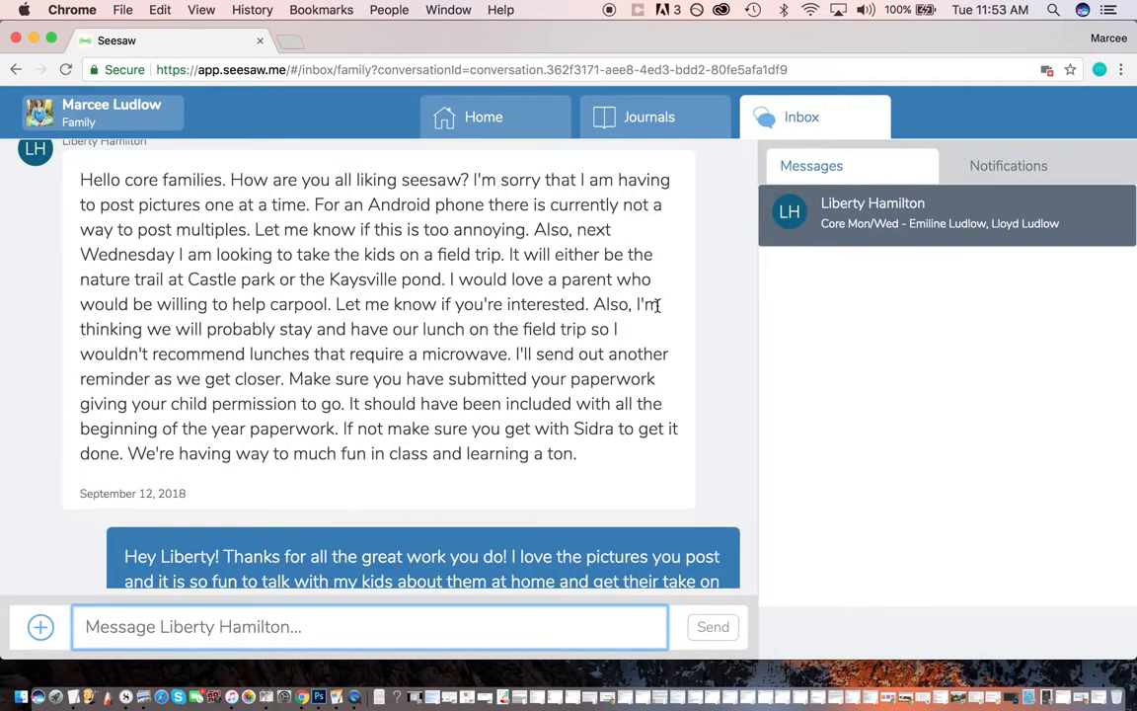
scroll("down", 3)
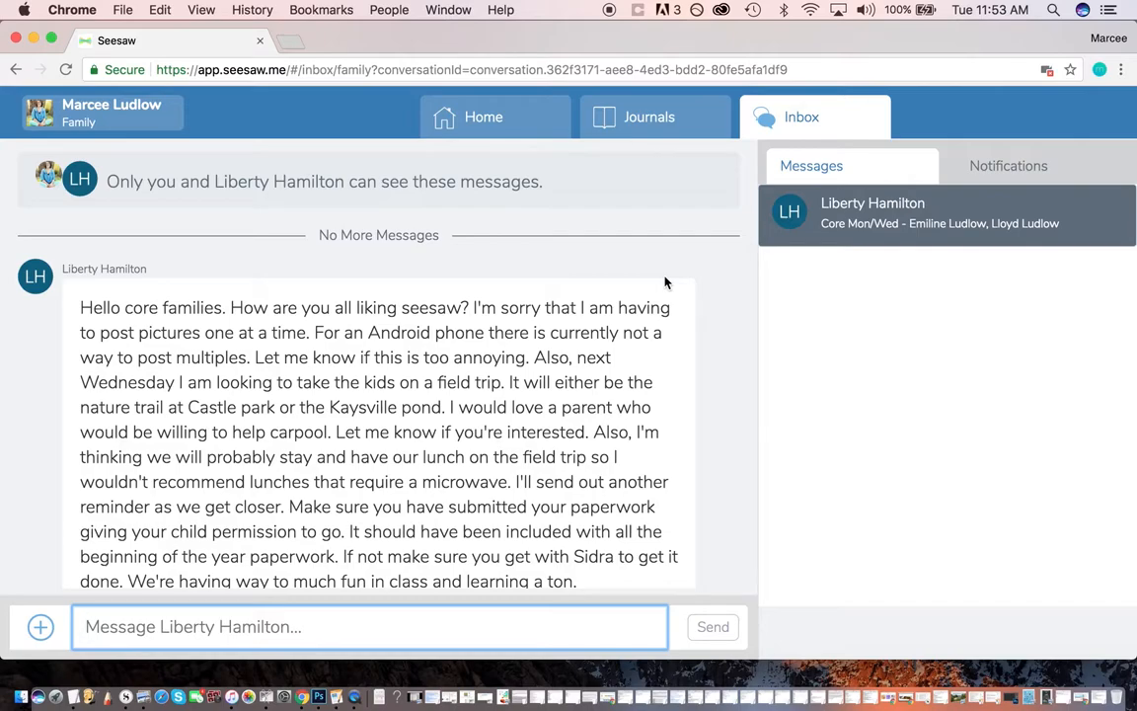
scroll("down", 3)
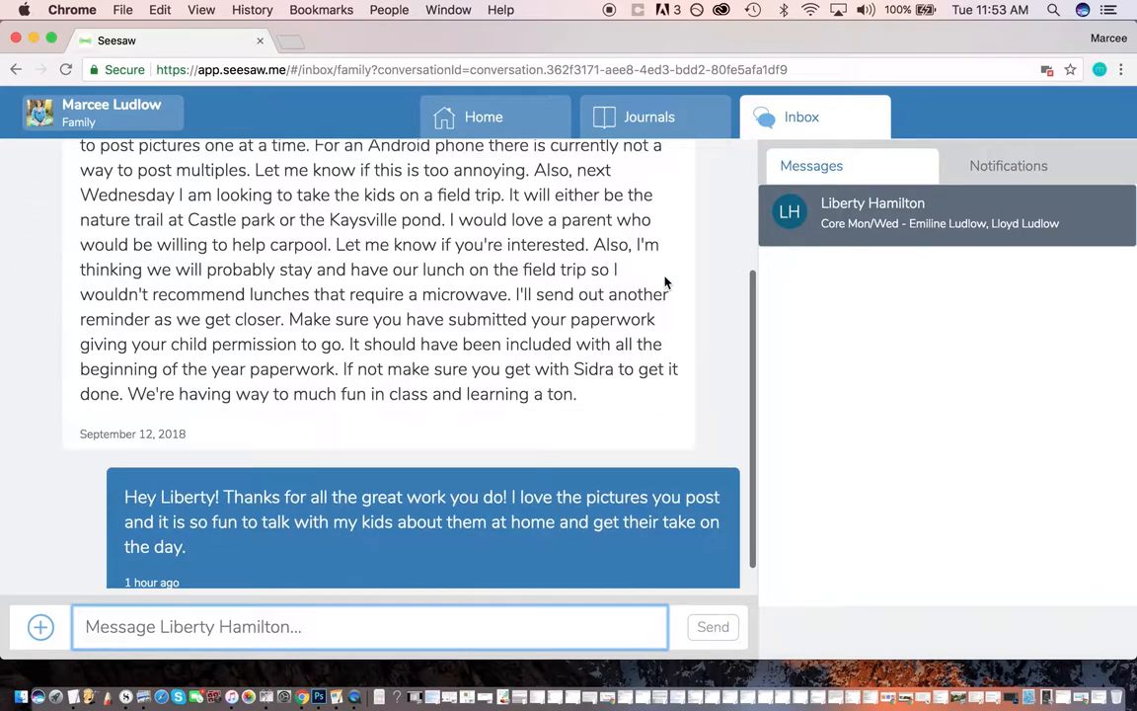
scroll("down", 3)
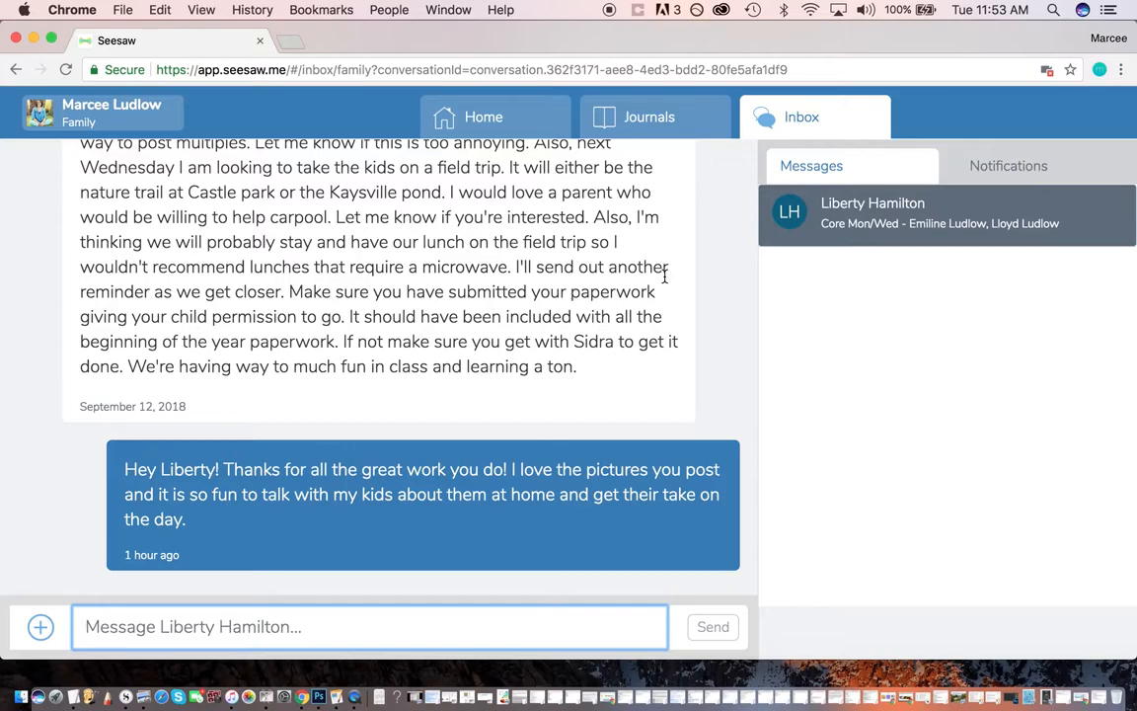
mouse_move(995, 196)
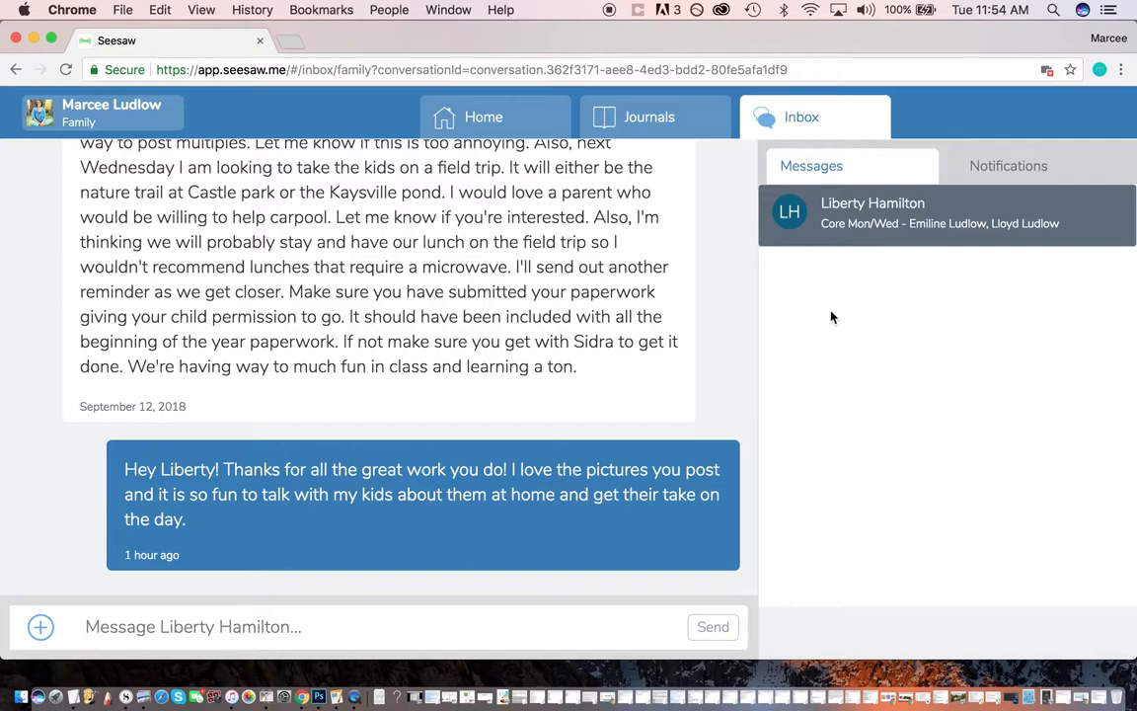
mouse_move(888, 306)
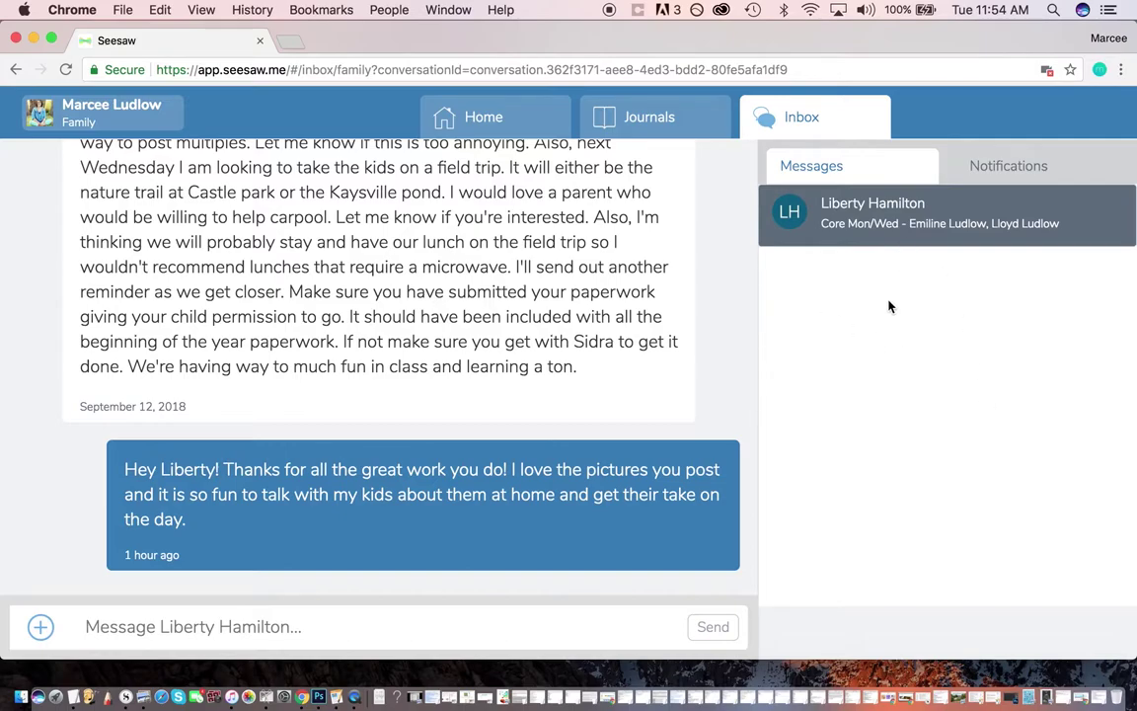
mouse_move(888, 233)
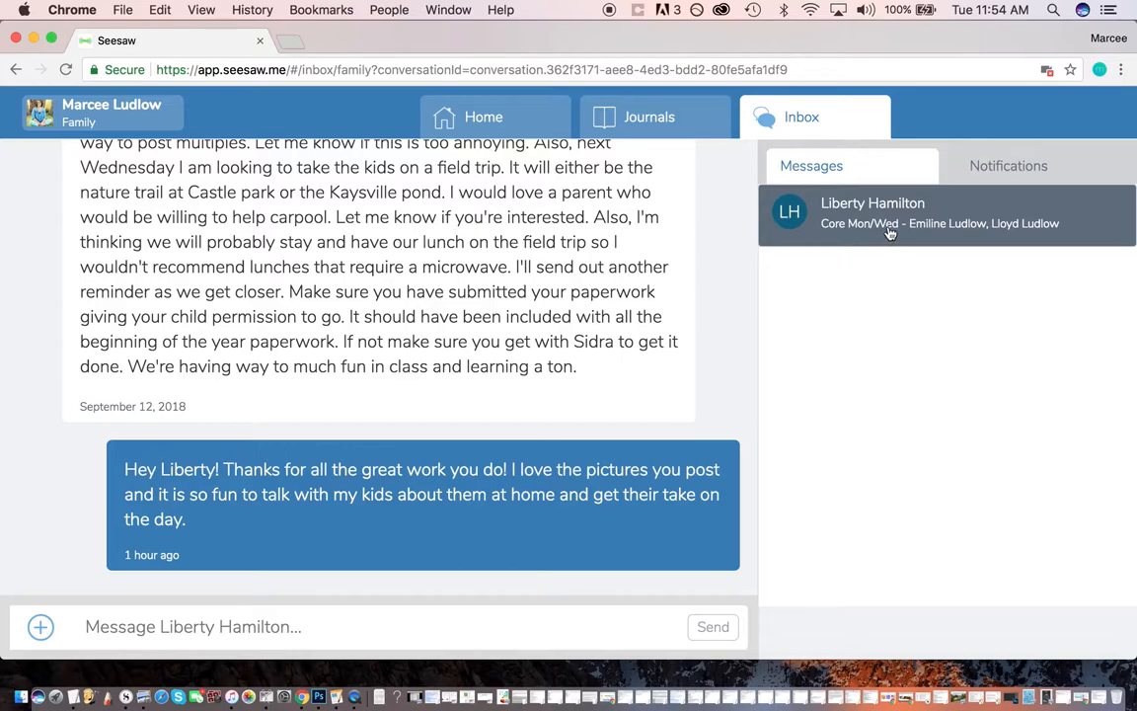
mouse_move(876, 447)
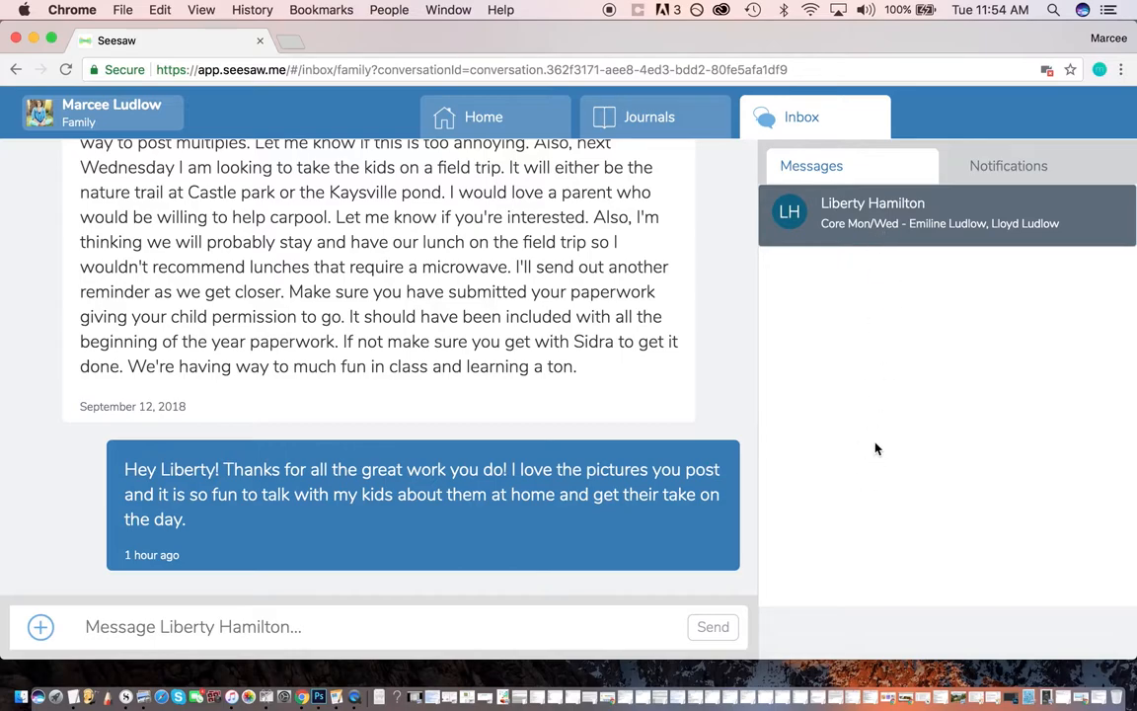
mouse_move(878, 245)
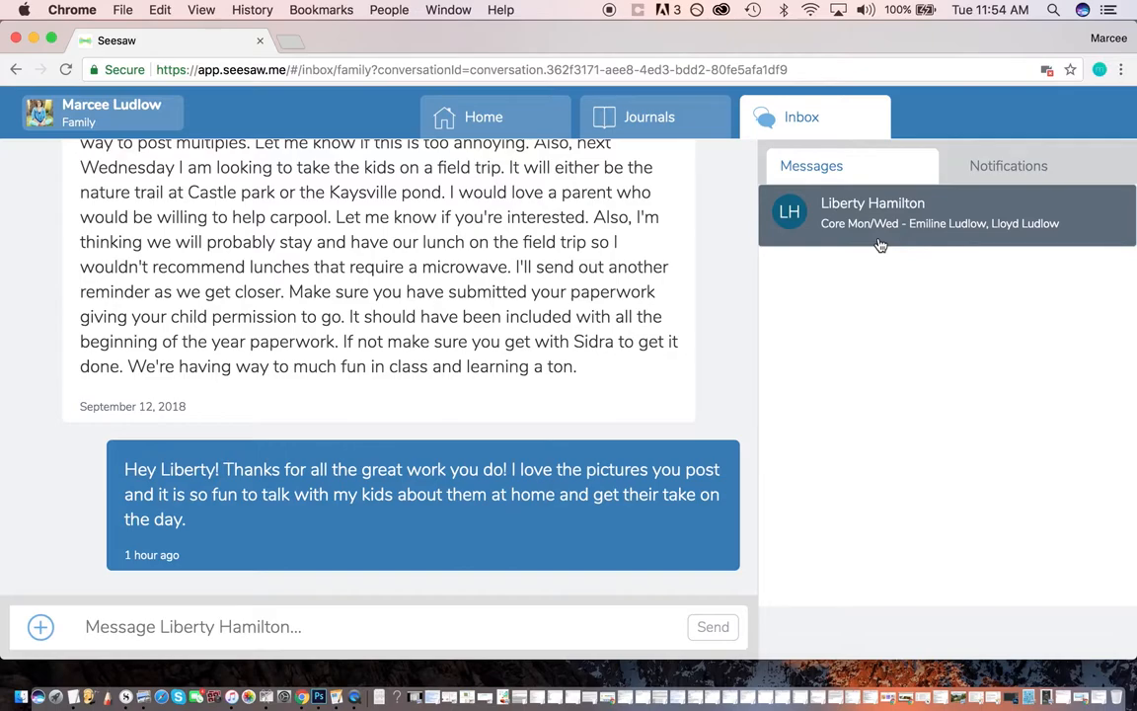
mouse_move(829, 466)
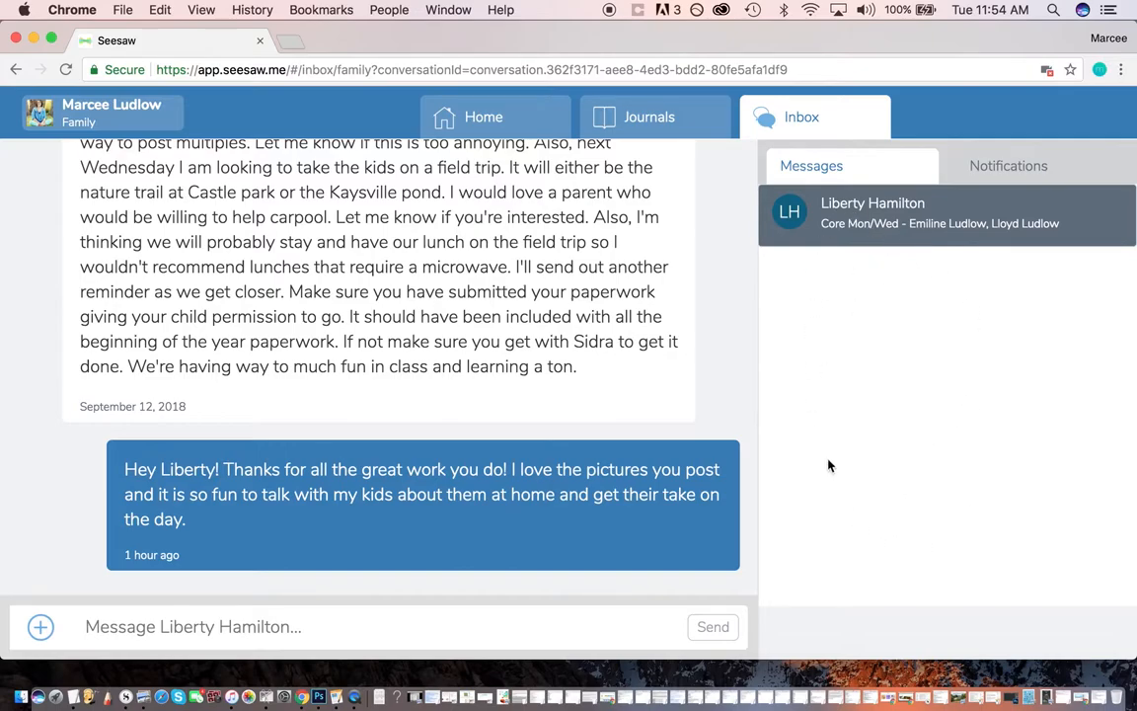
mouse_move(981, 284)
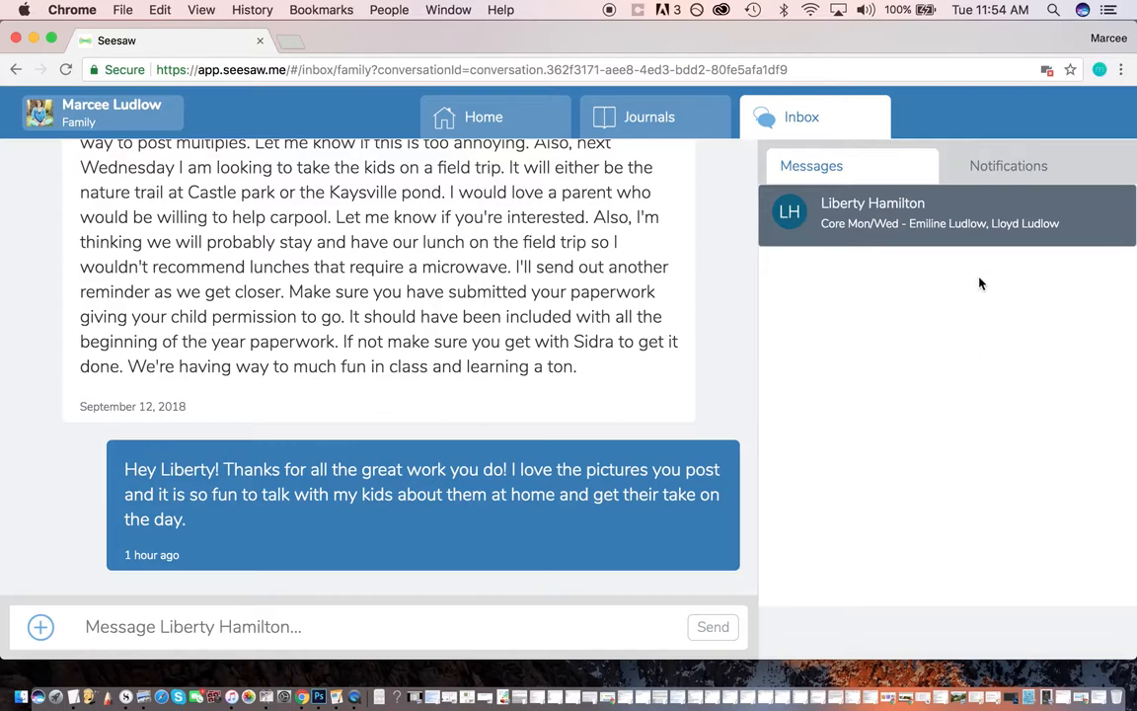
Check the connection-approved notifications, then return to the Messages list.
left_click(1006, 166)
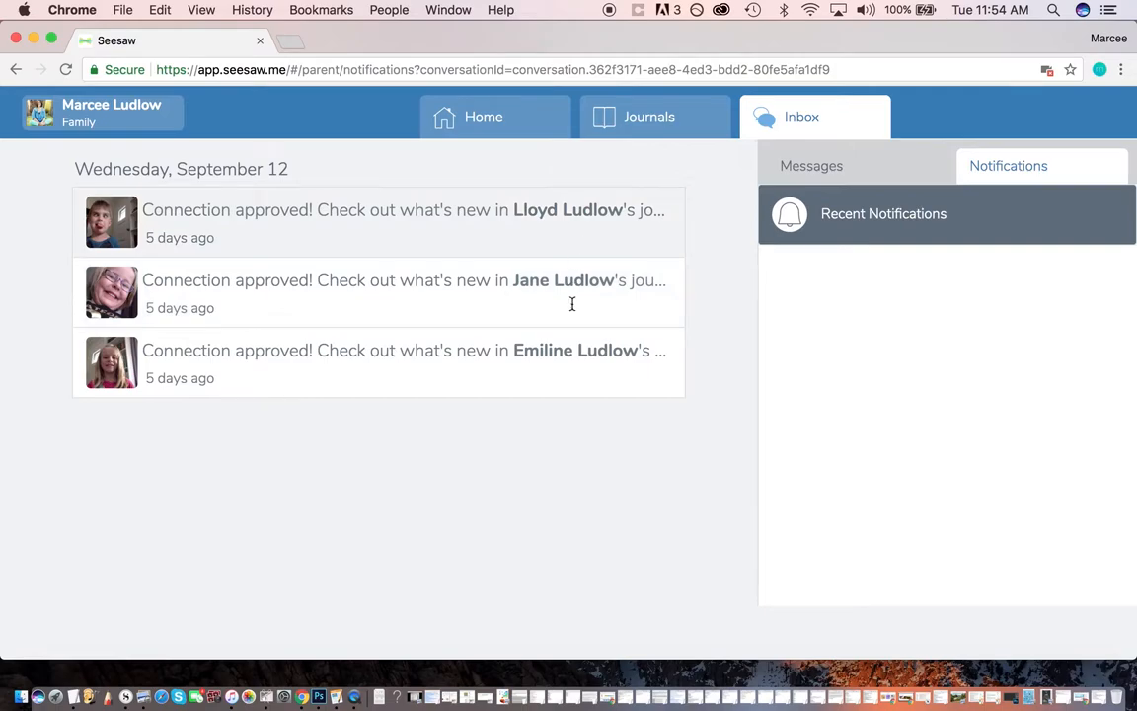
mouse_move(629, 426)
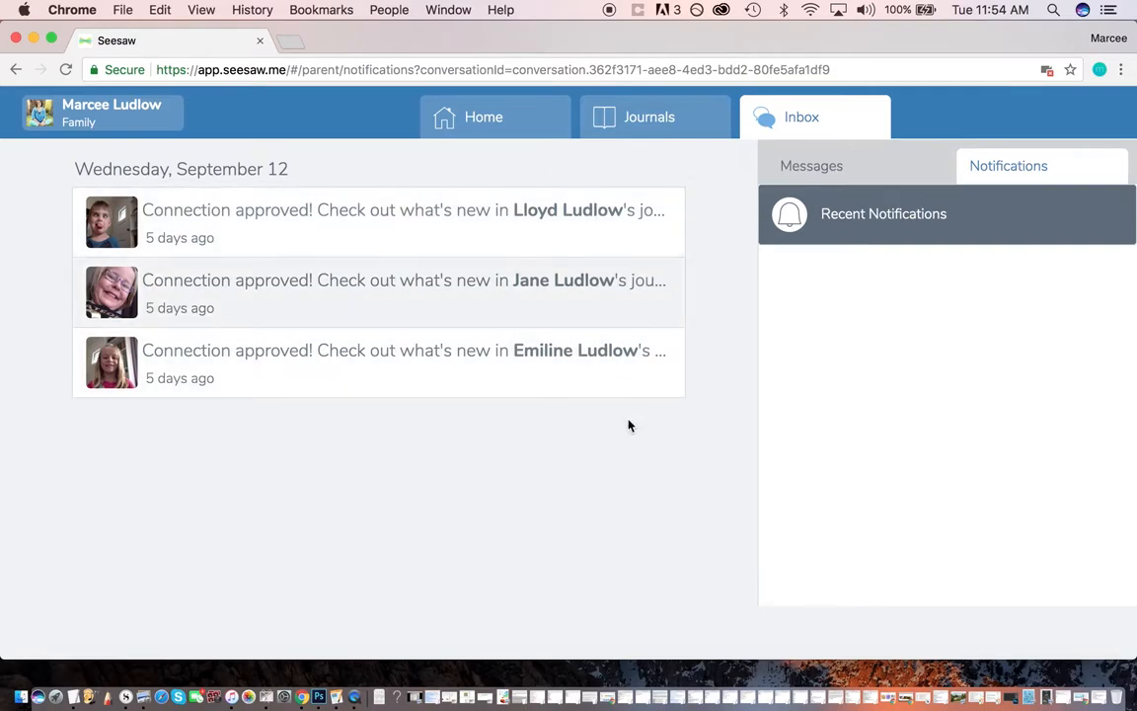
left_click(811, 166)
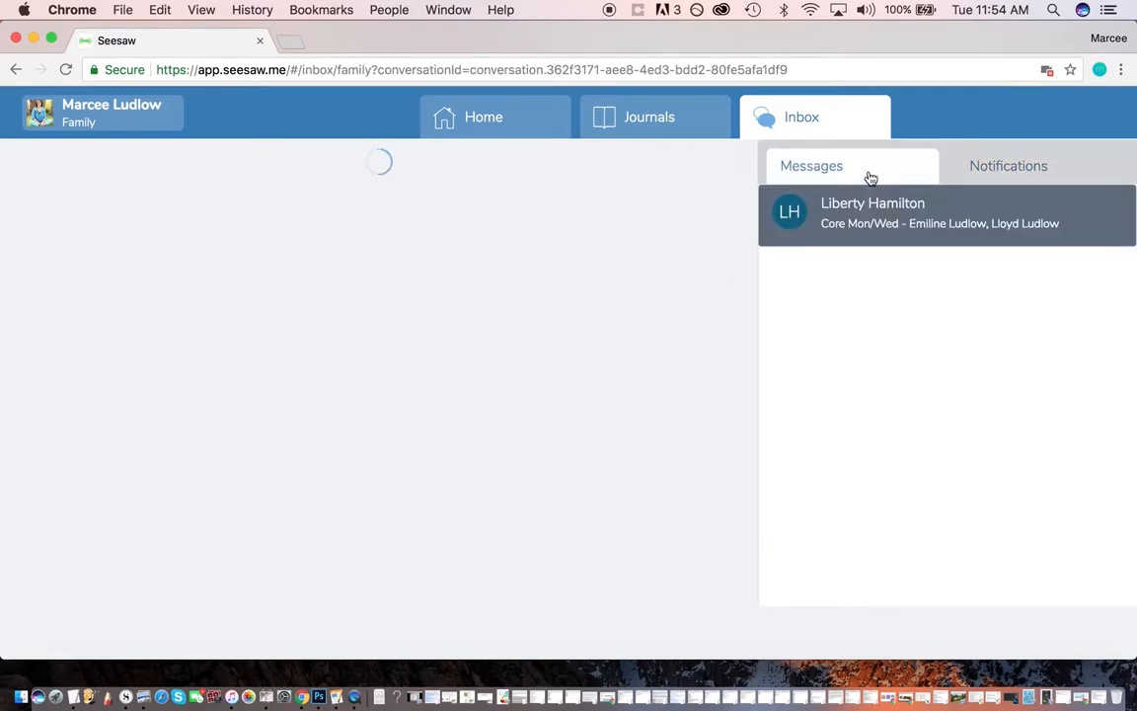
left_click(482, 117)
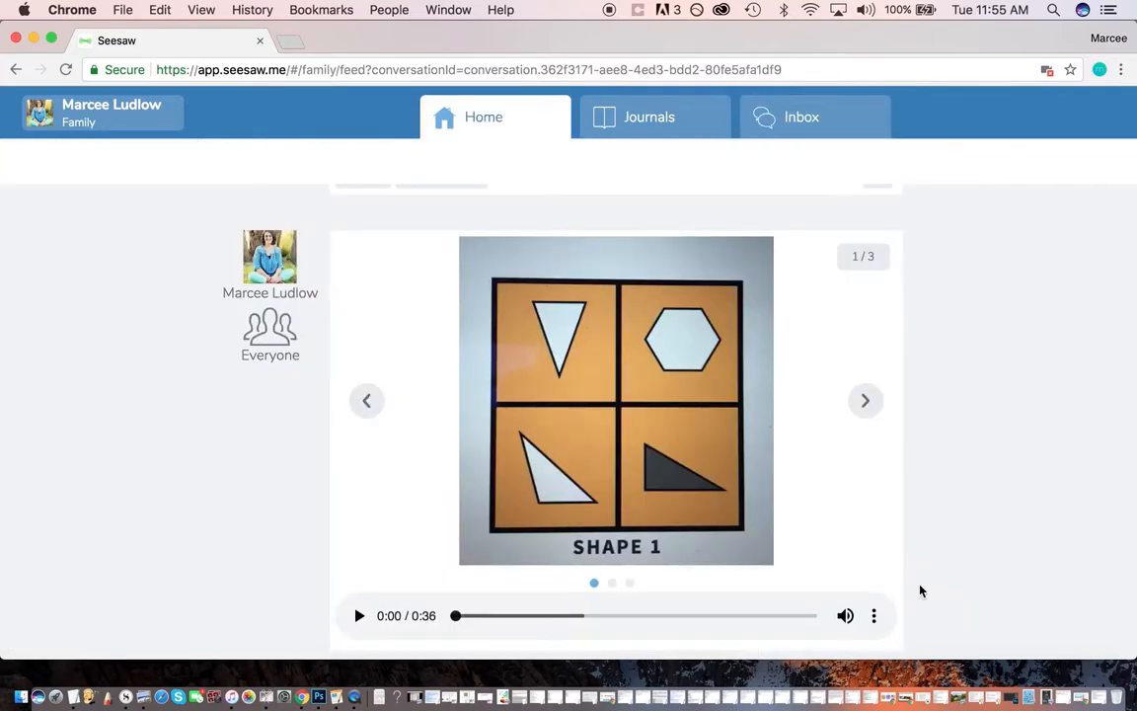
scroll("down", 3)
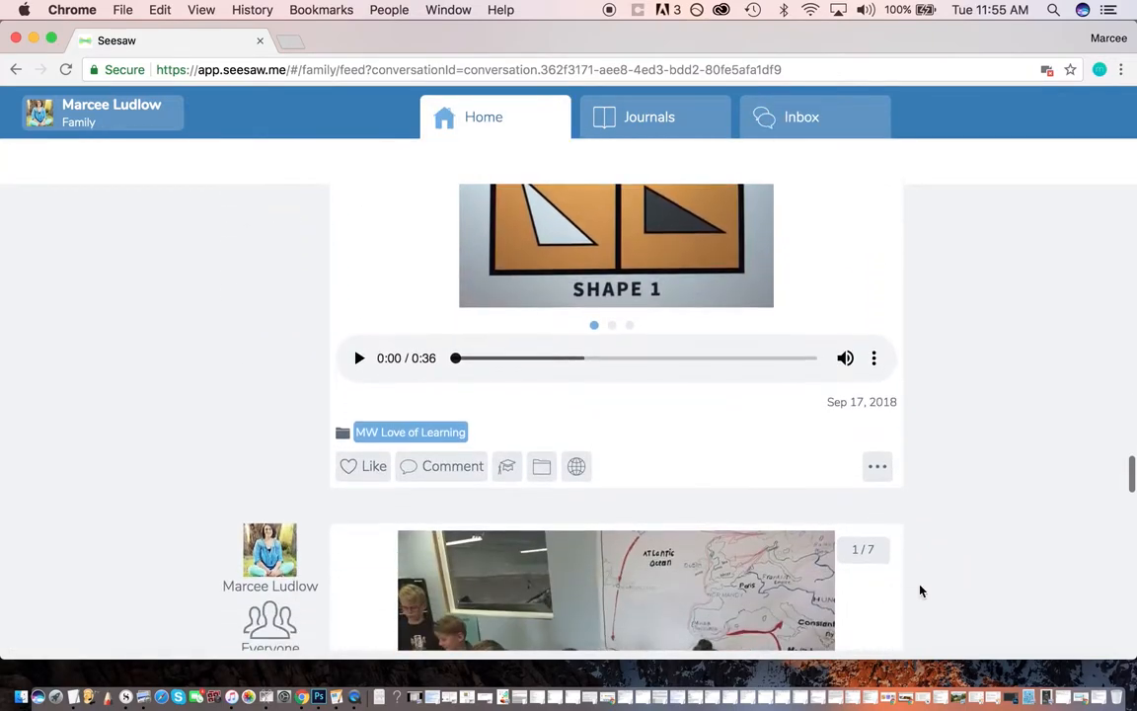
scroll("down", 3)
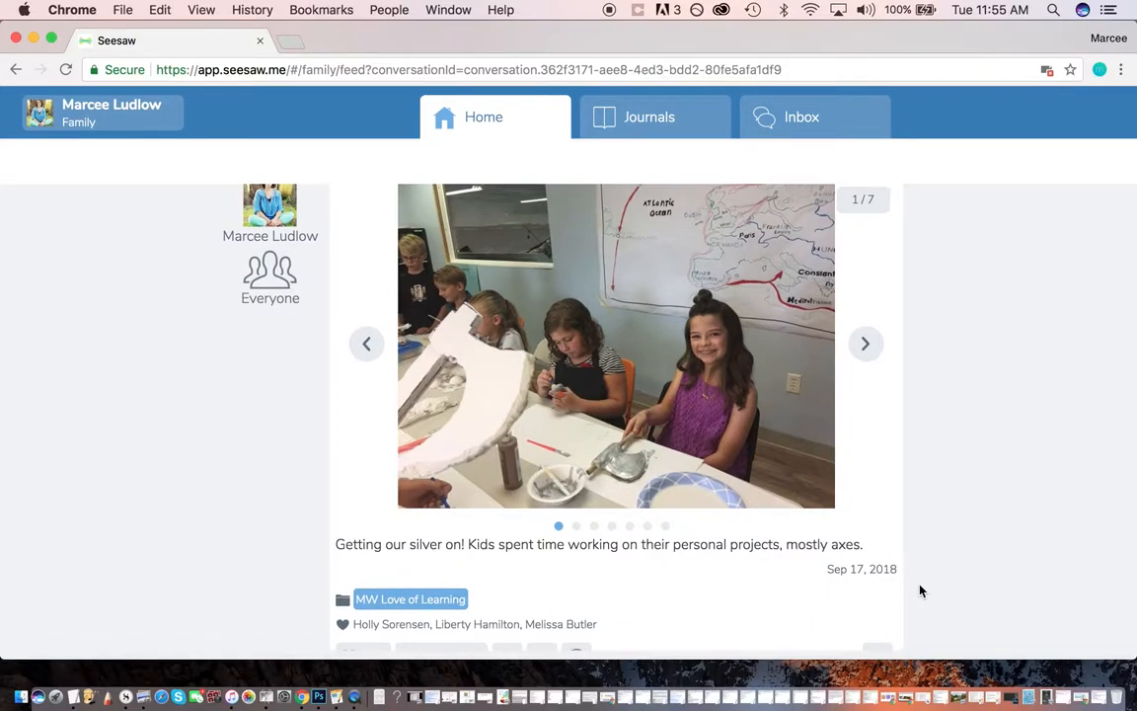
left_click(802, 116)
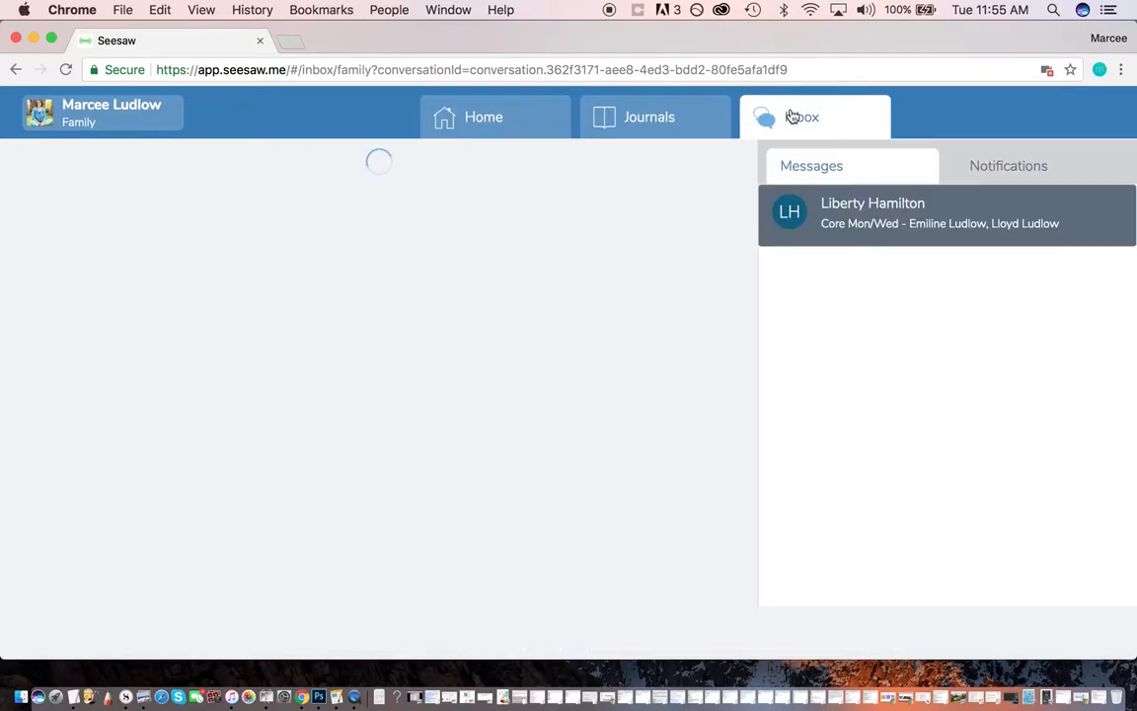